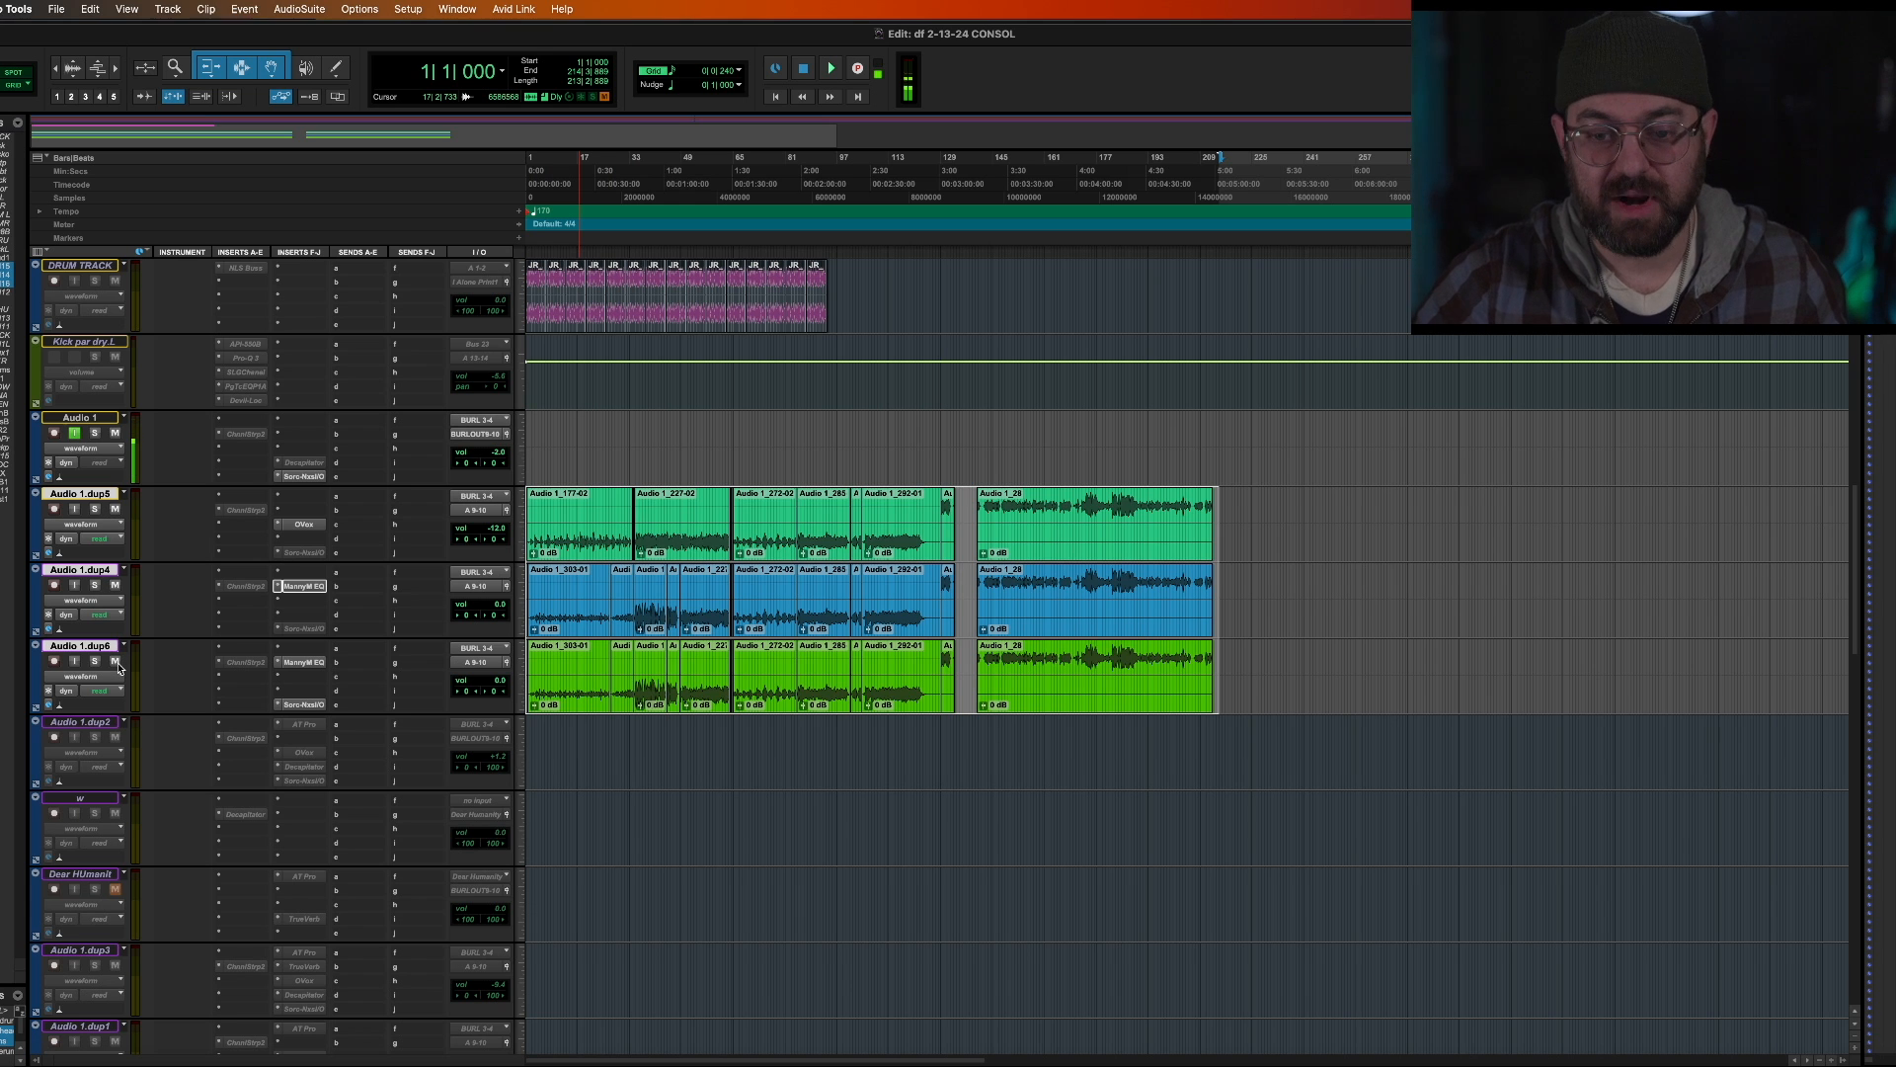
mouse_move(114, 662)
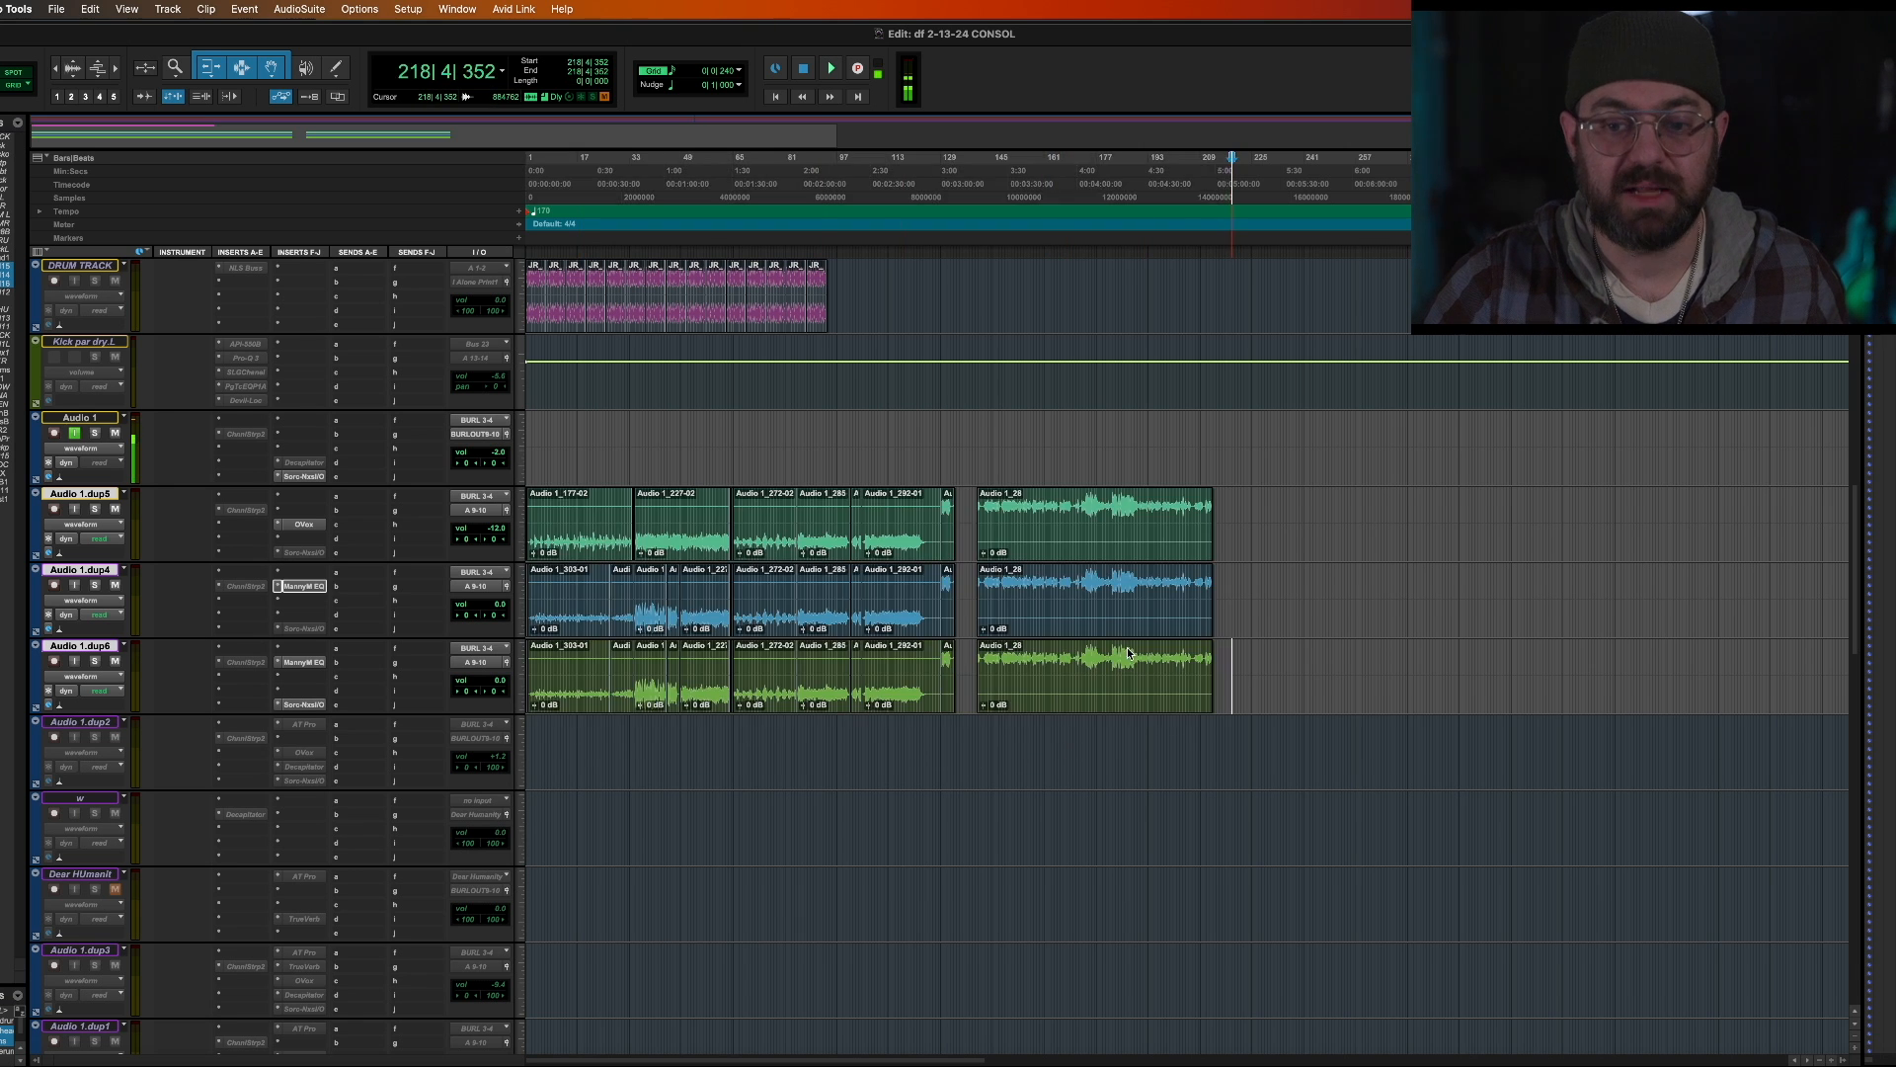
Step: Open the Track menu for the three selected vocal tracks
click(166, 8)
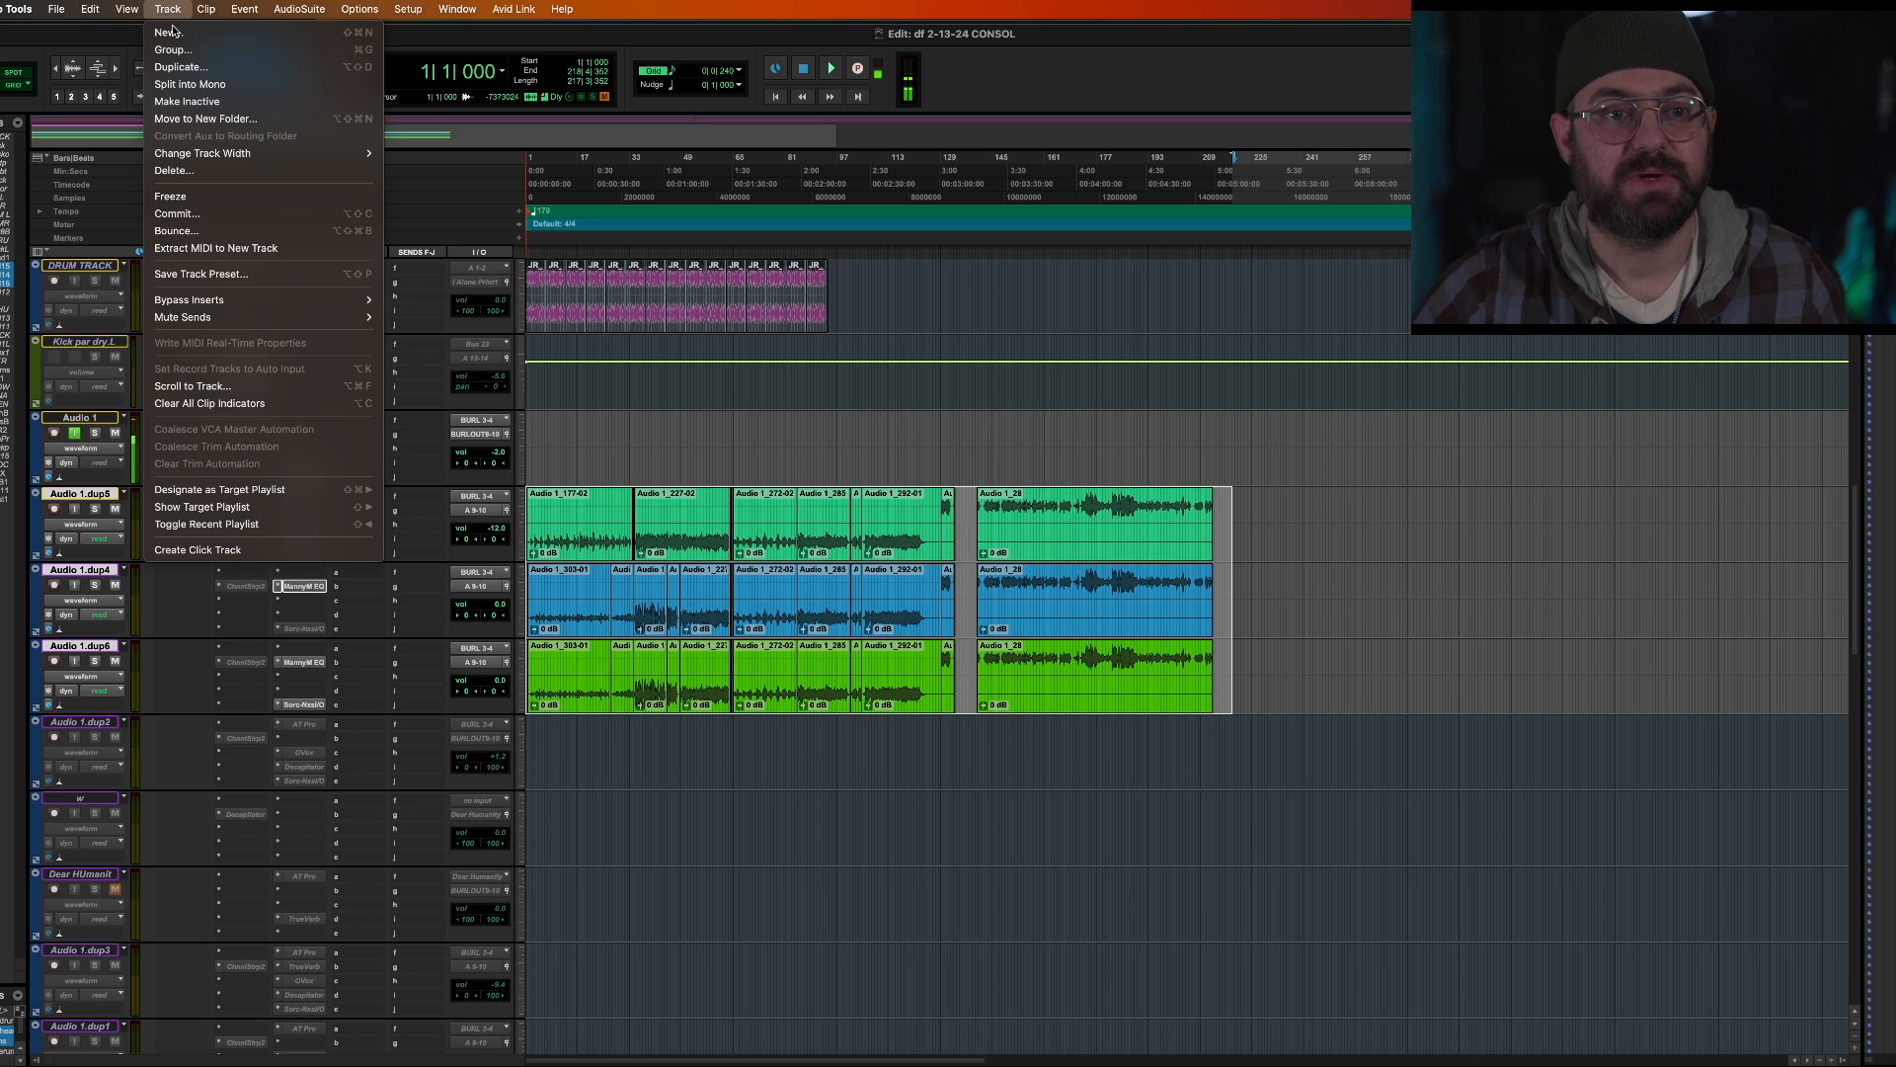
mouse_move(177, 213)
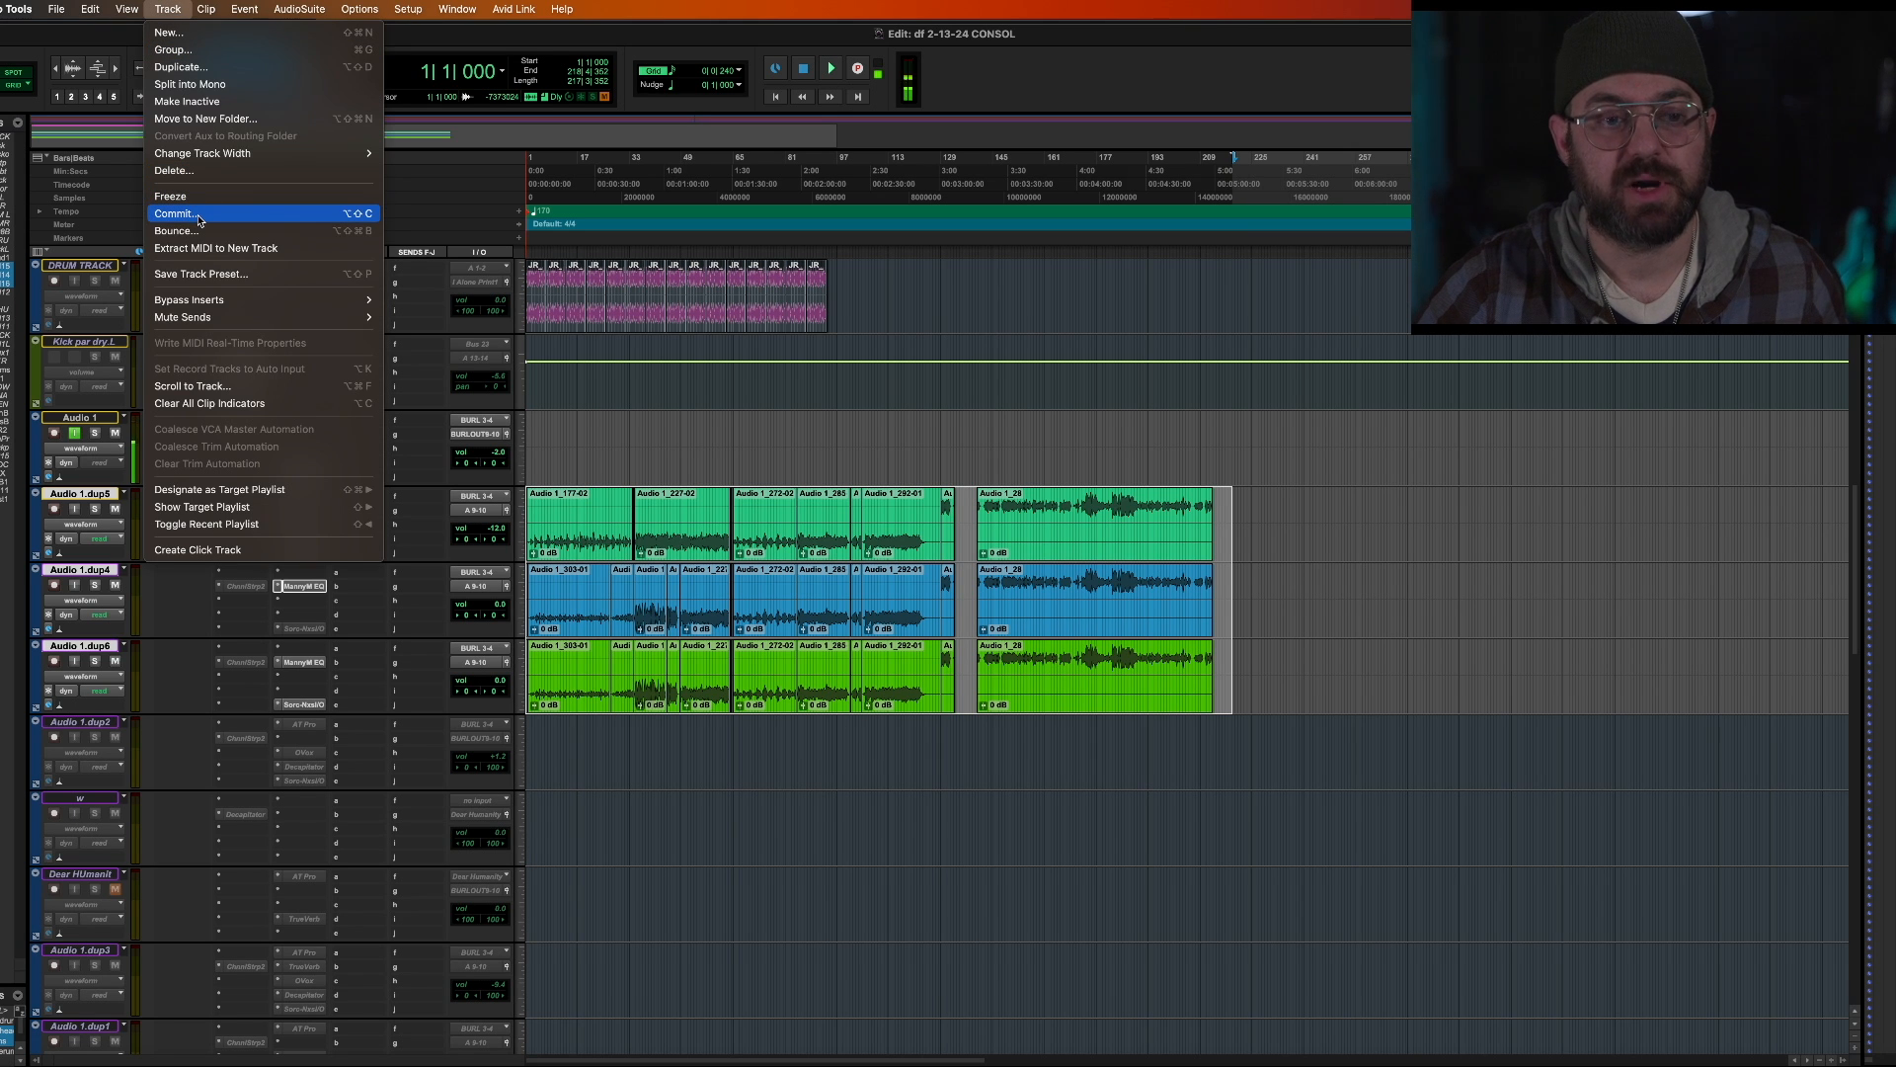
Step: Choose Commit and set the Commit Tracks option to Edit Selection
click(178, 213)
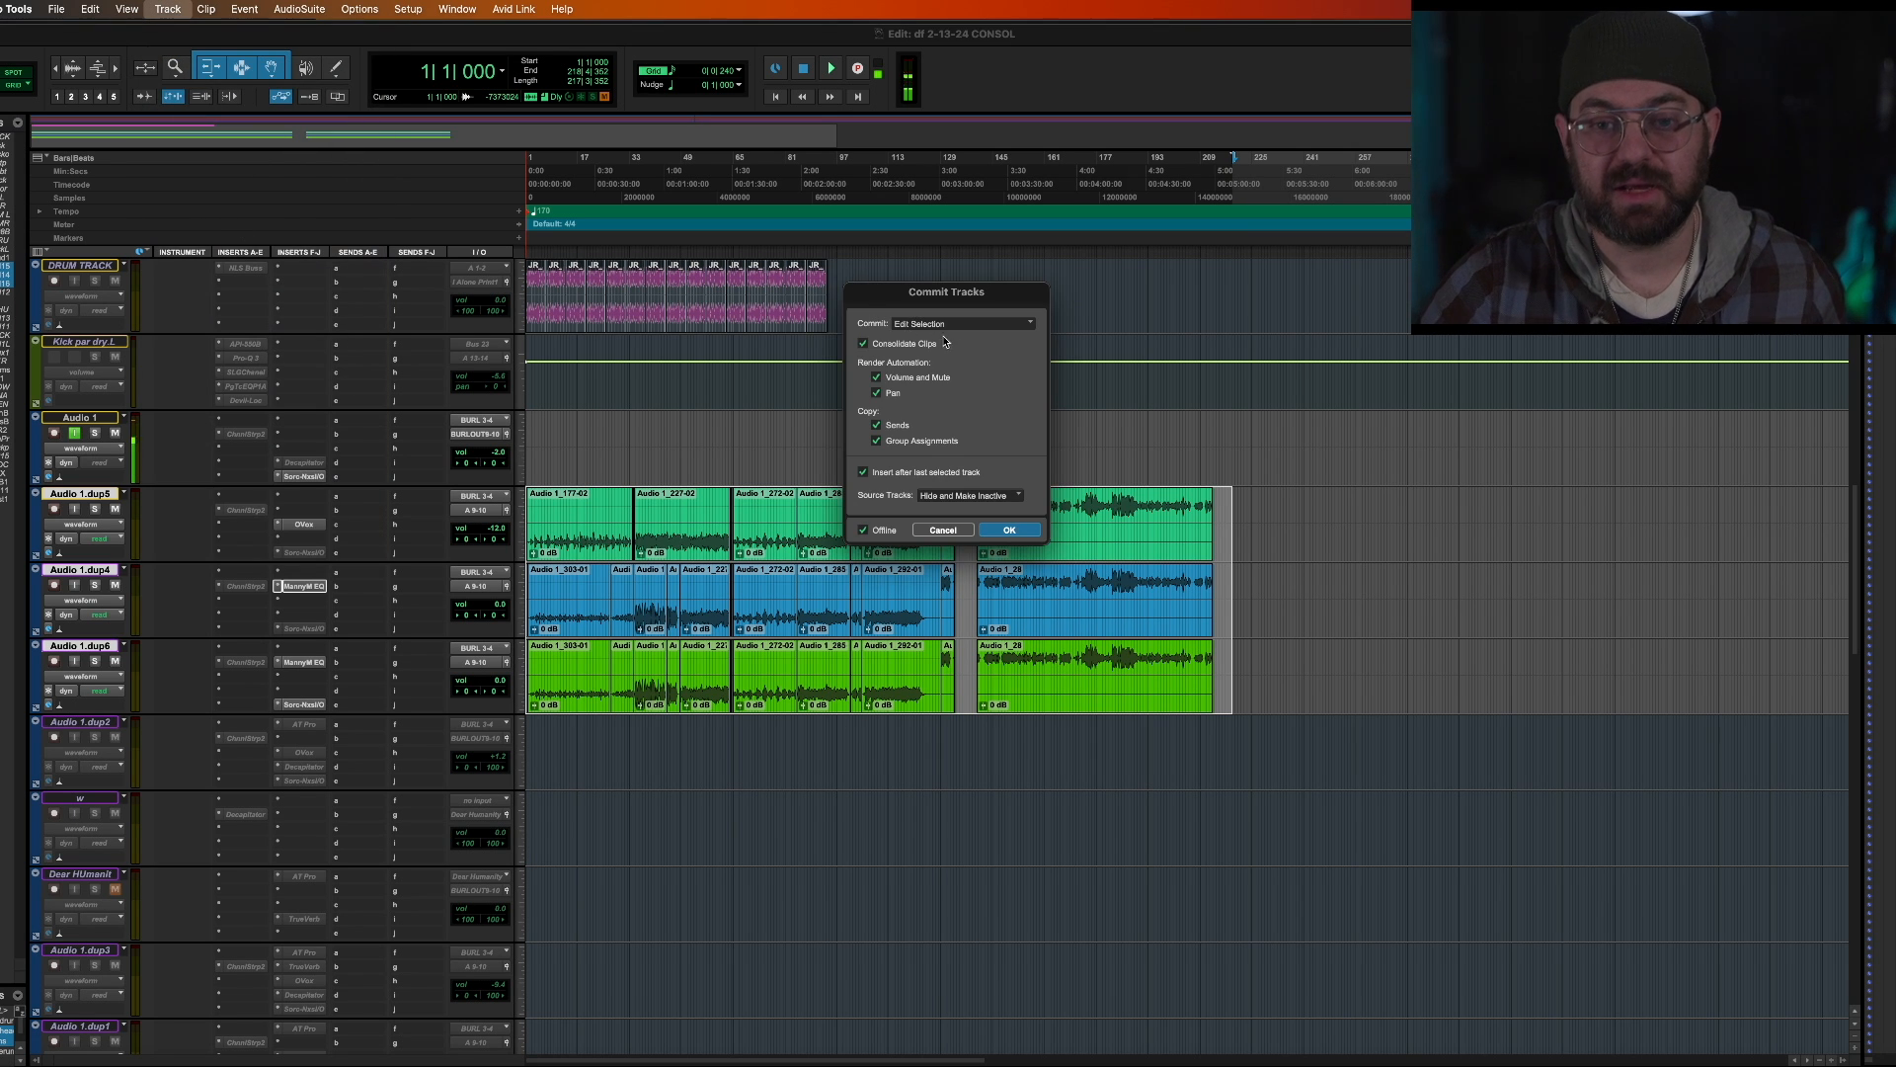
mouse_move(974, 521)
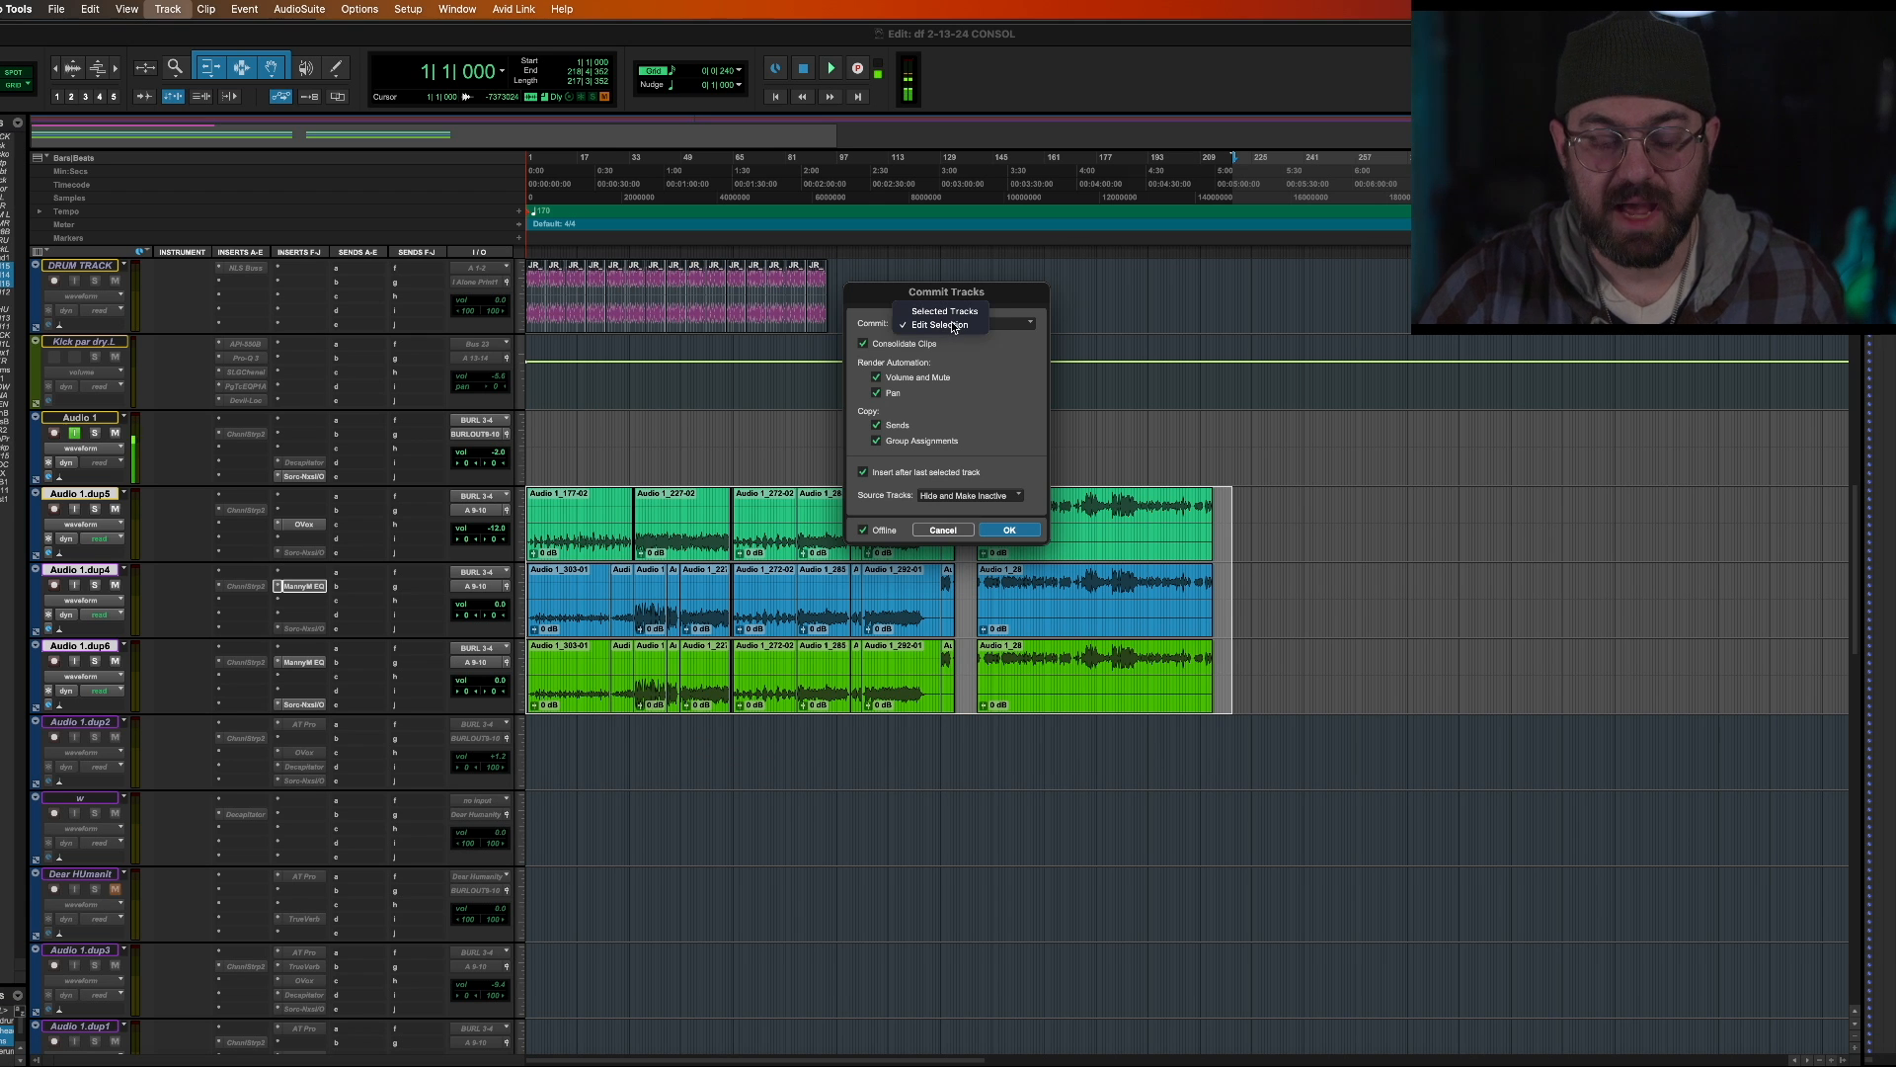
click(941, 324)
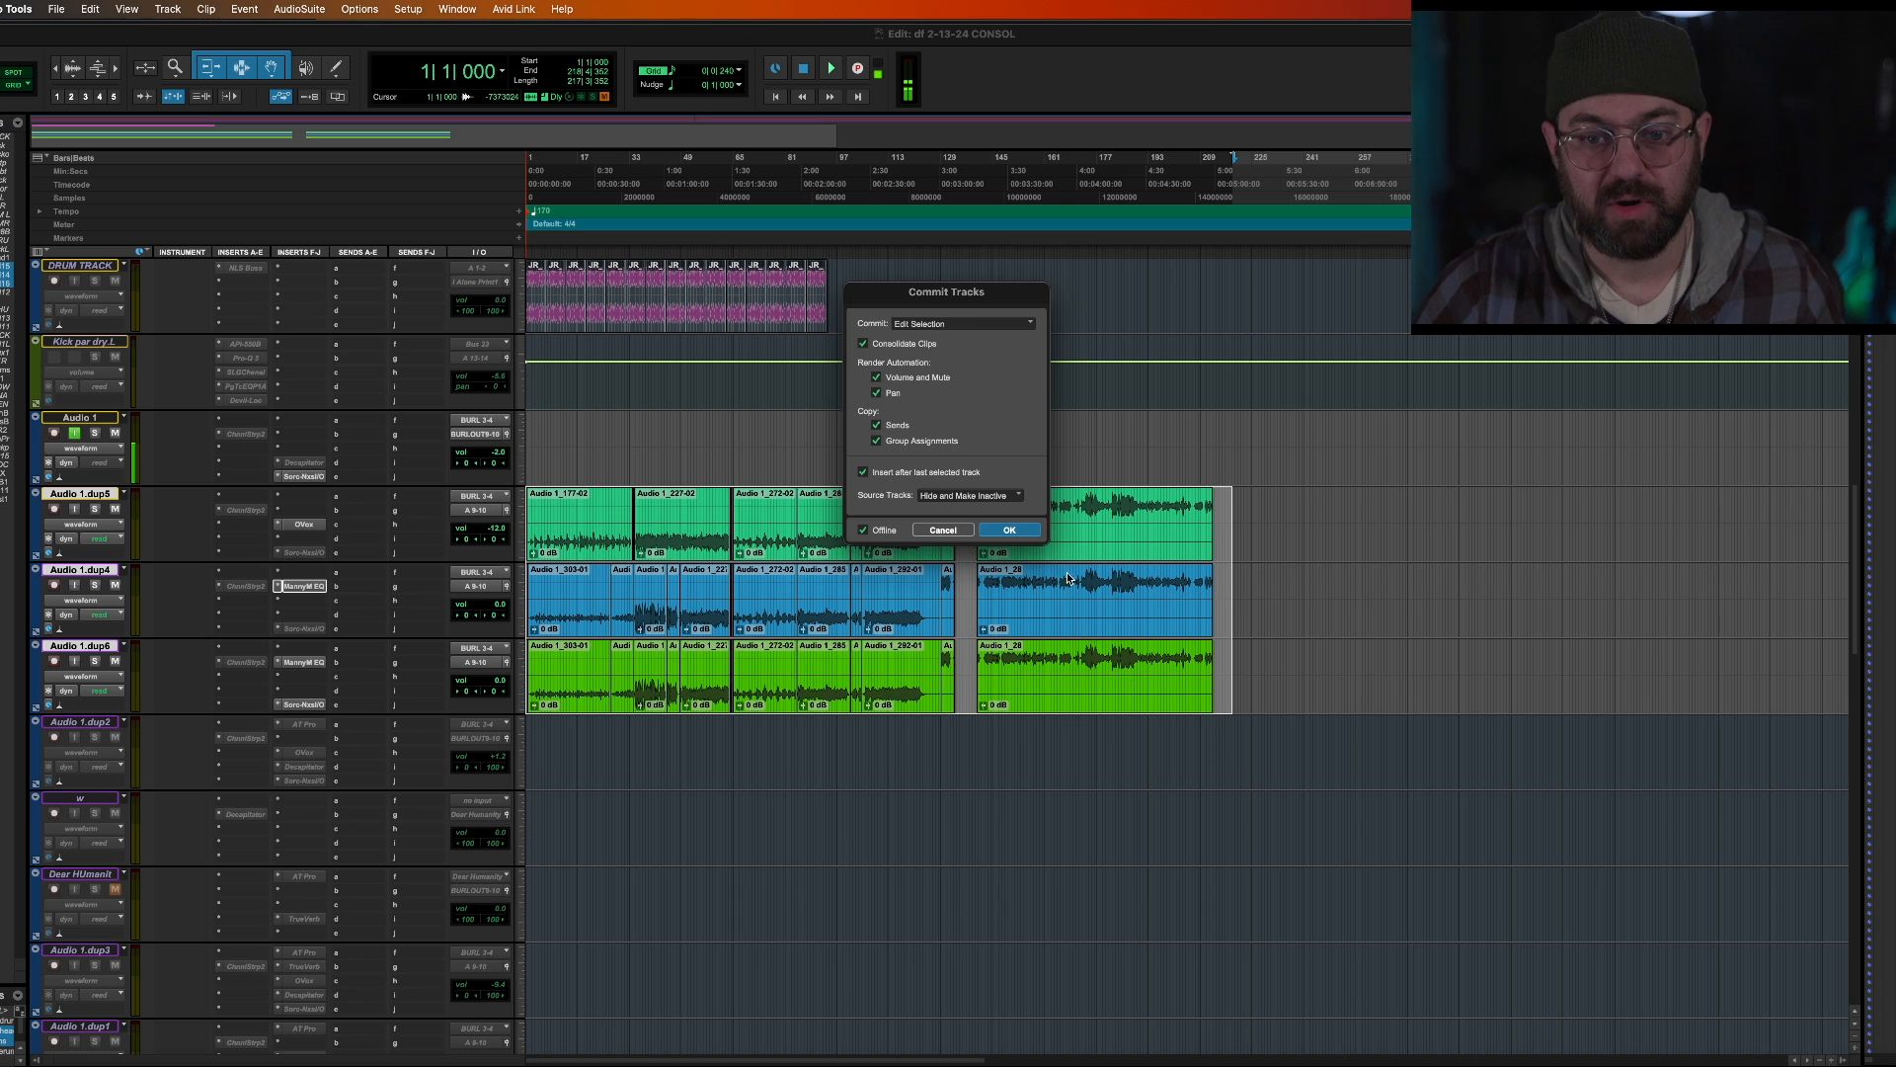
click(961, 323)
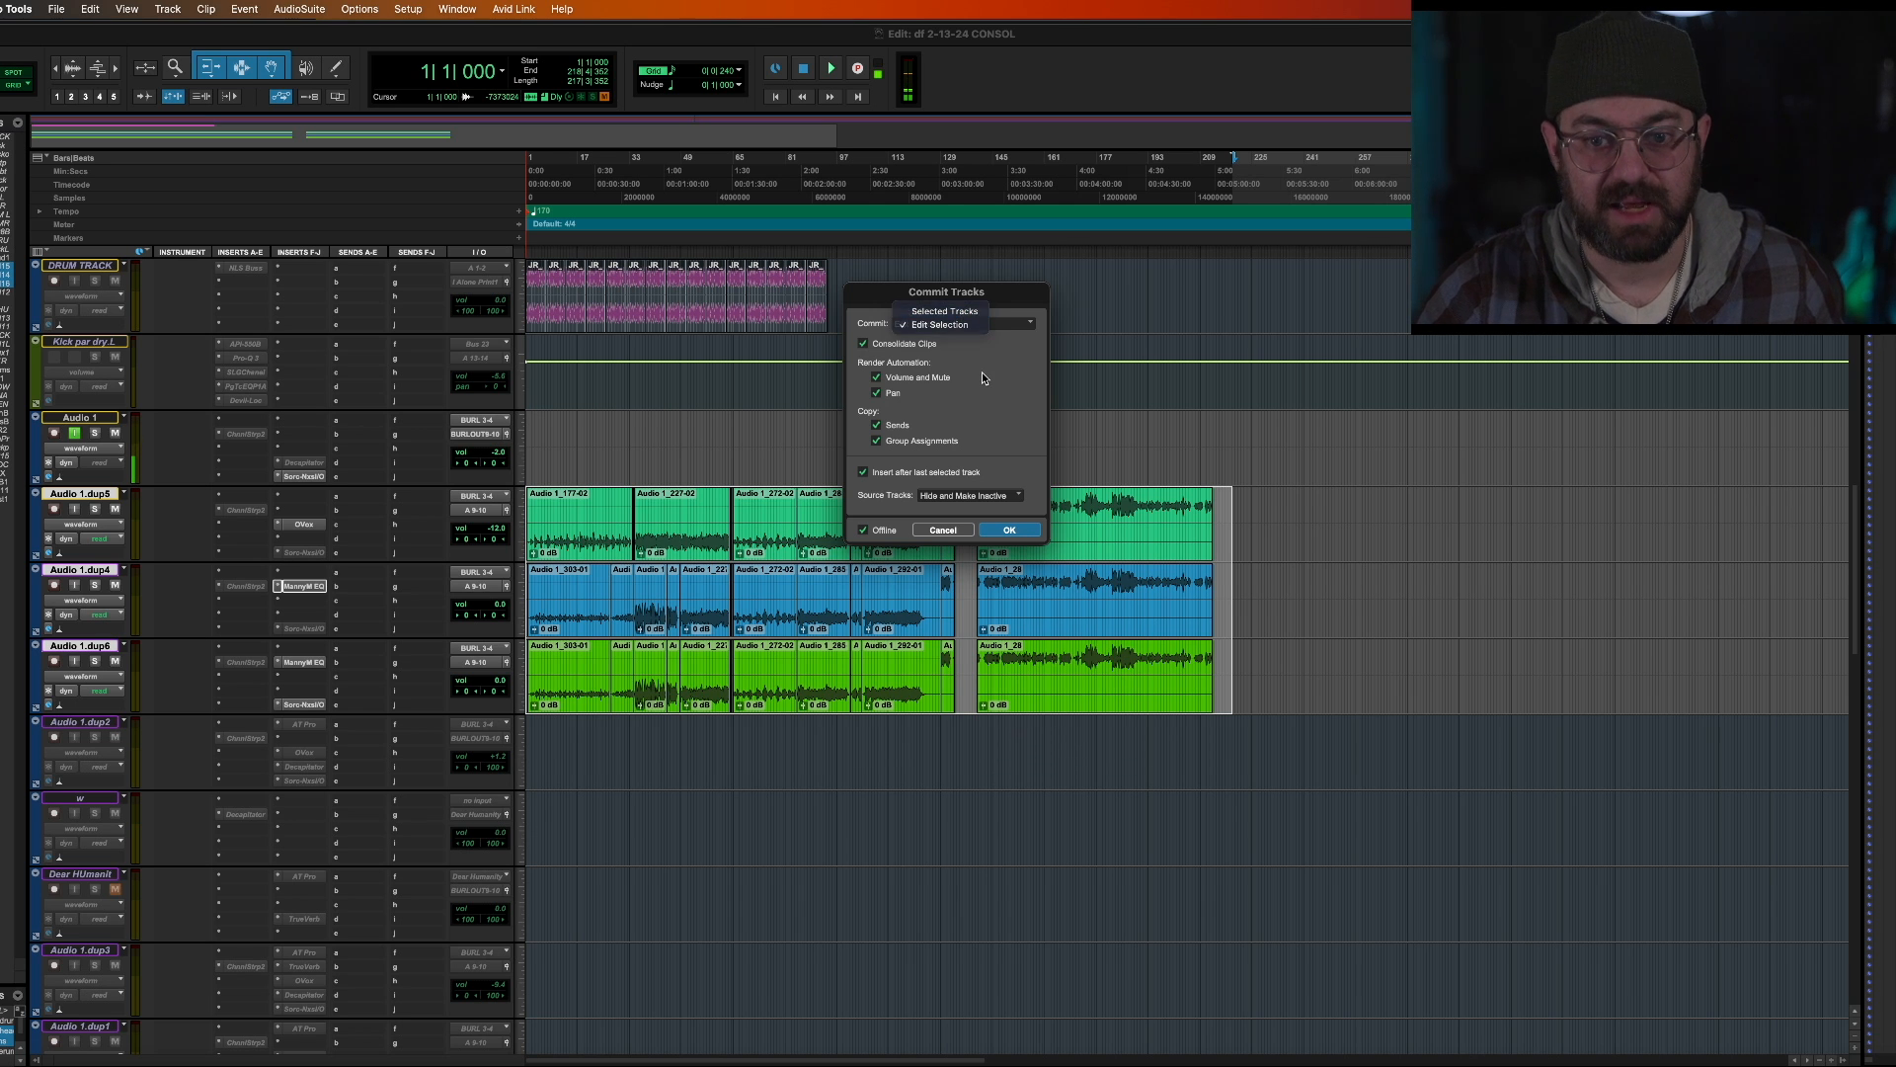
click(939, 324)
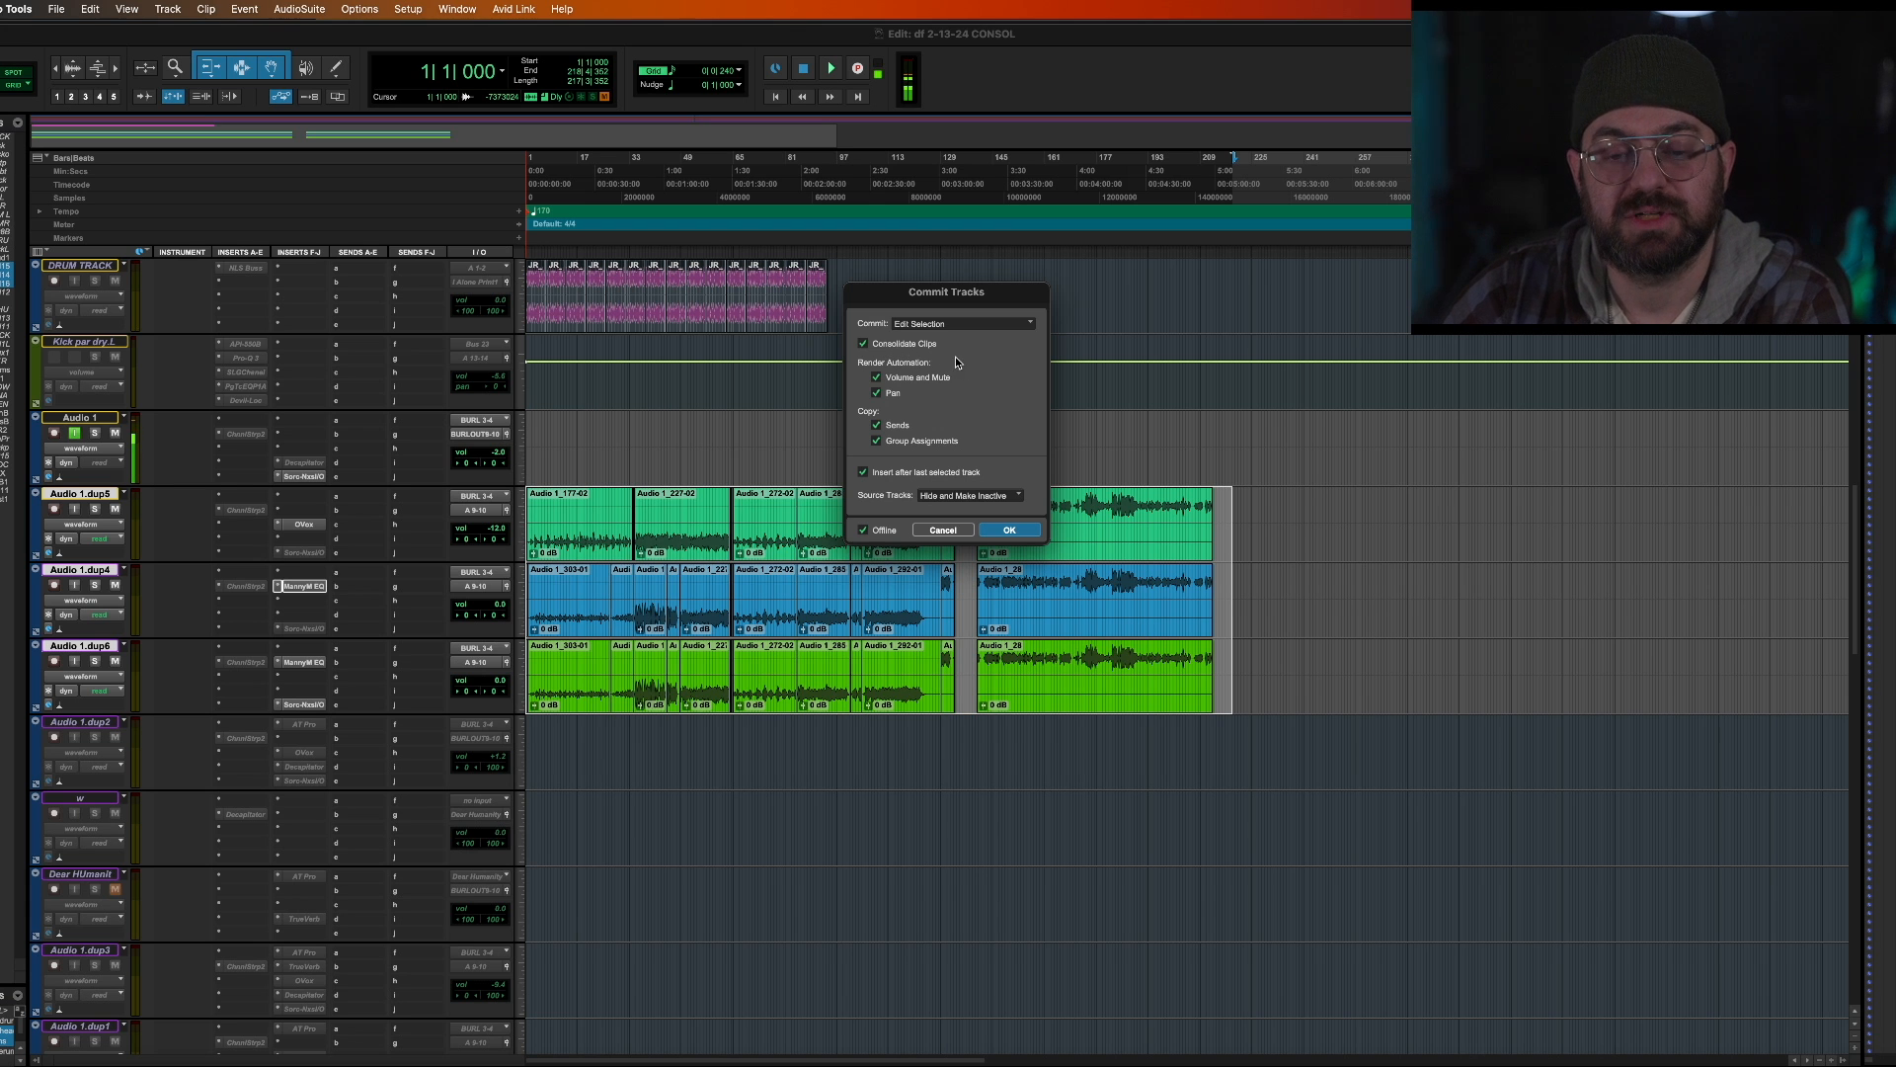
mouse_move(623, 478)
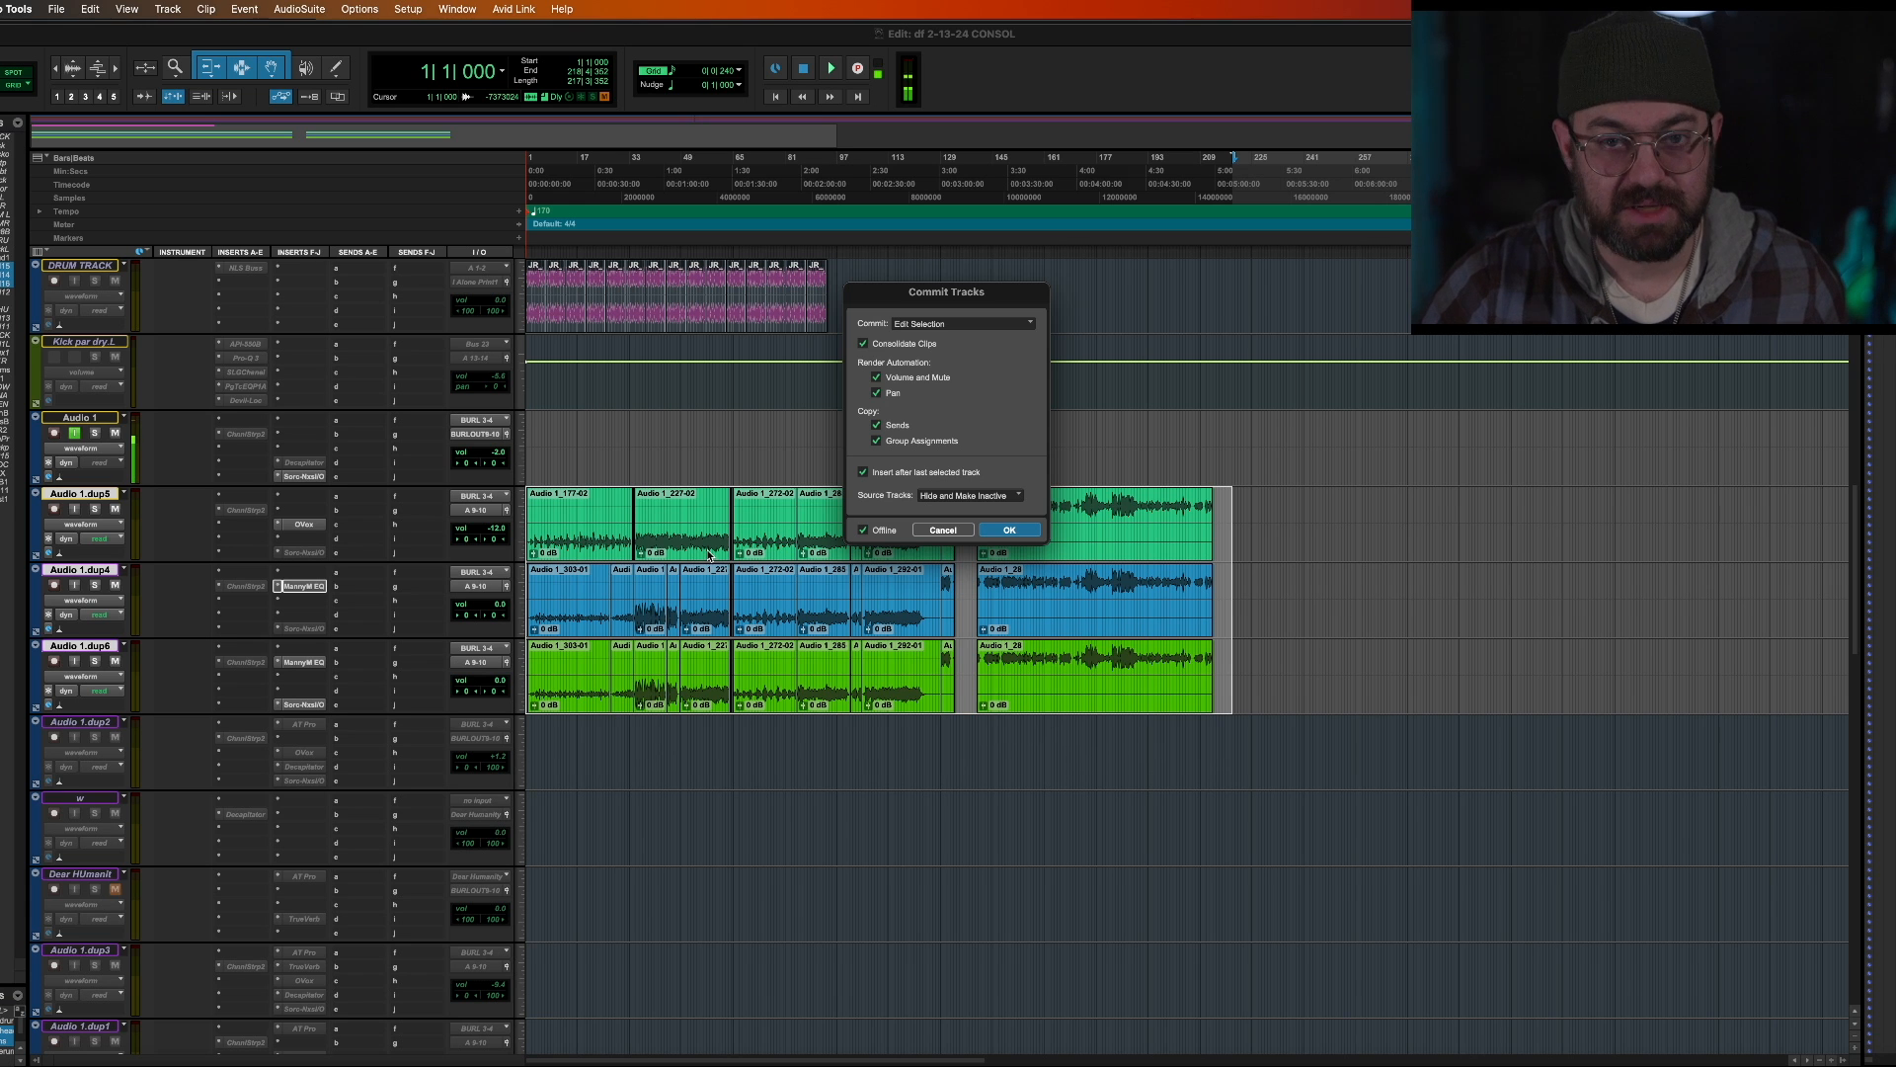
mouse_move(764, 619)
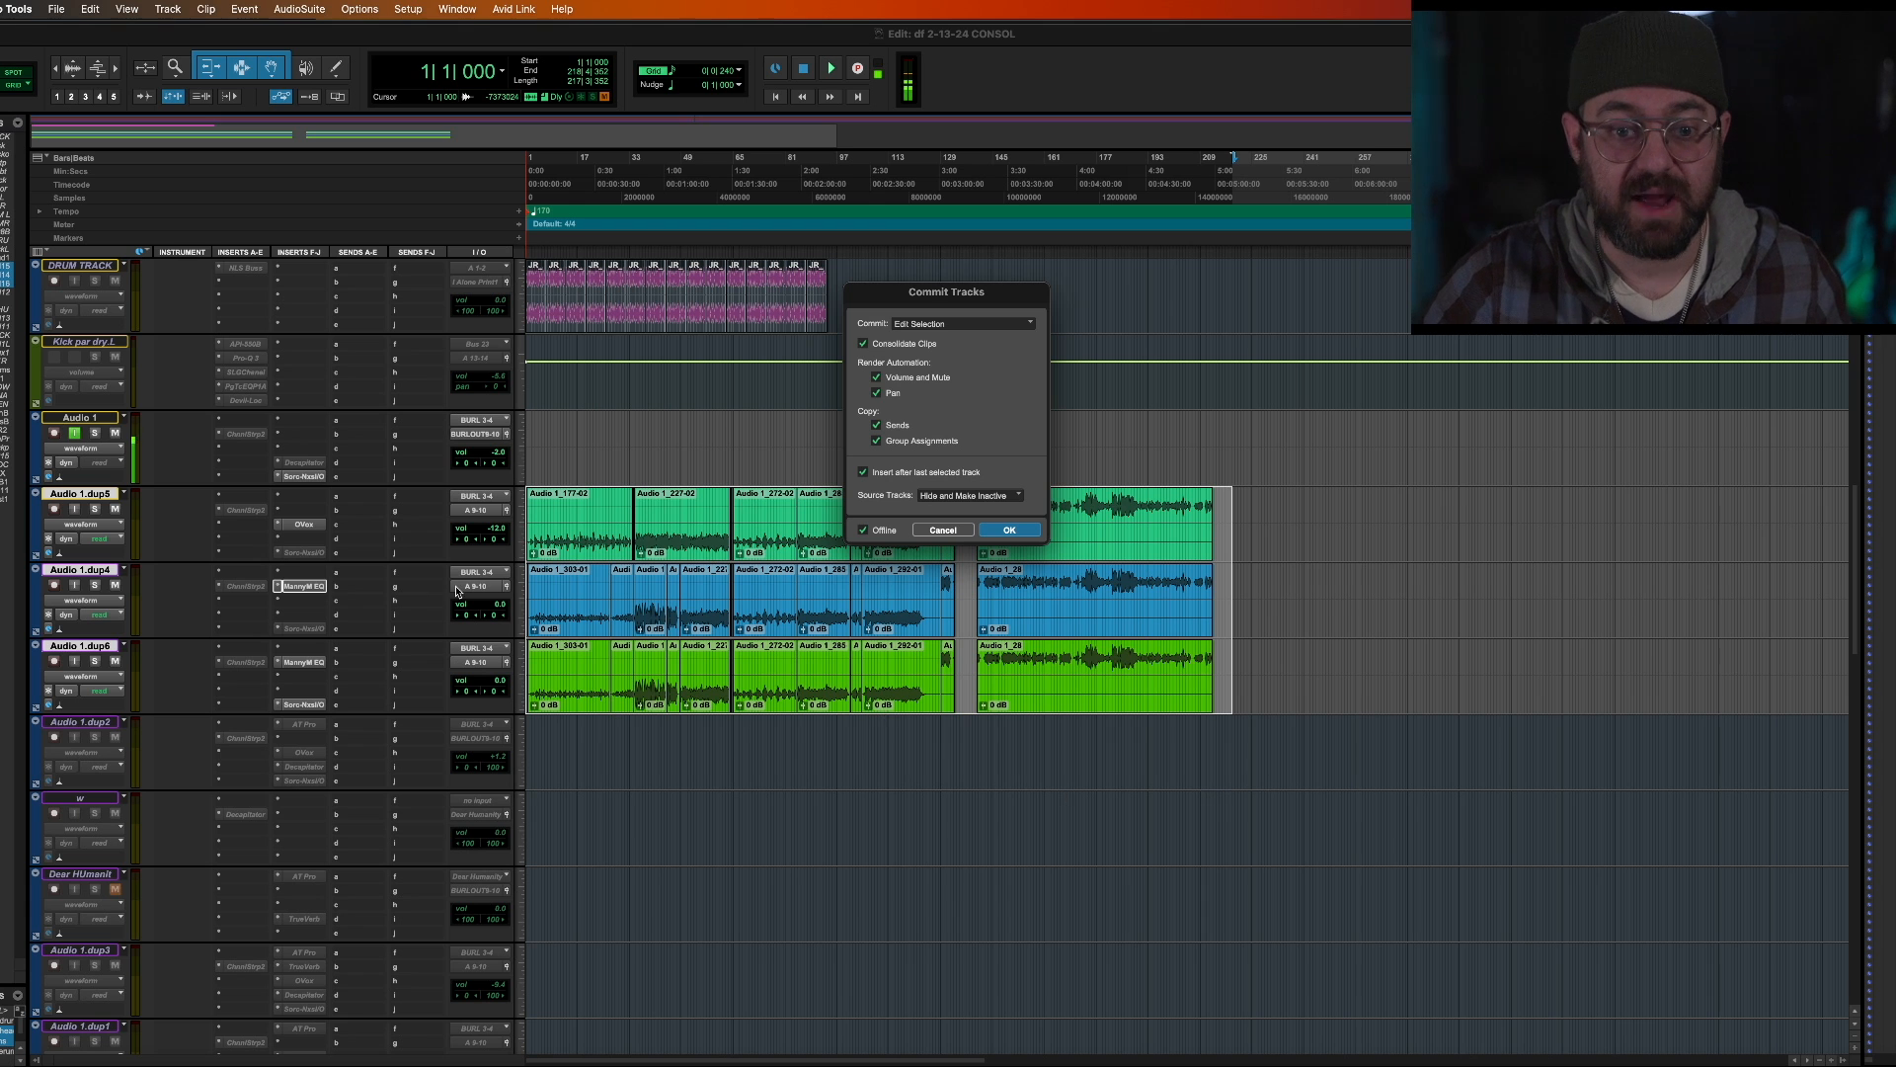
mouse_move(935, 351)
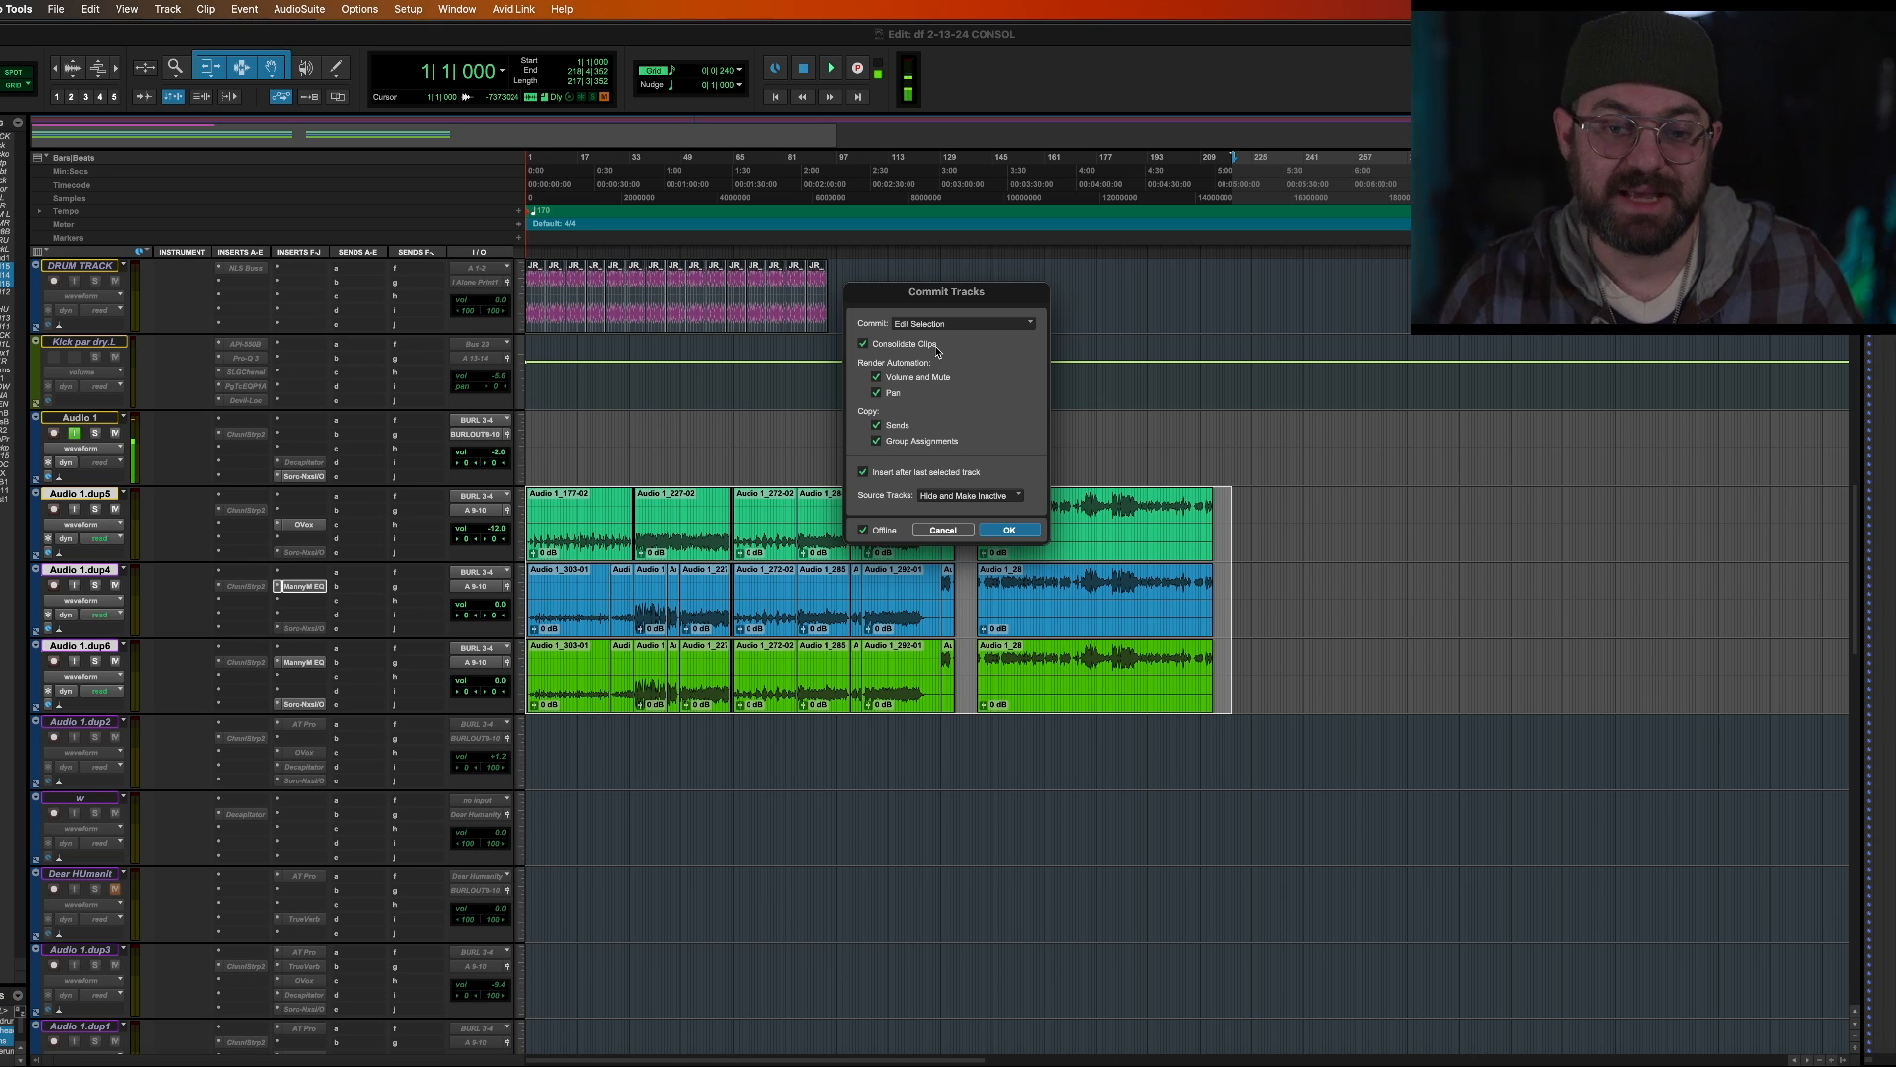
mouse_move(1173, 672)
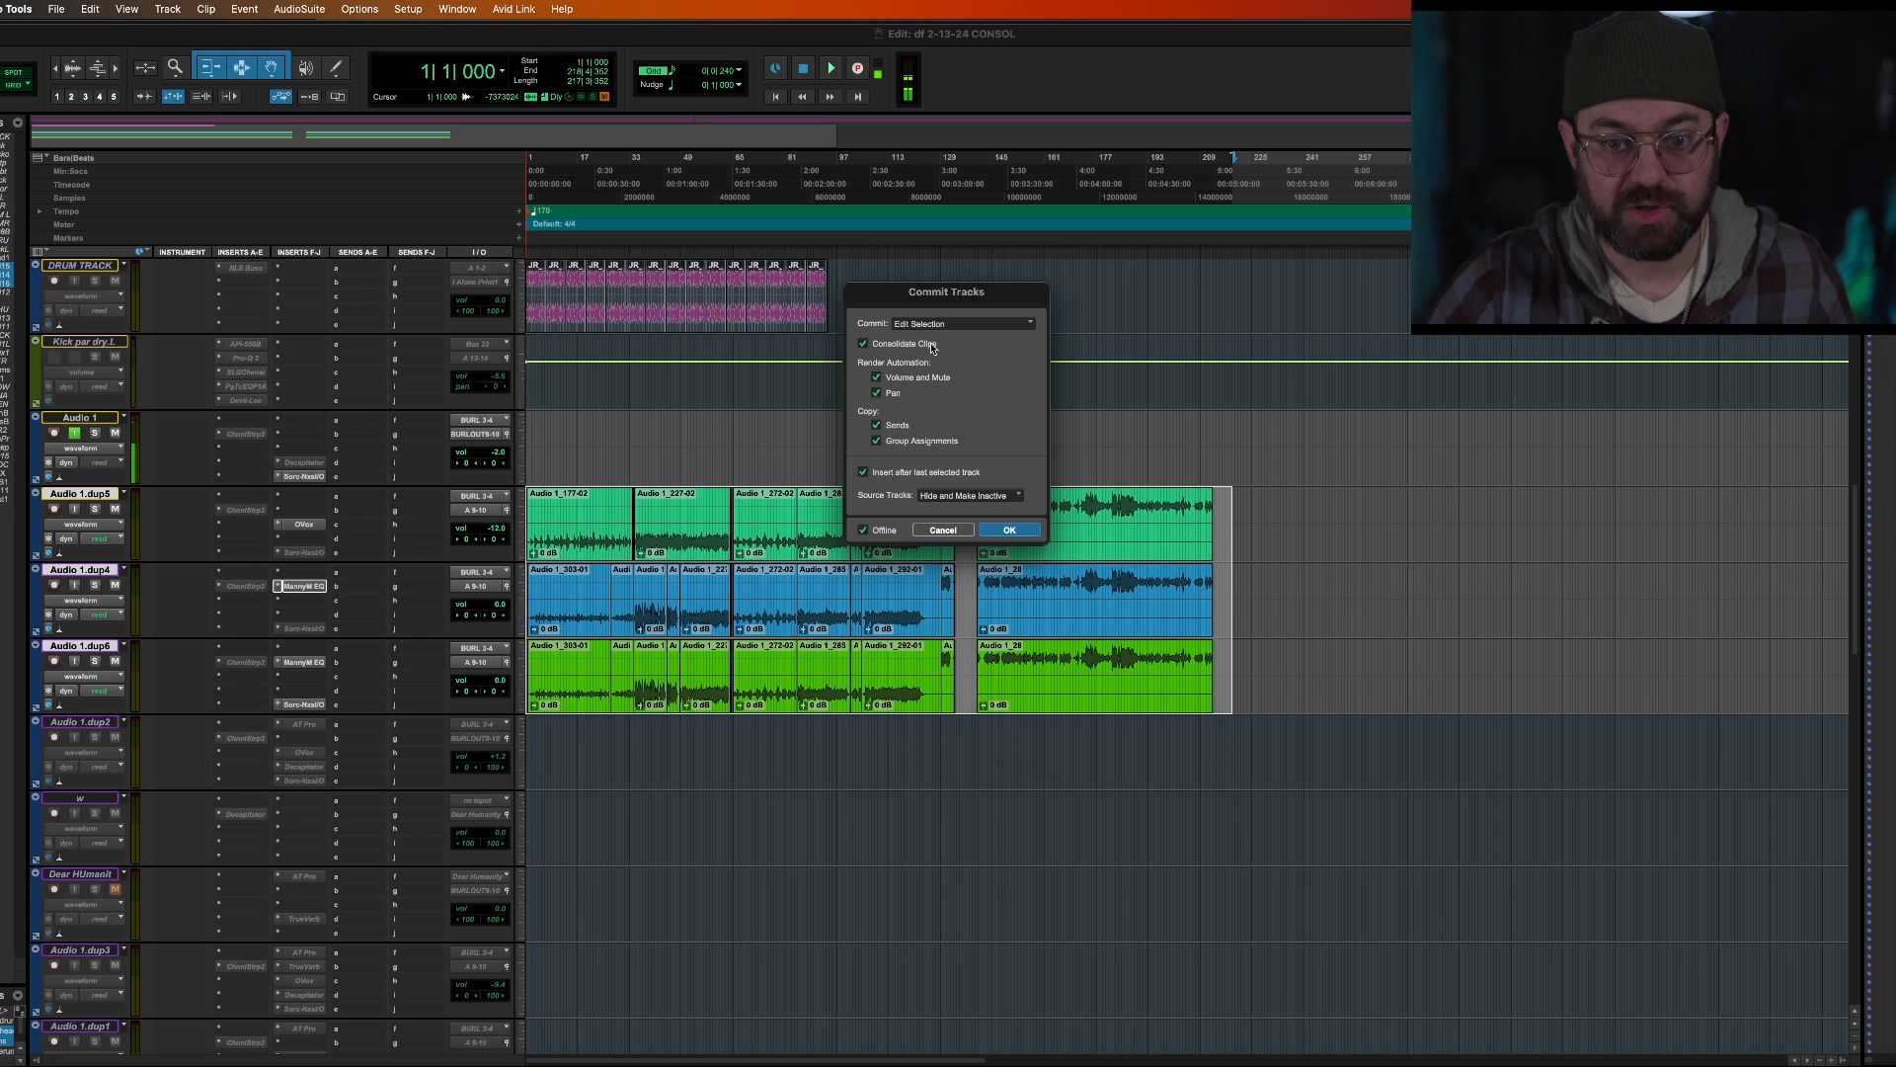
mouse_move(1195, 613)
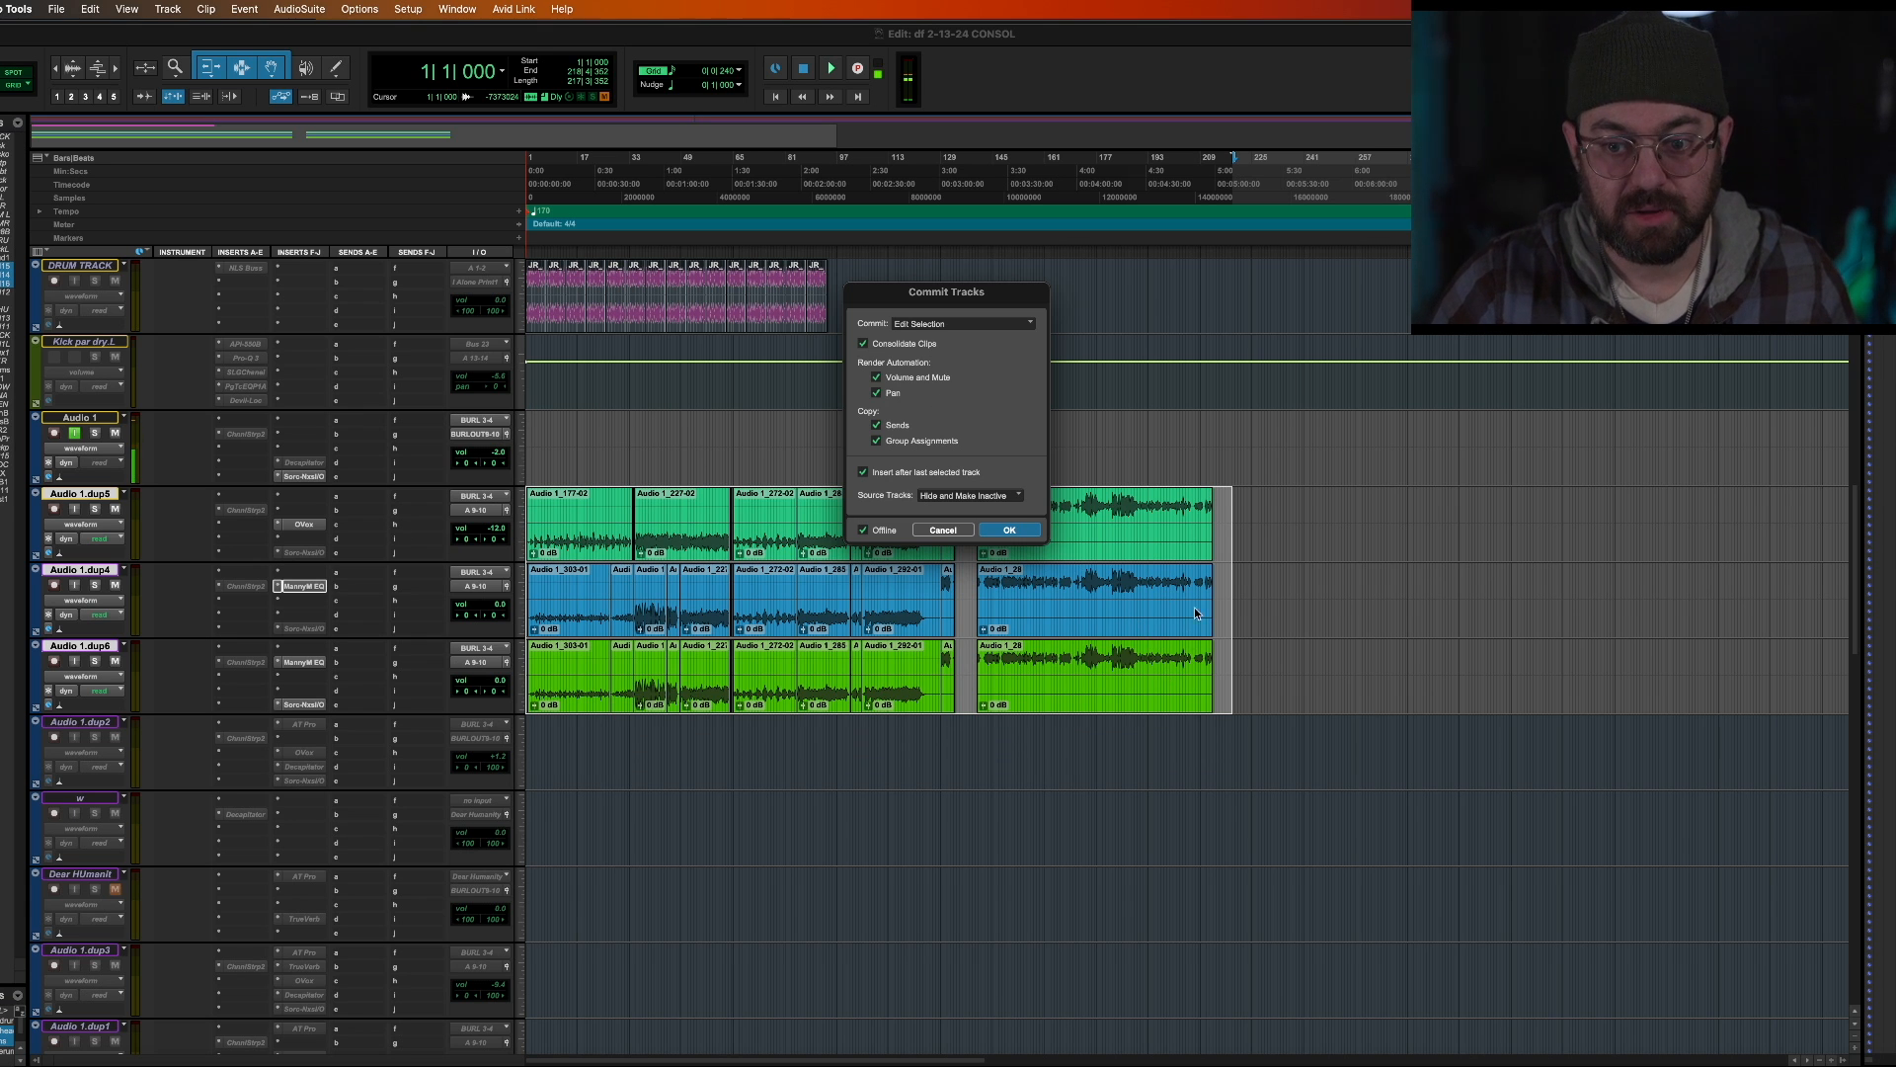
mouse_move(1283, 604)
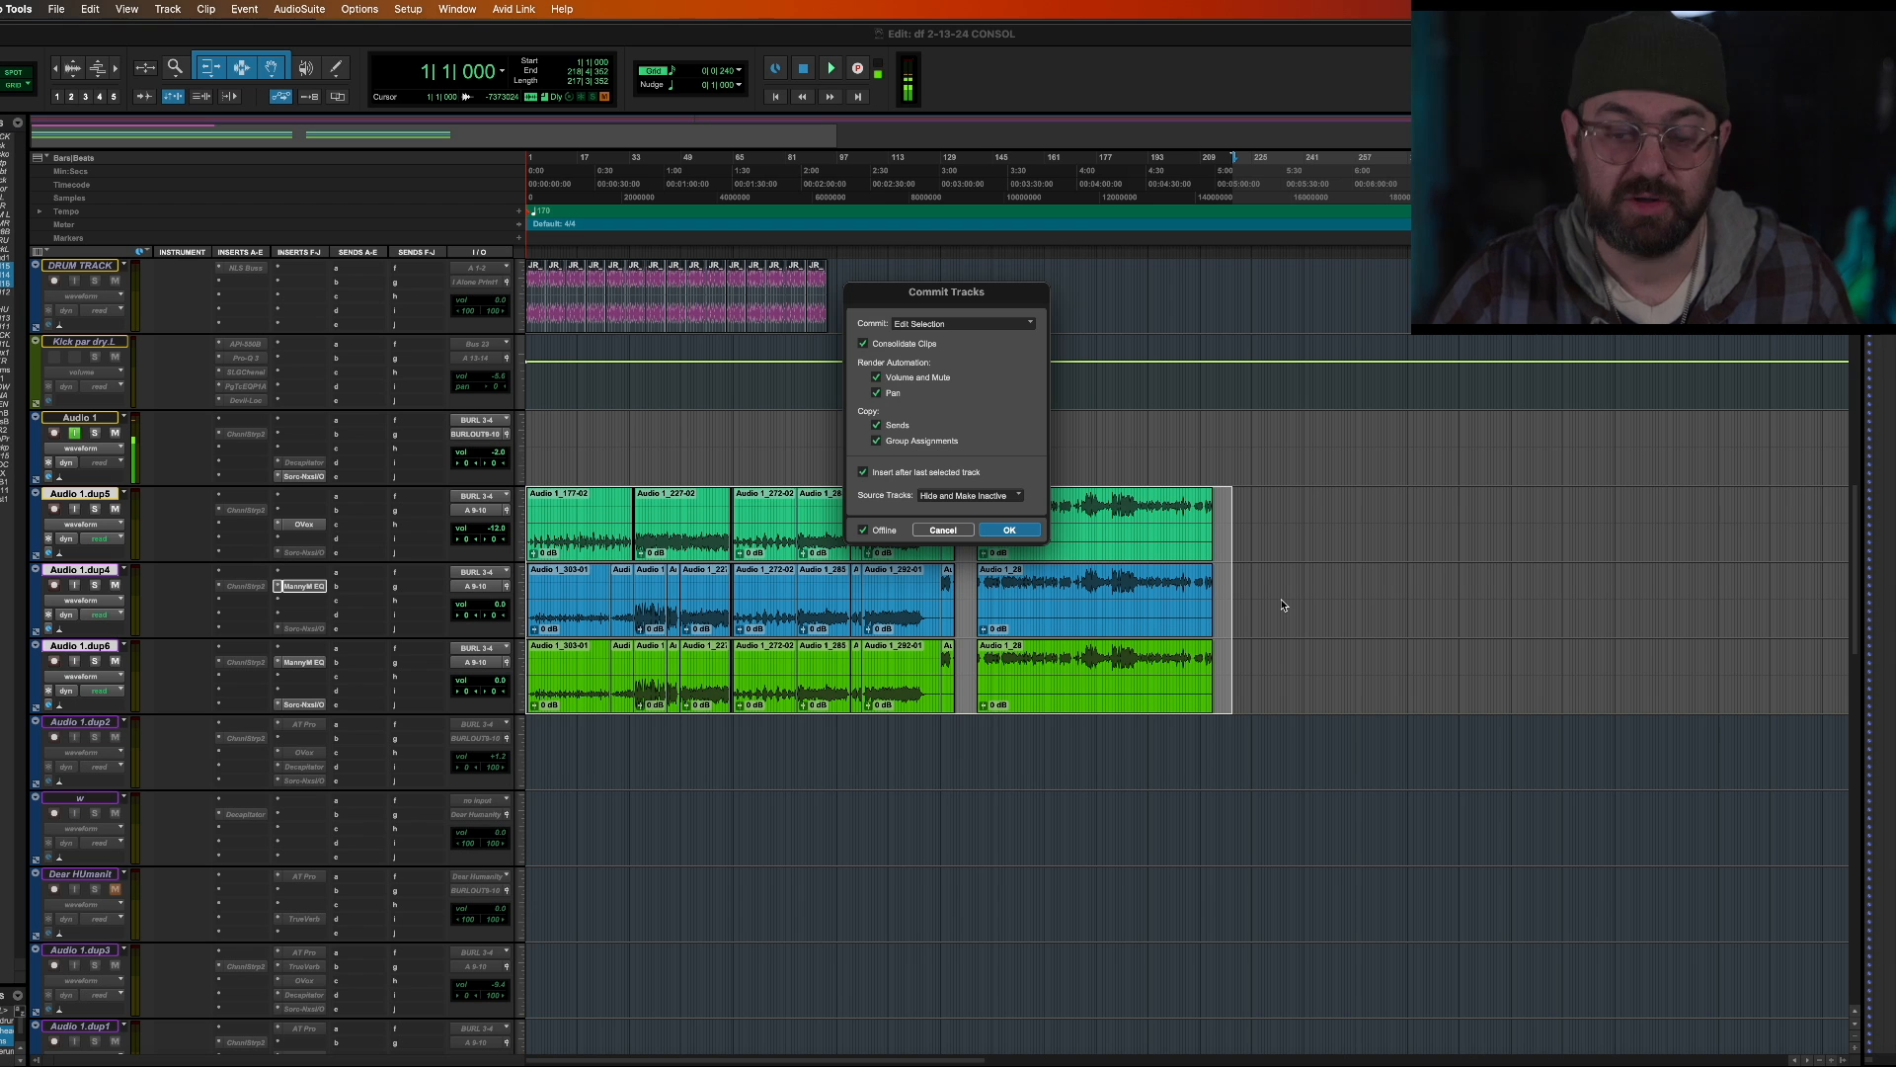
mouse_move(729, 628)
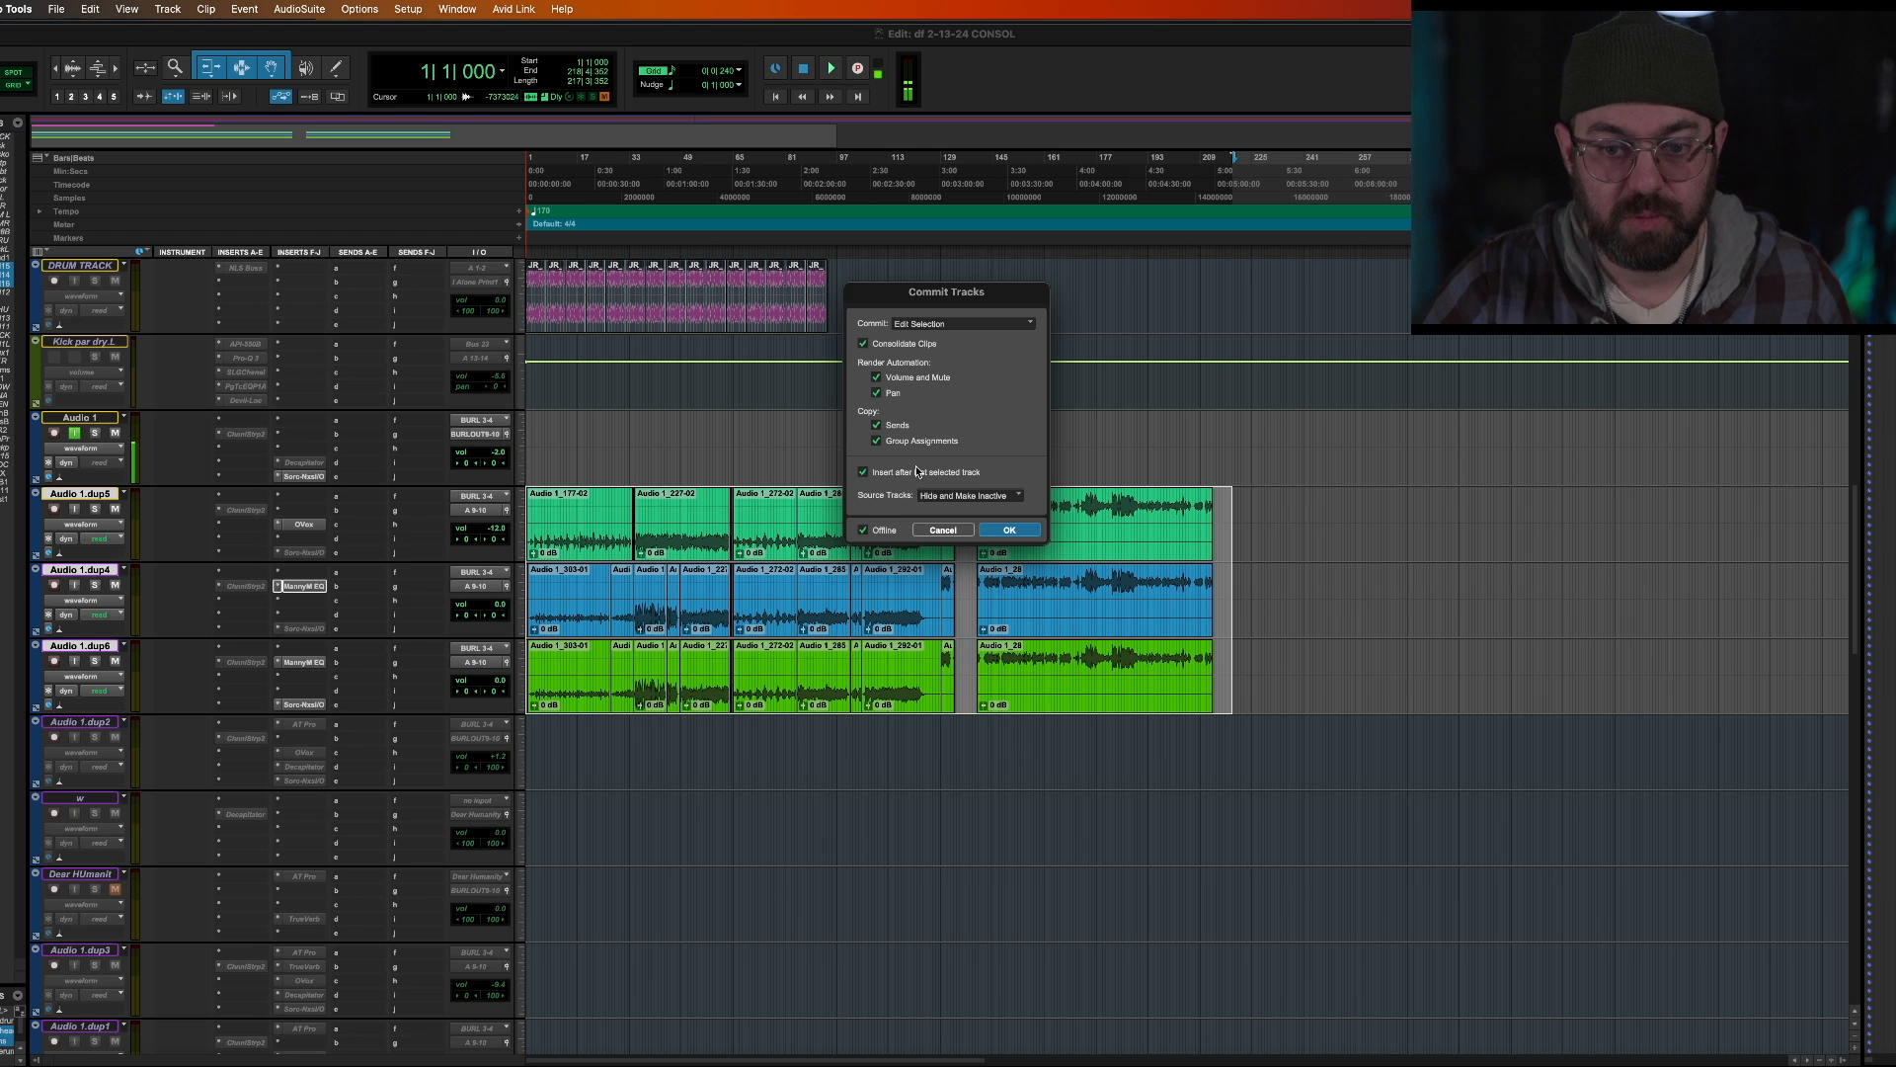
mouse_move(931, 484)
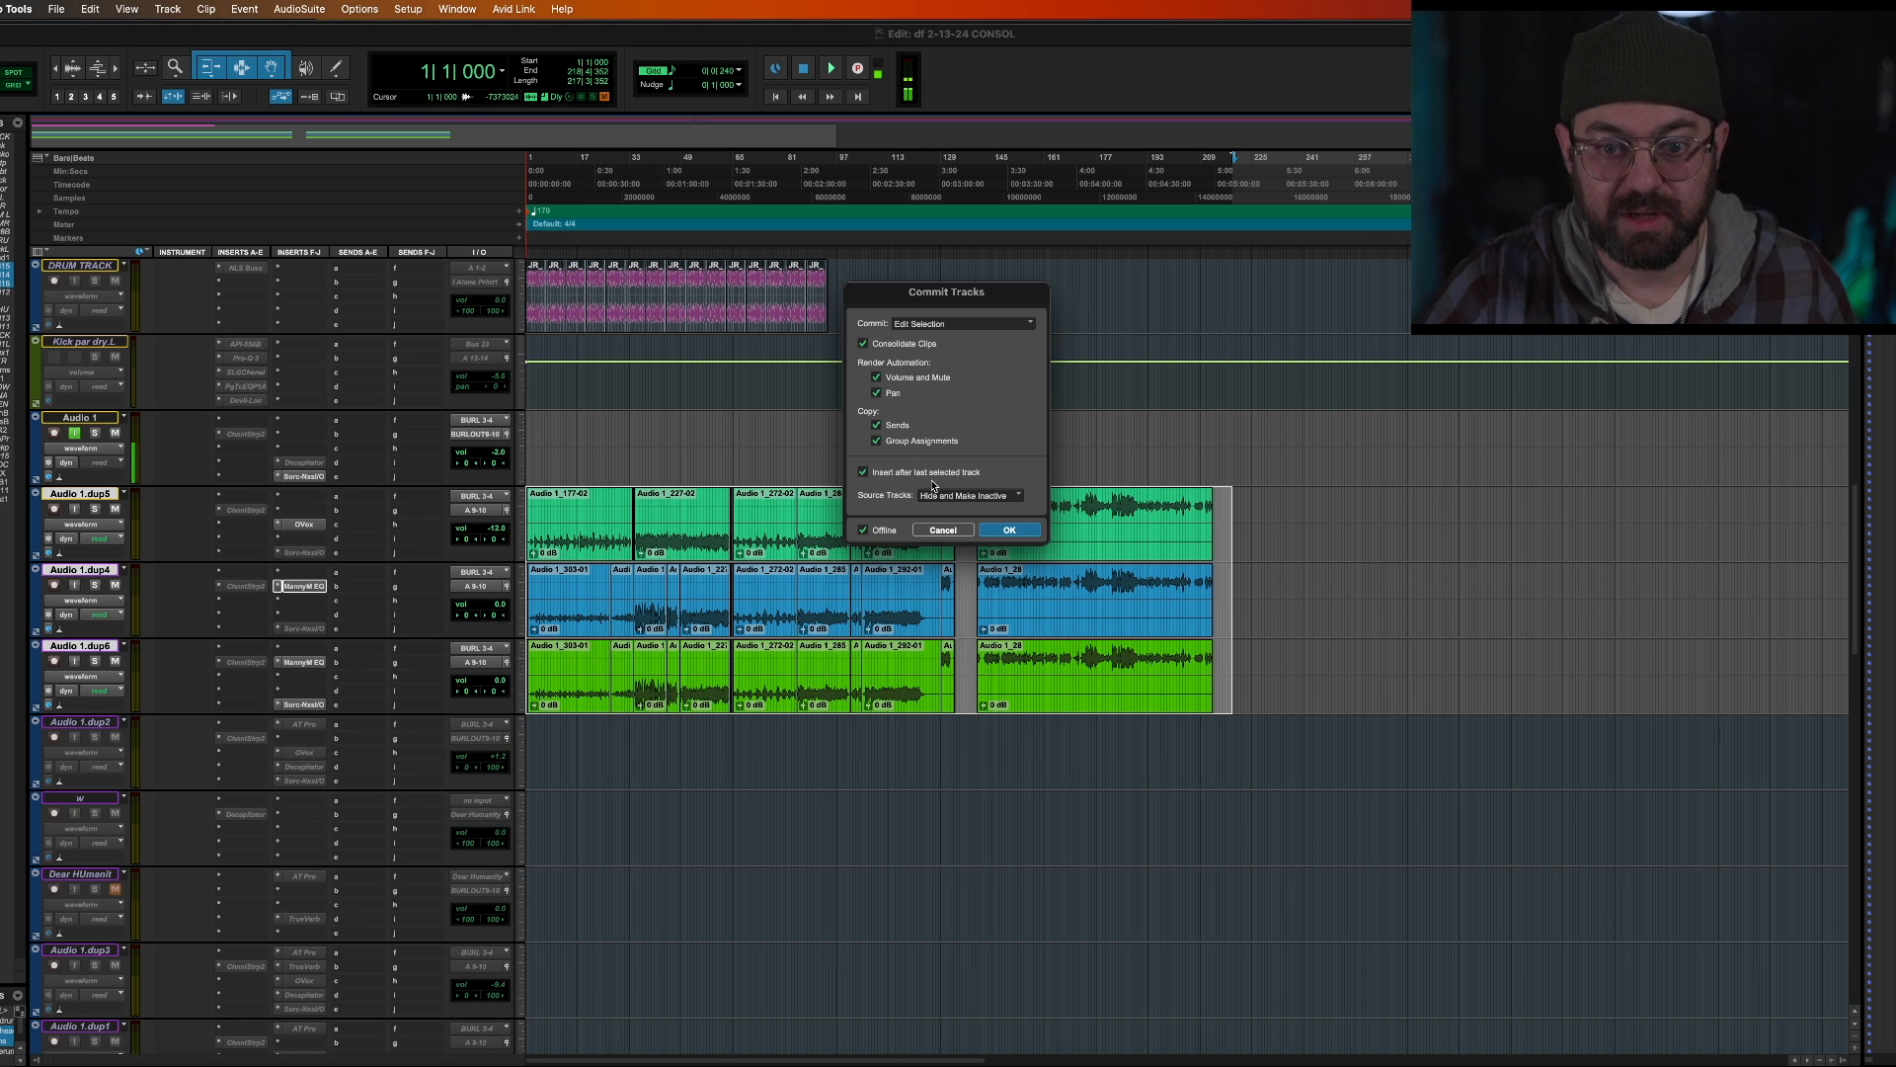
mouse_move(1020, 519)
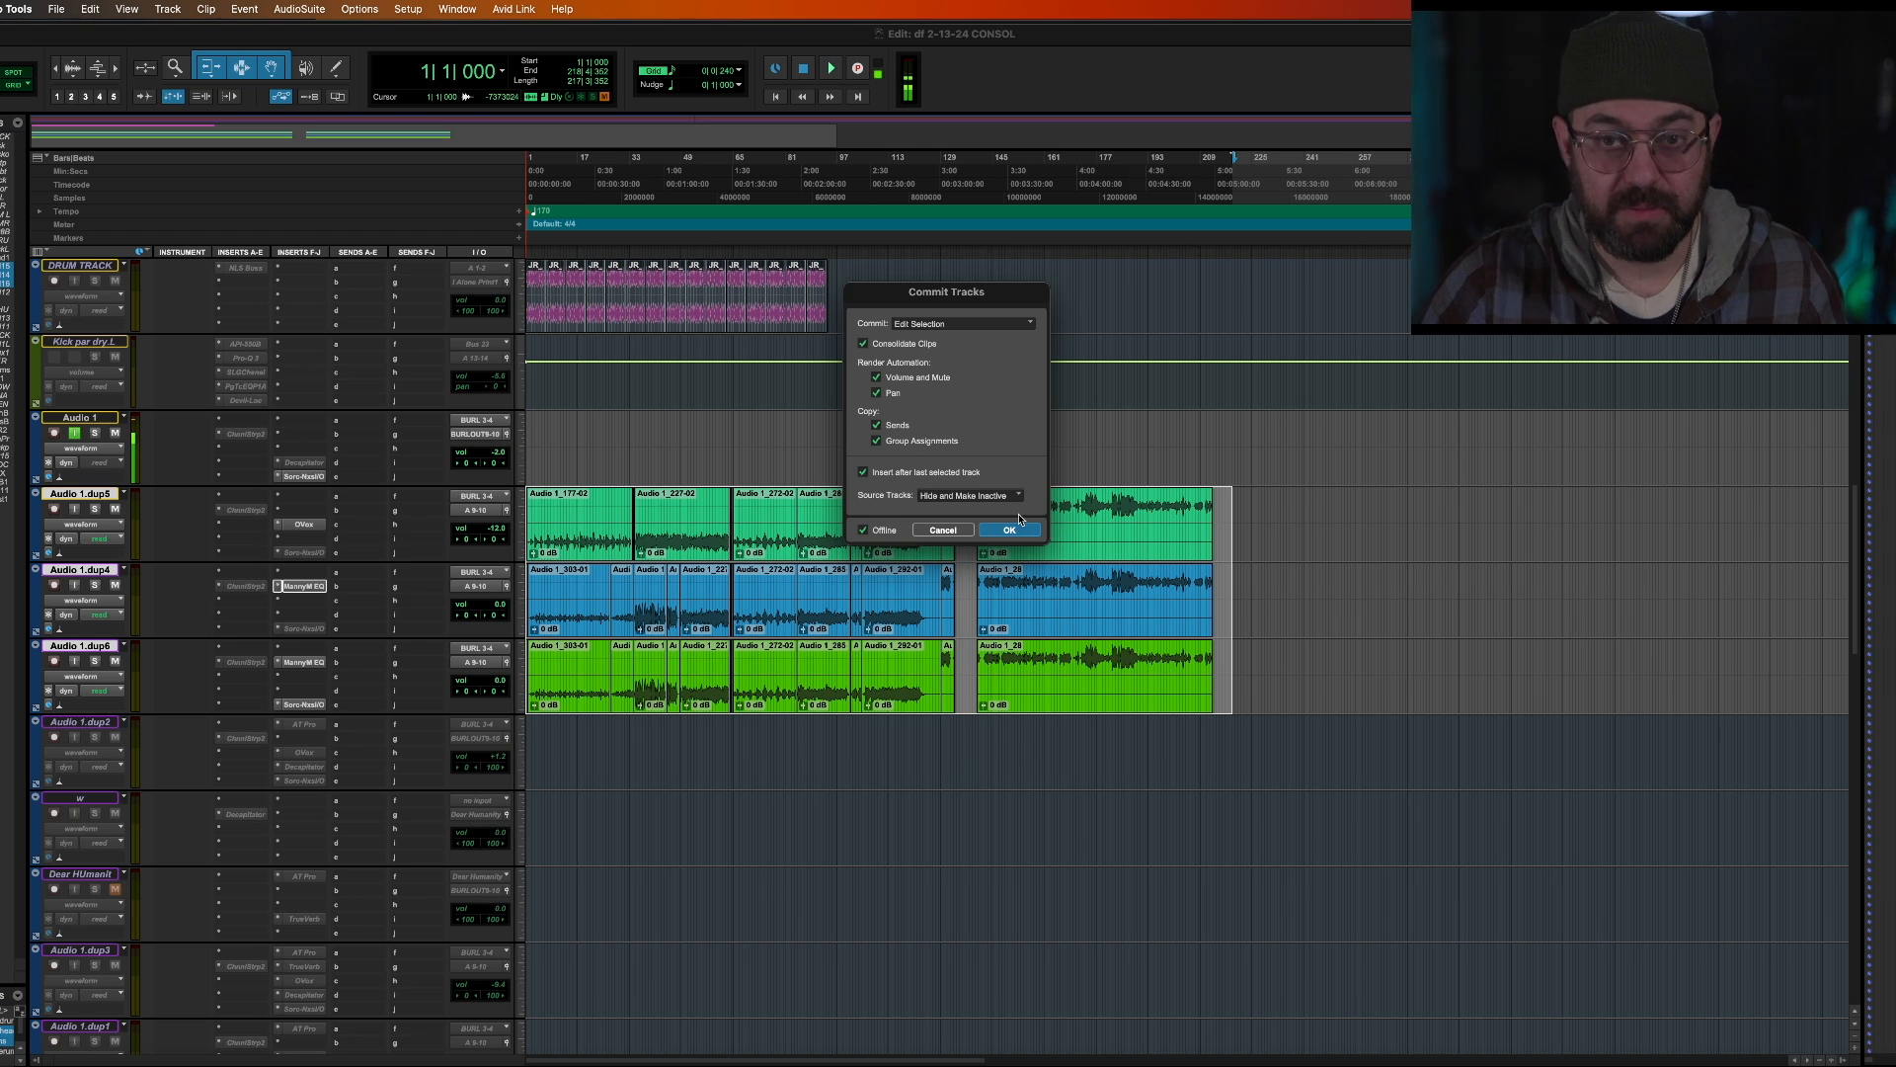
mouse_move(674, 546)
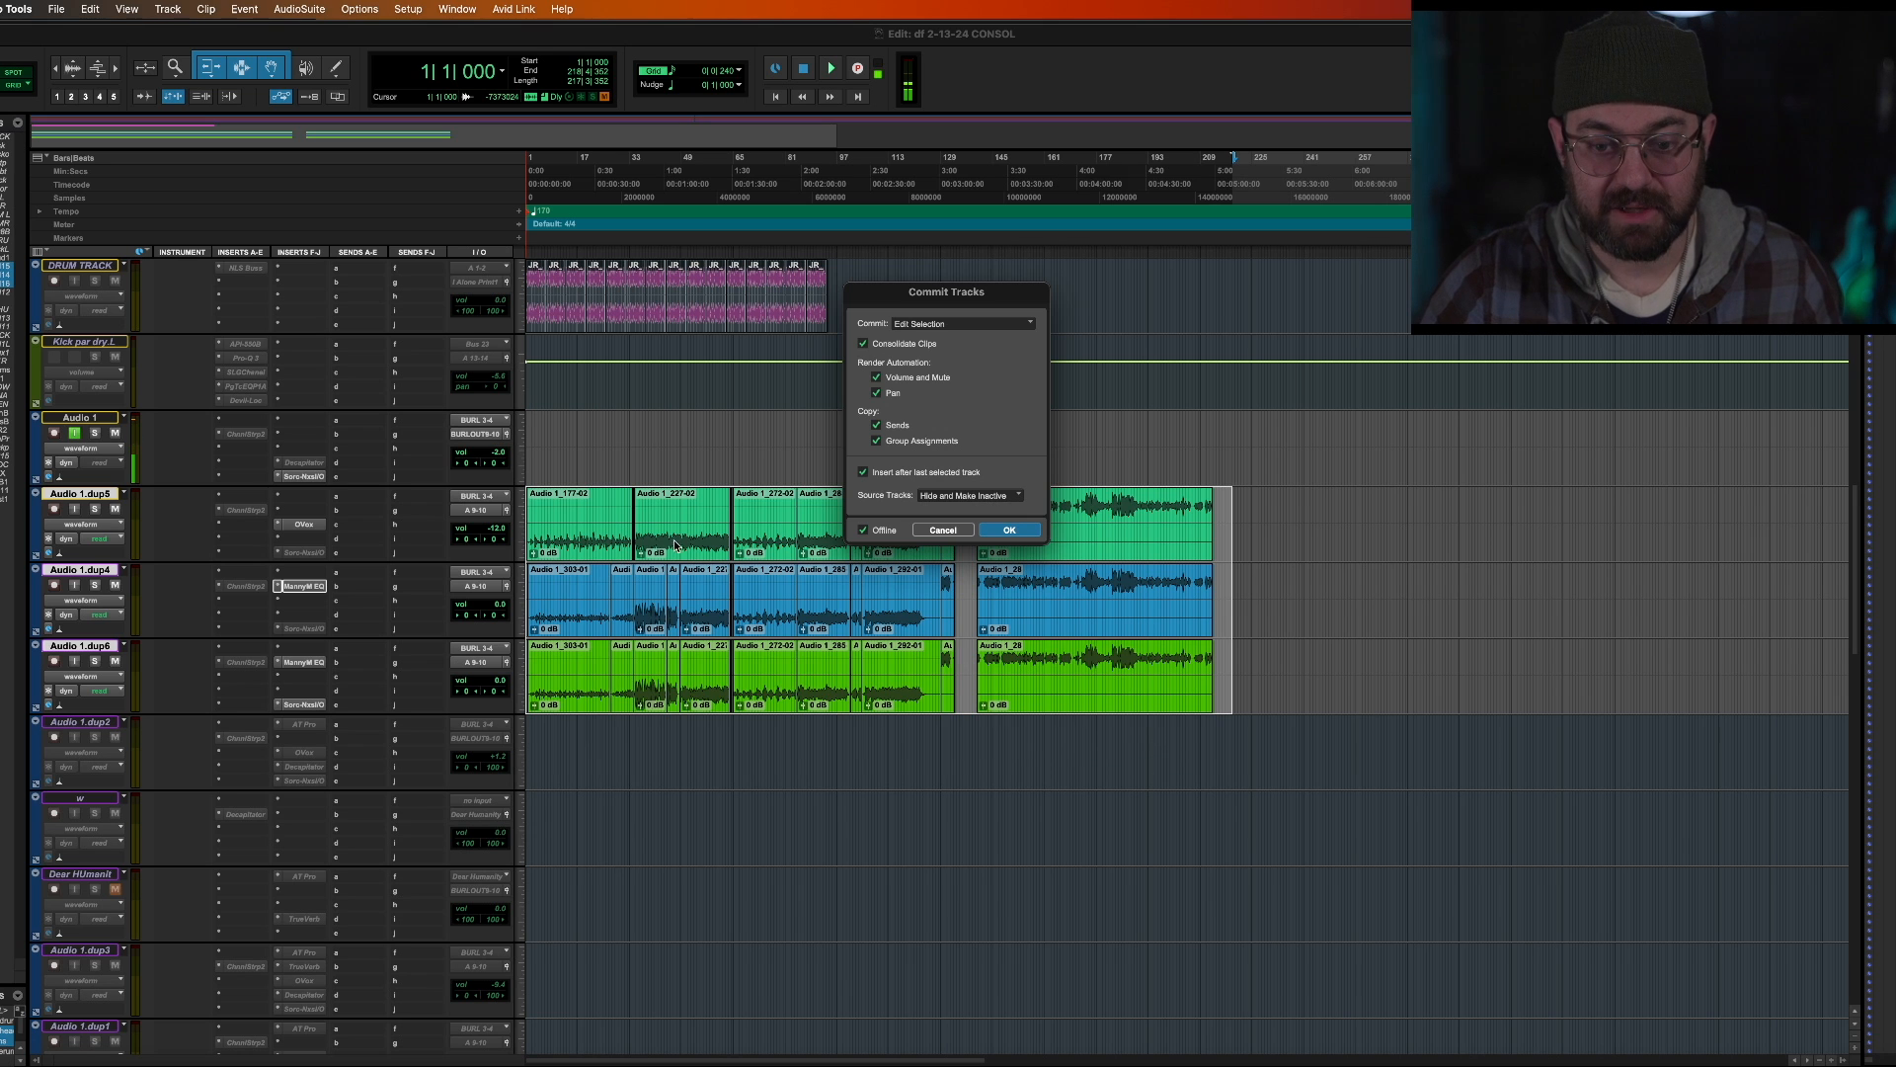
mouse_move(1017, 549)
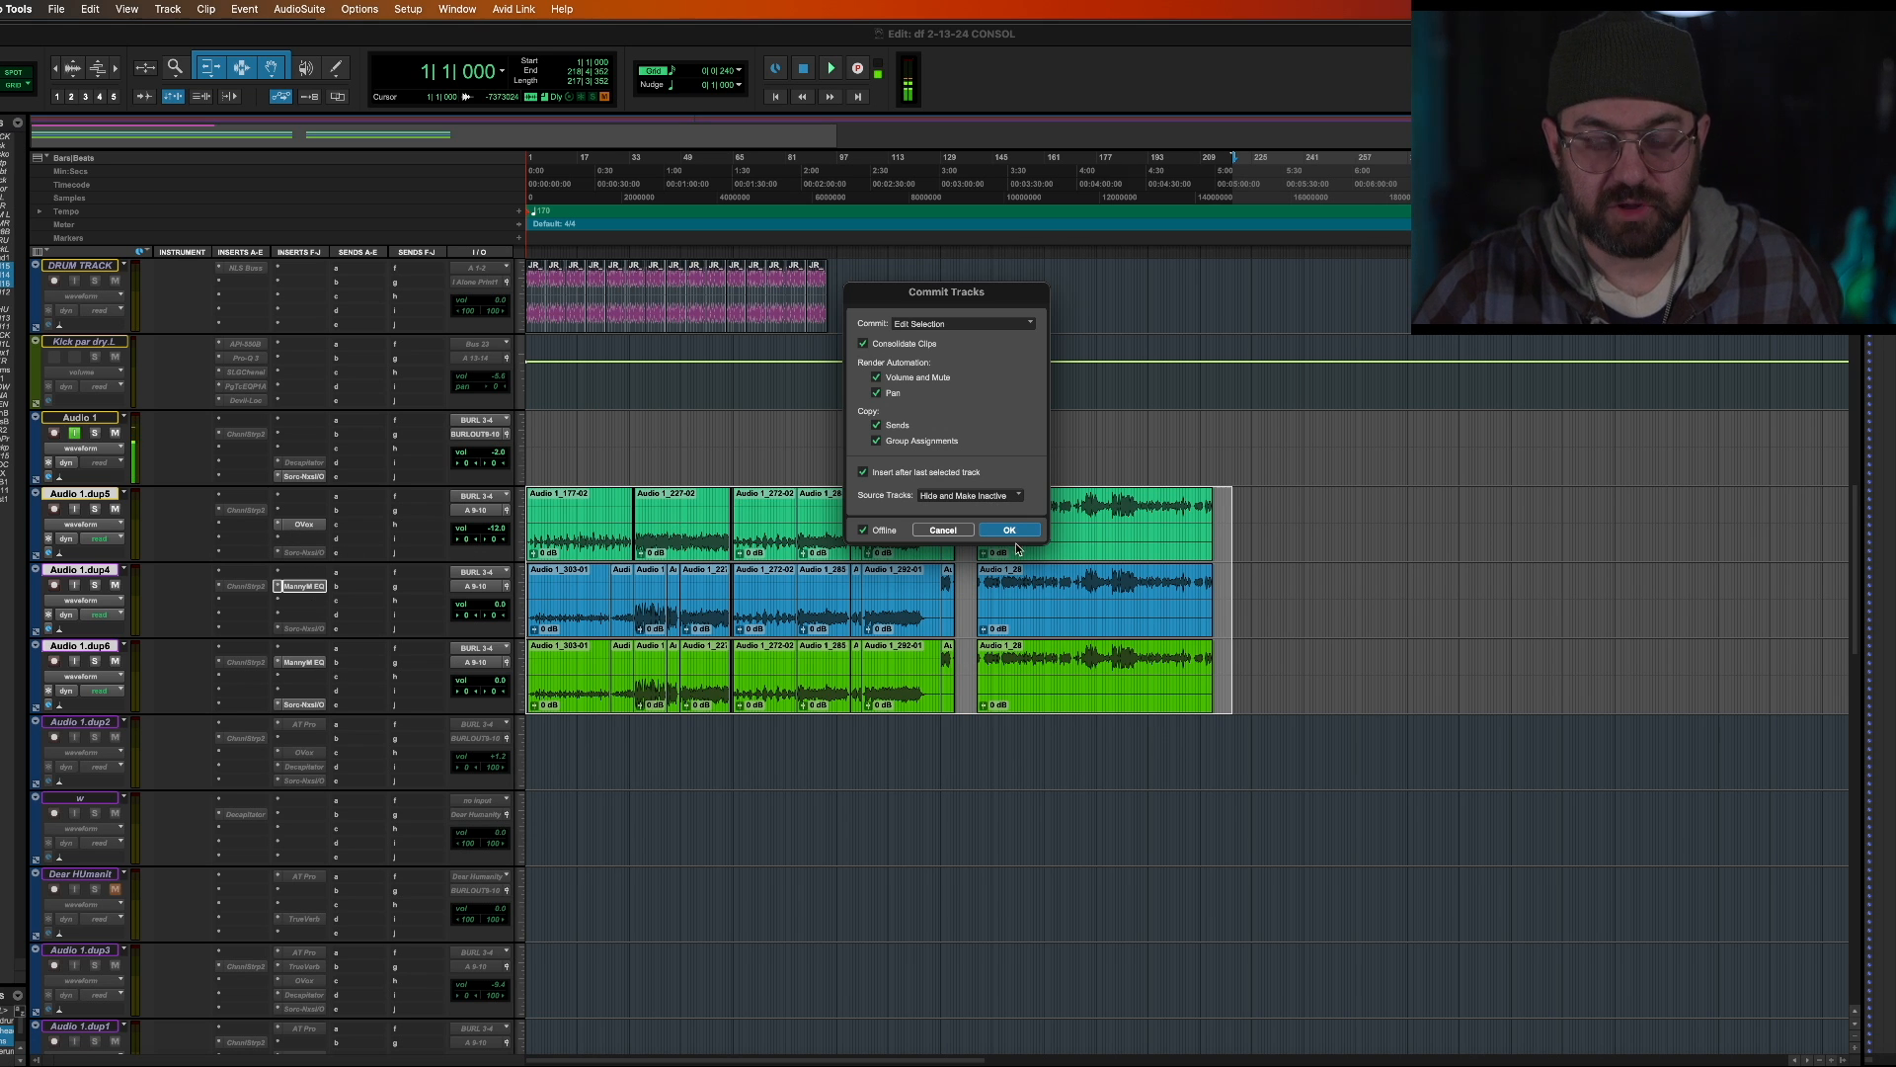
mouse_move(351, 538)
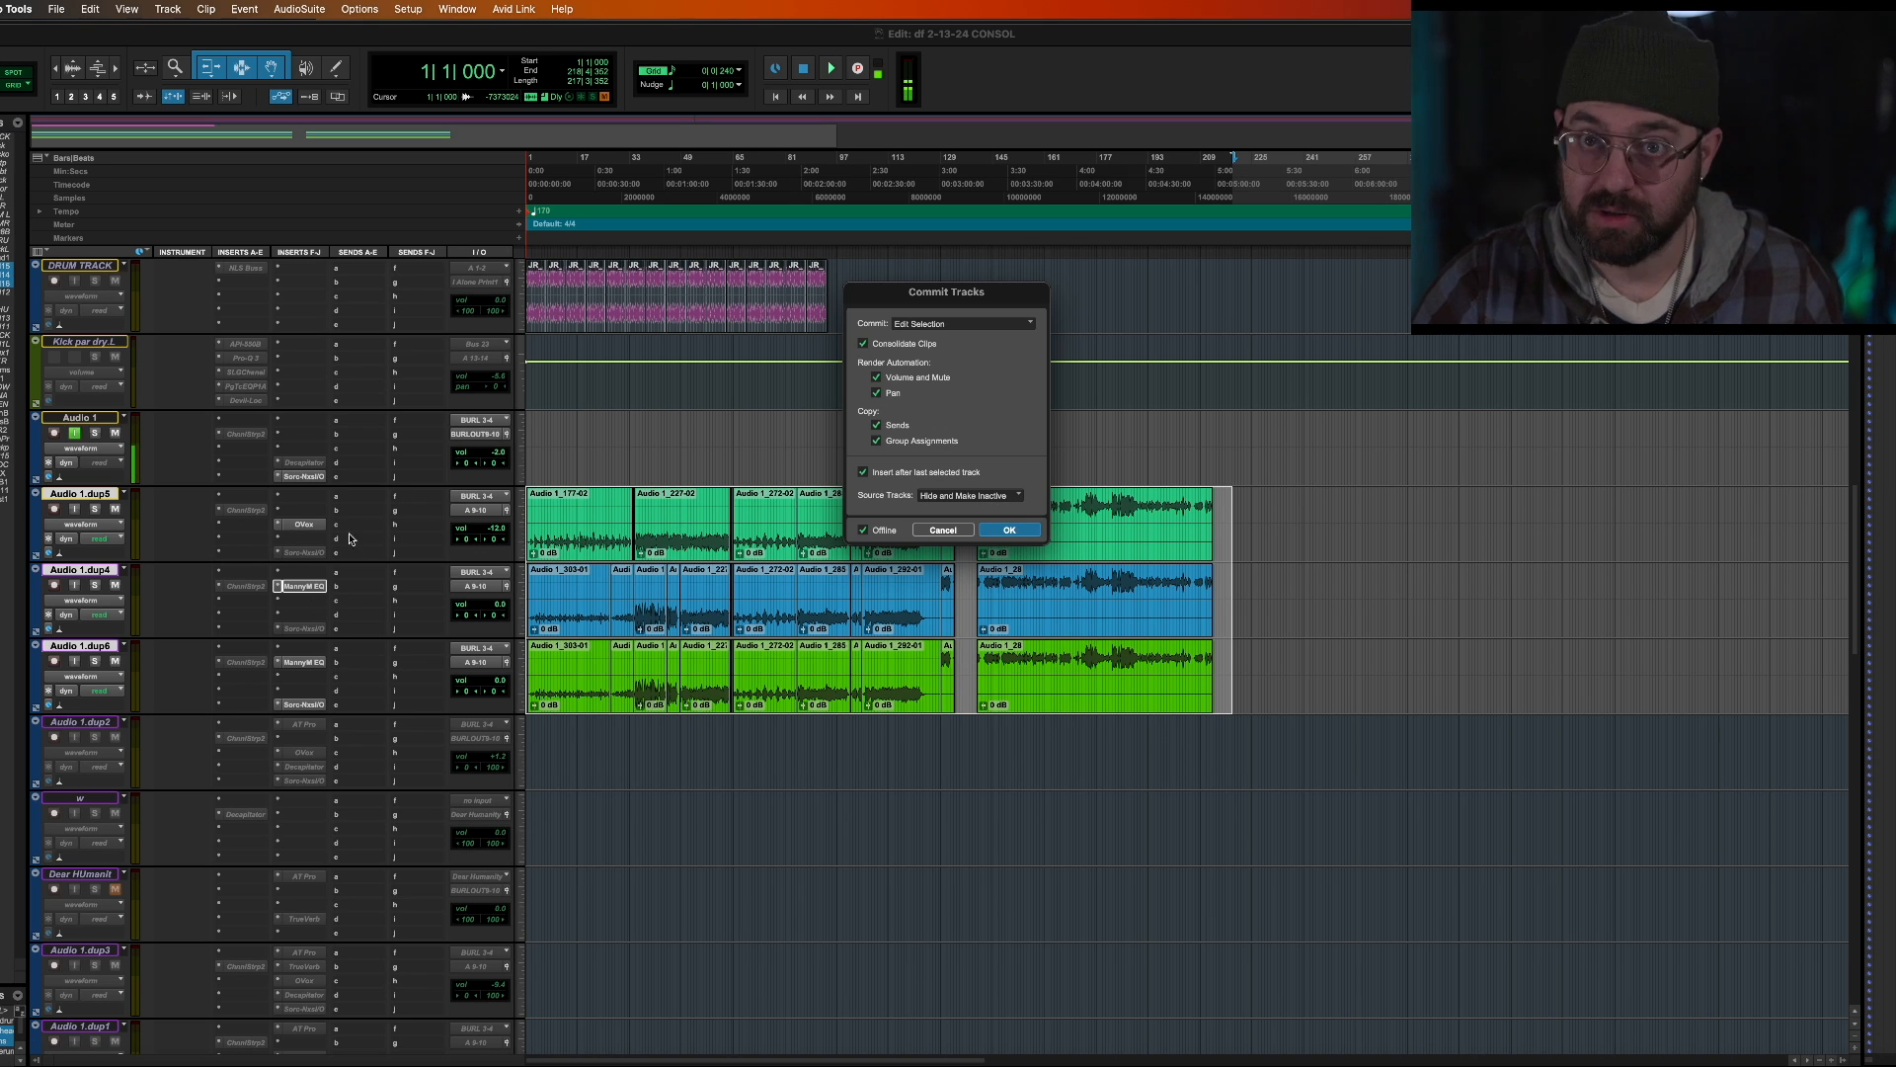
mouse_move(470, 671)
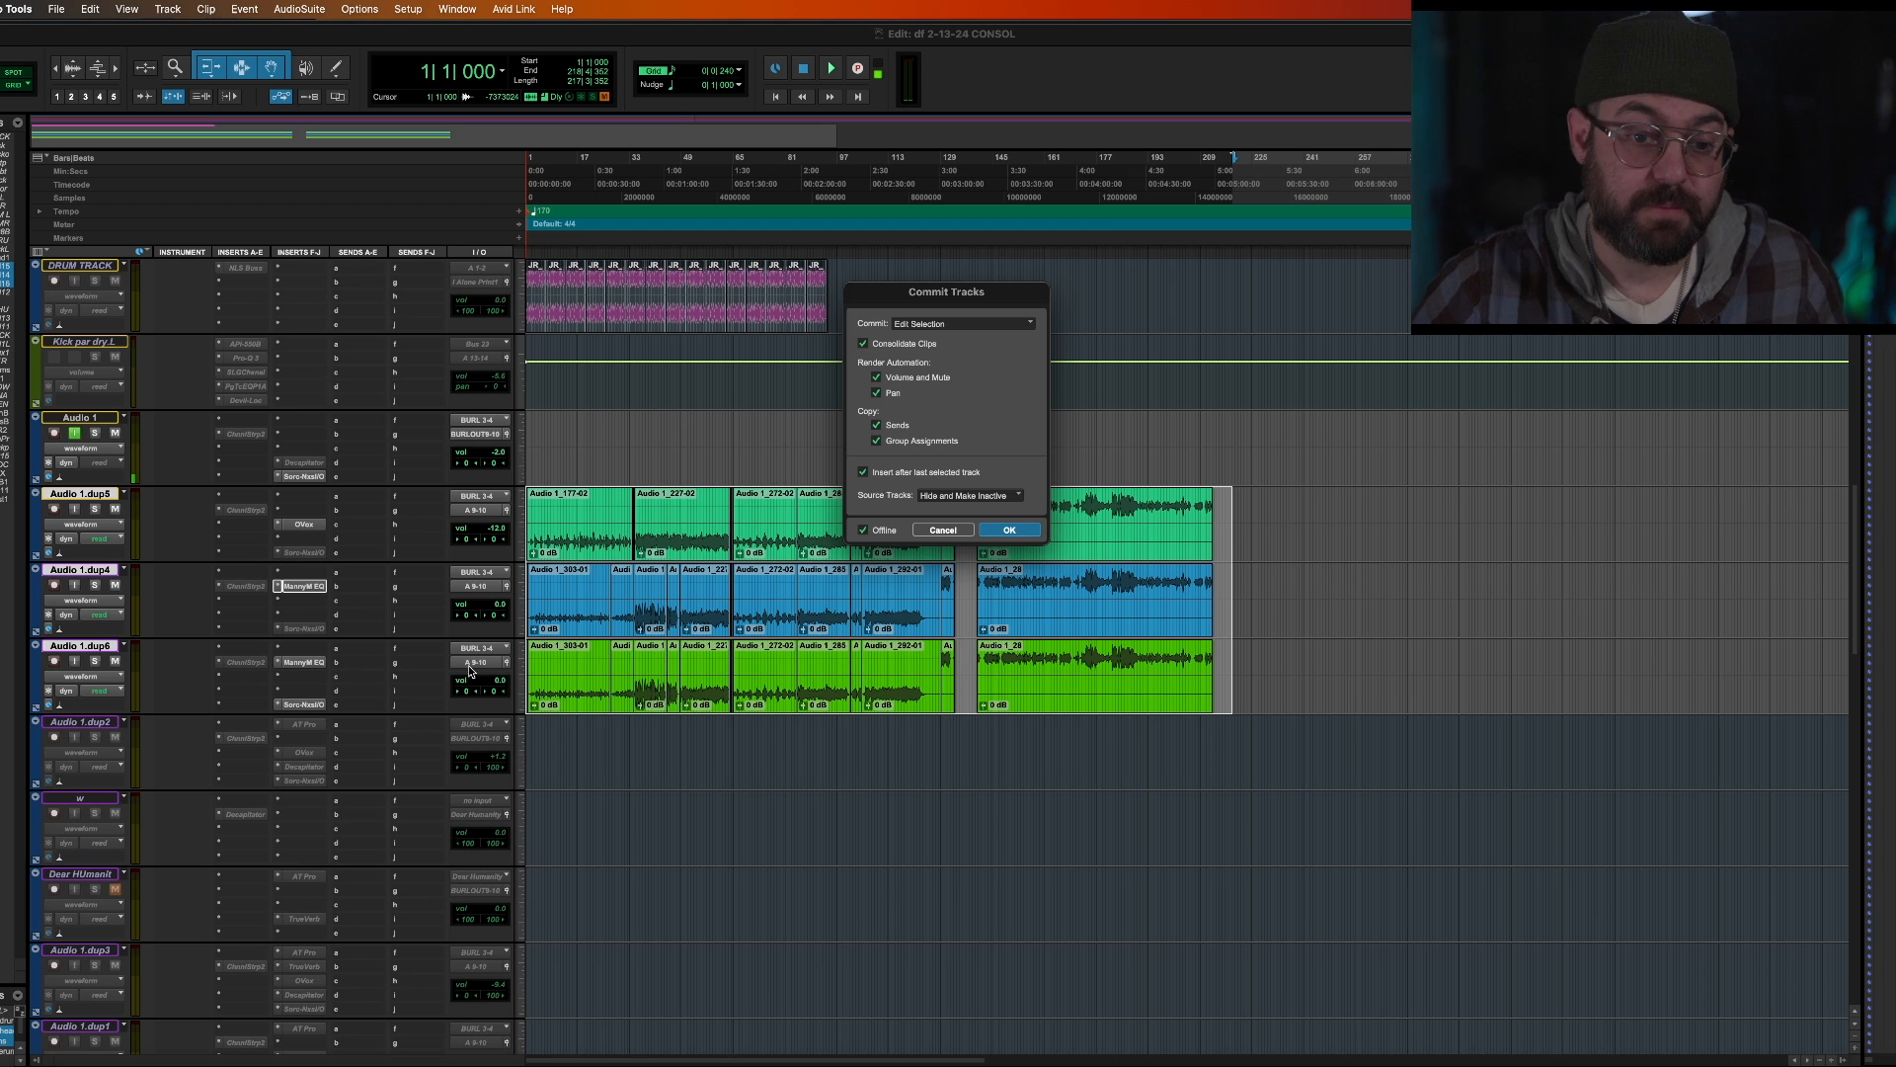
mouse_move(988, 616)
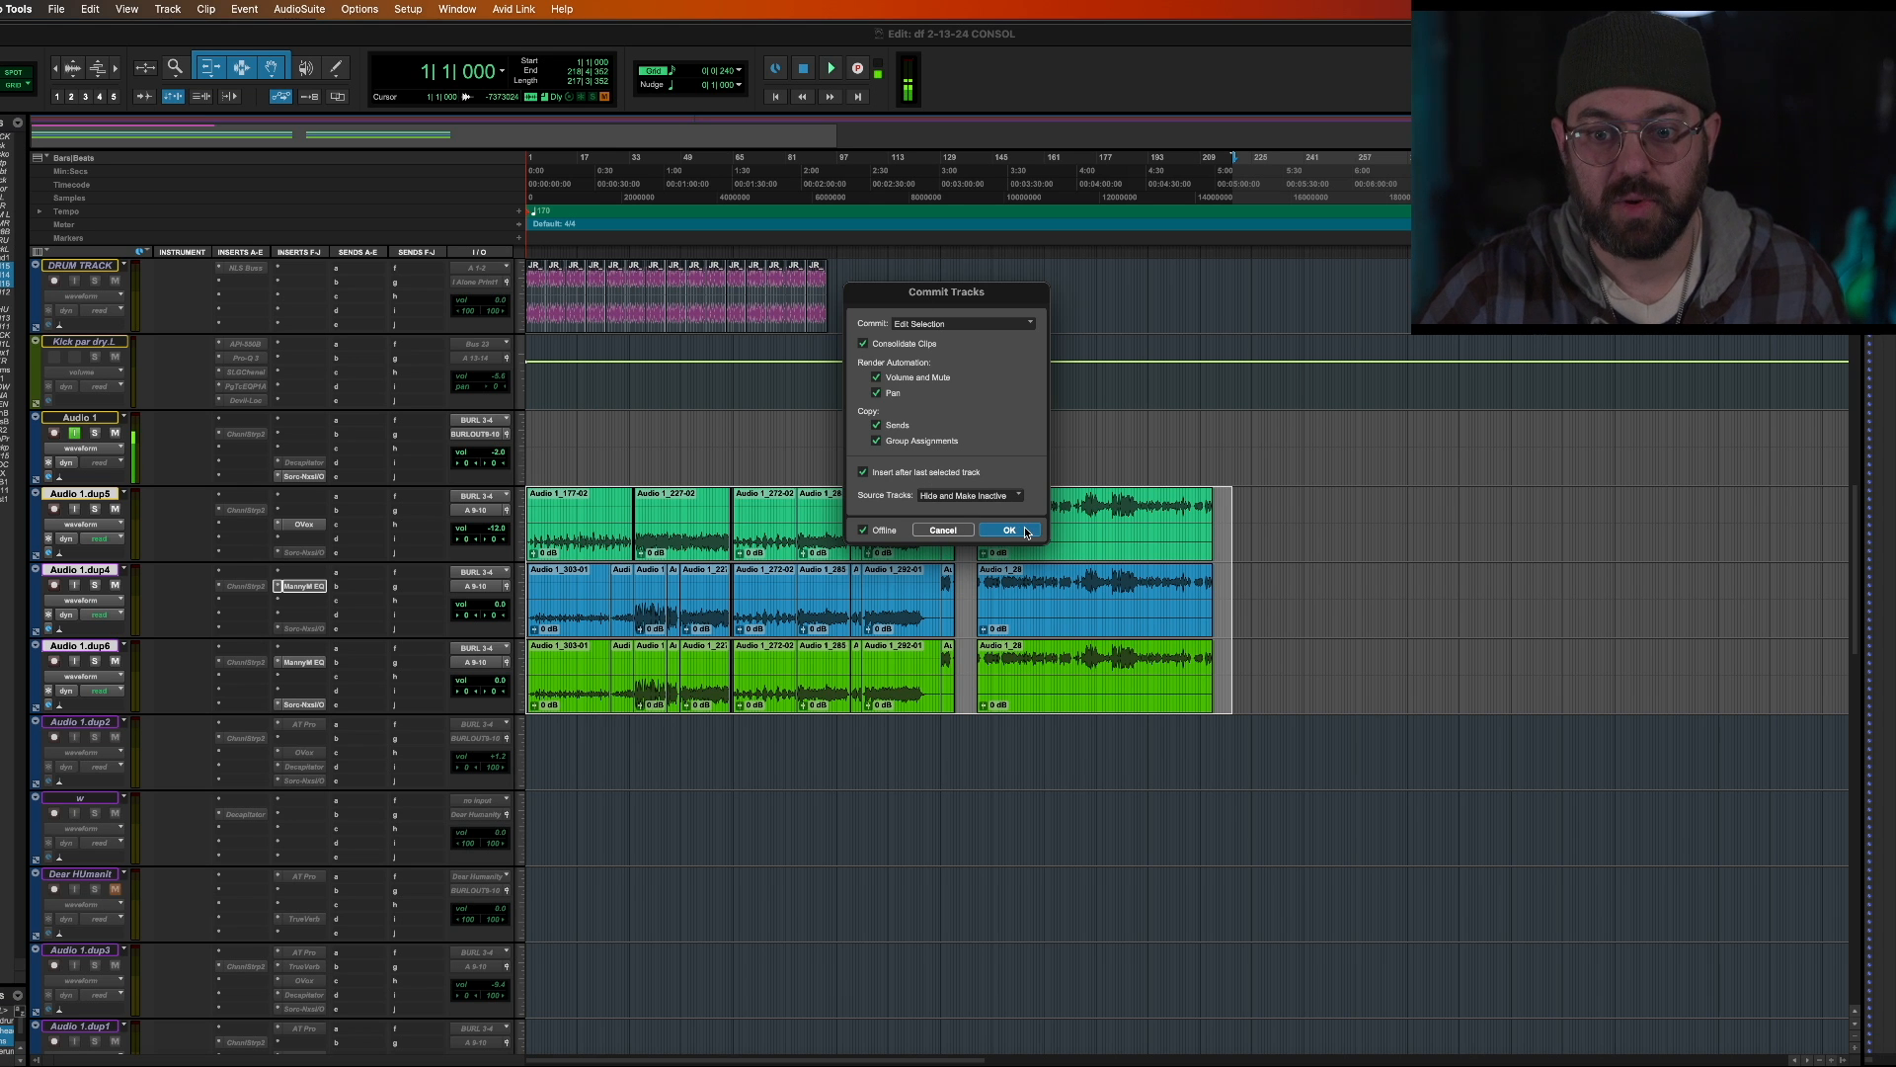
mouse_move(922, 489)
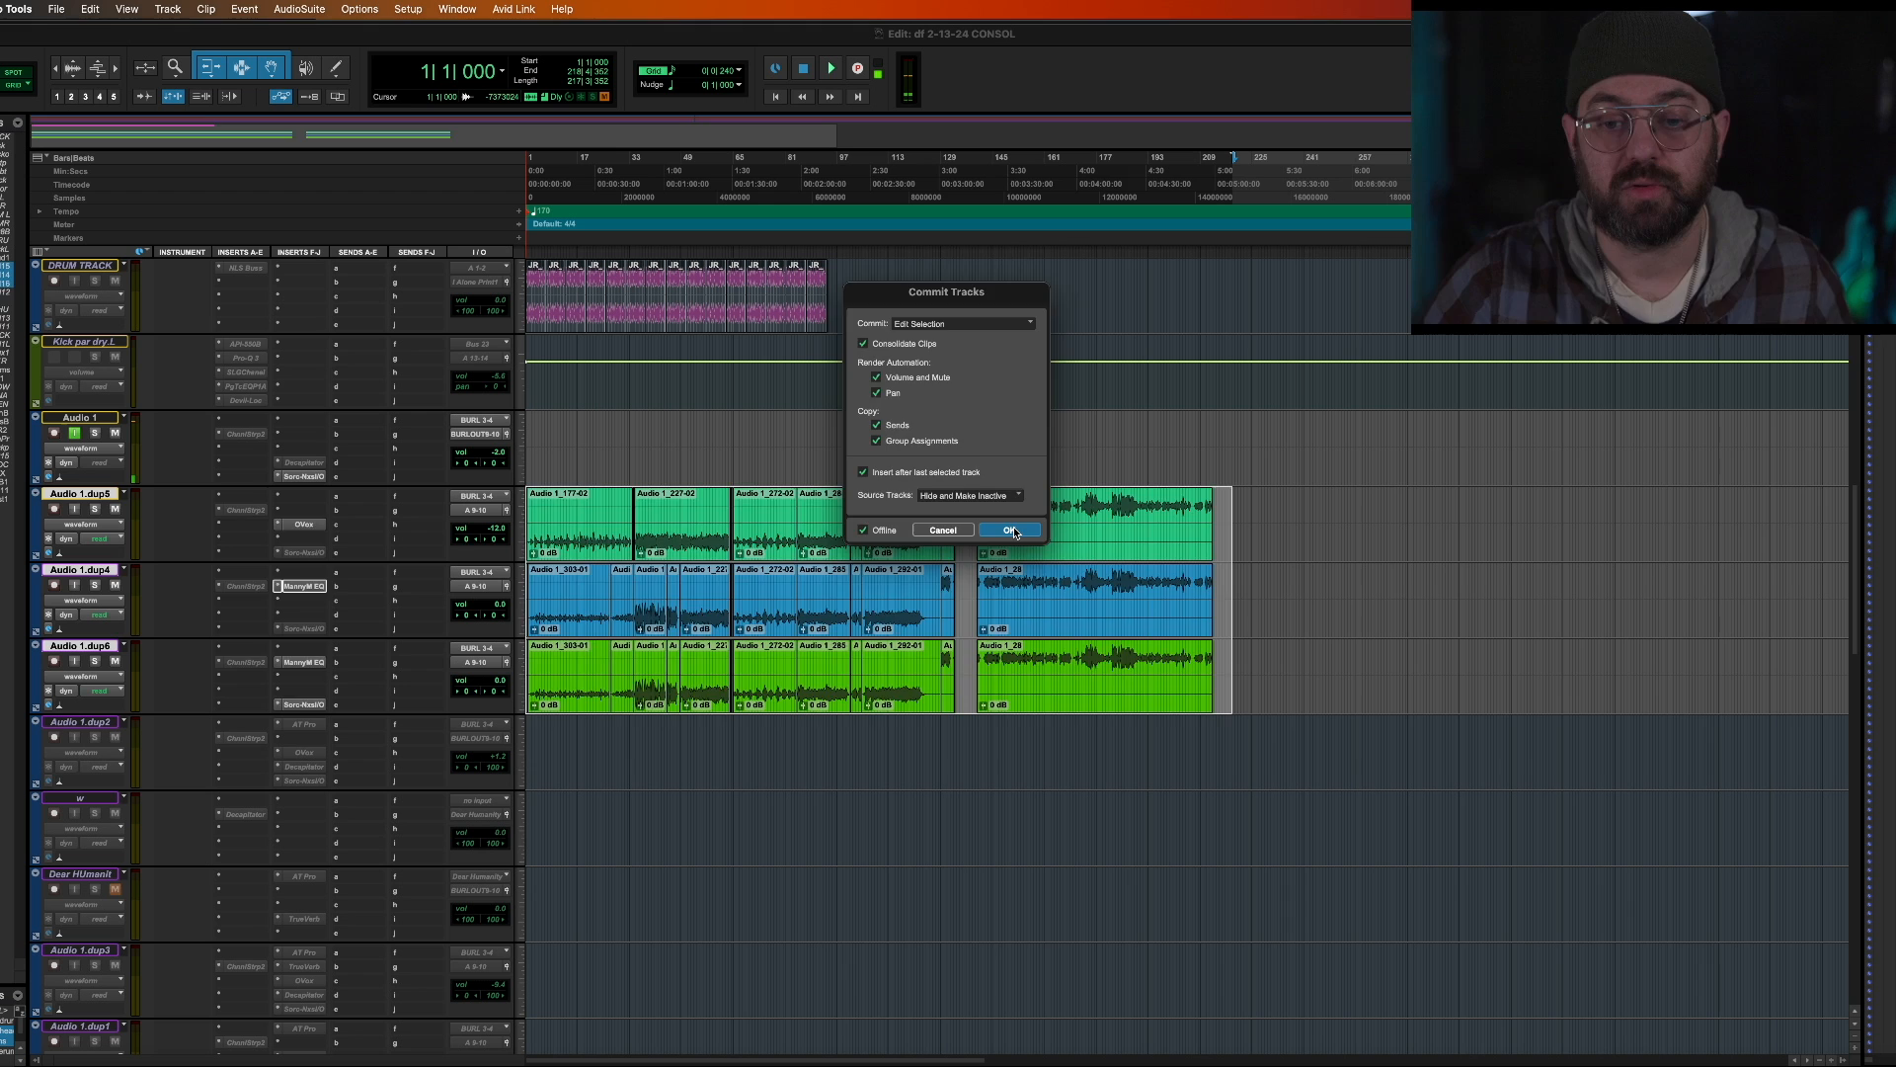
Step: Confirm the commit, creating .cm tracks with one consolidated clip each
click(1012, 529)
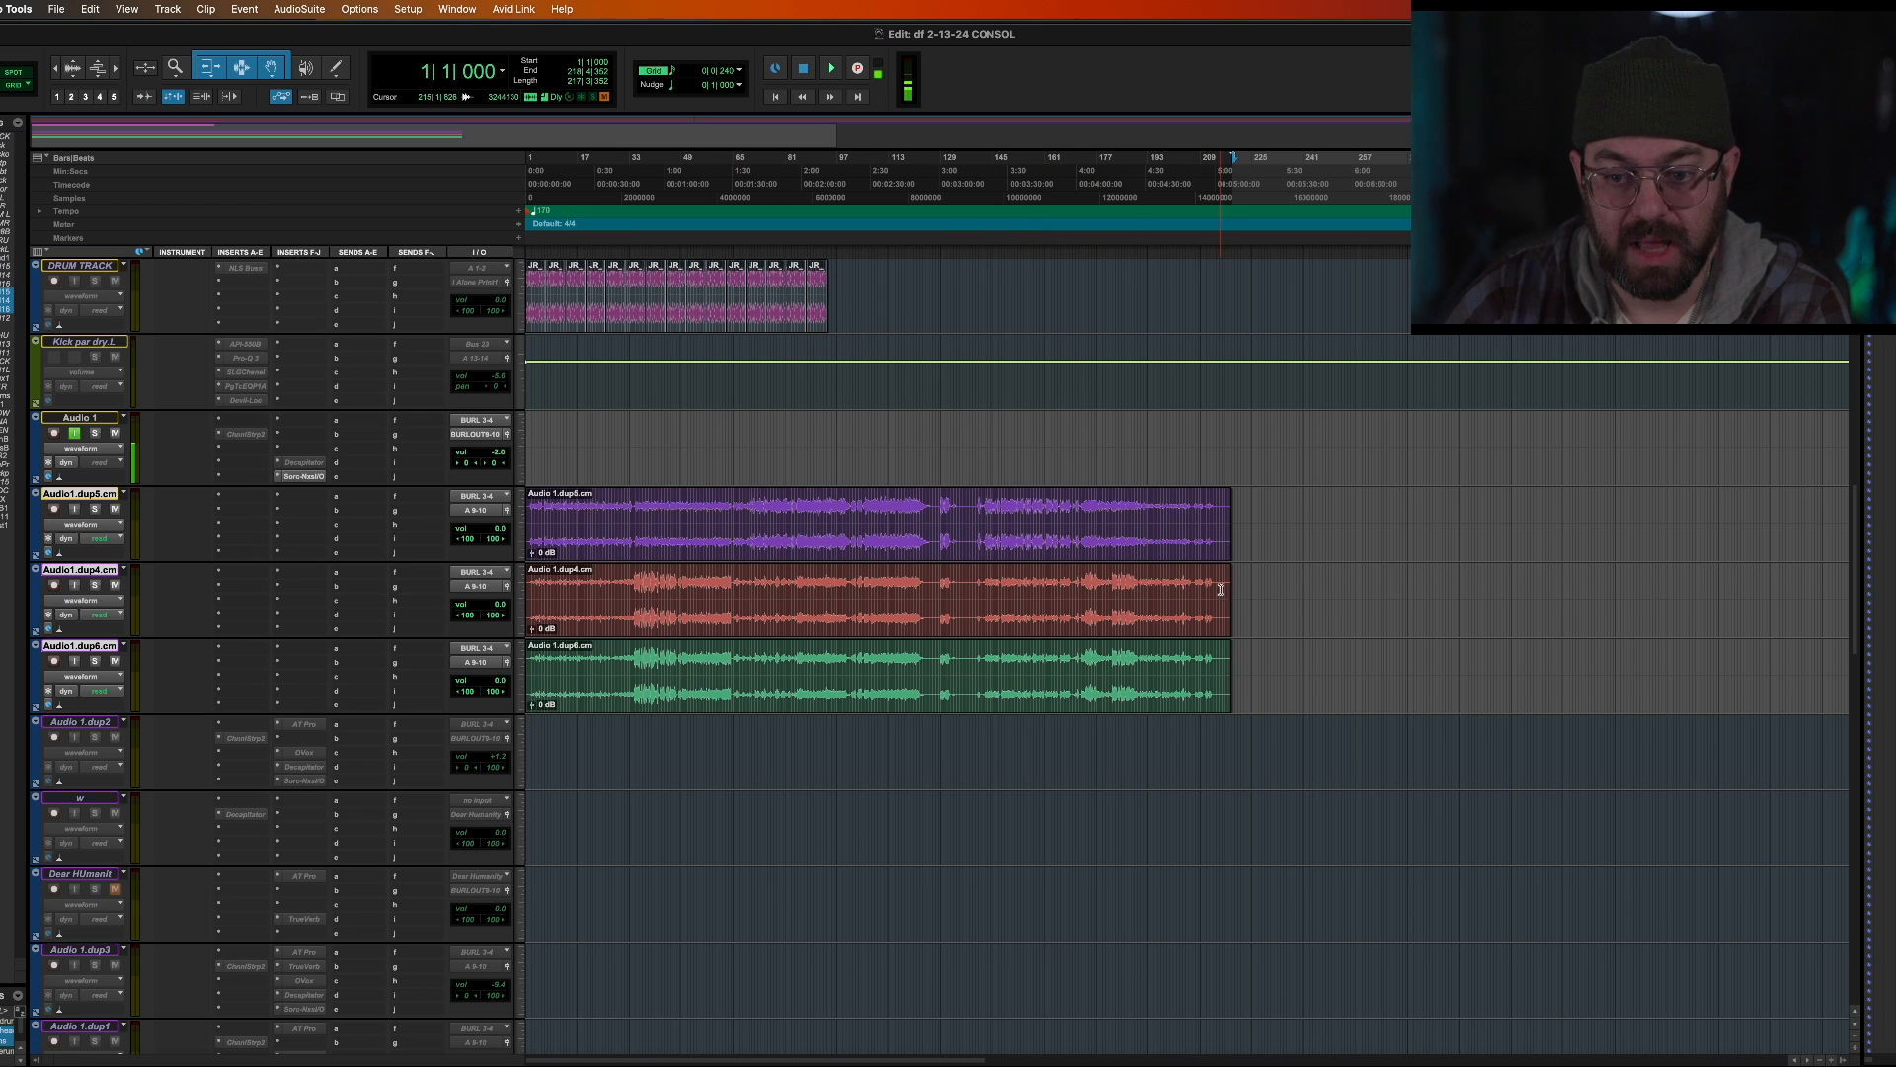
click(1240, 508)
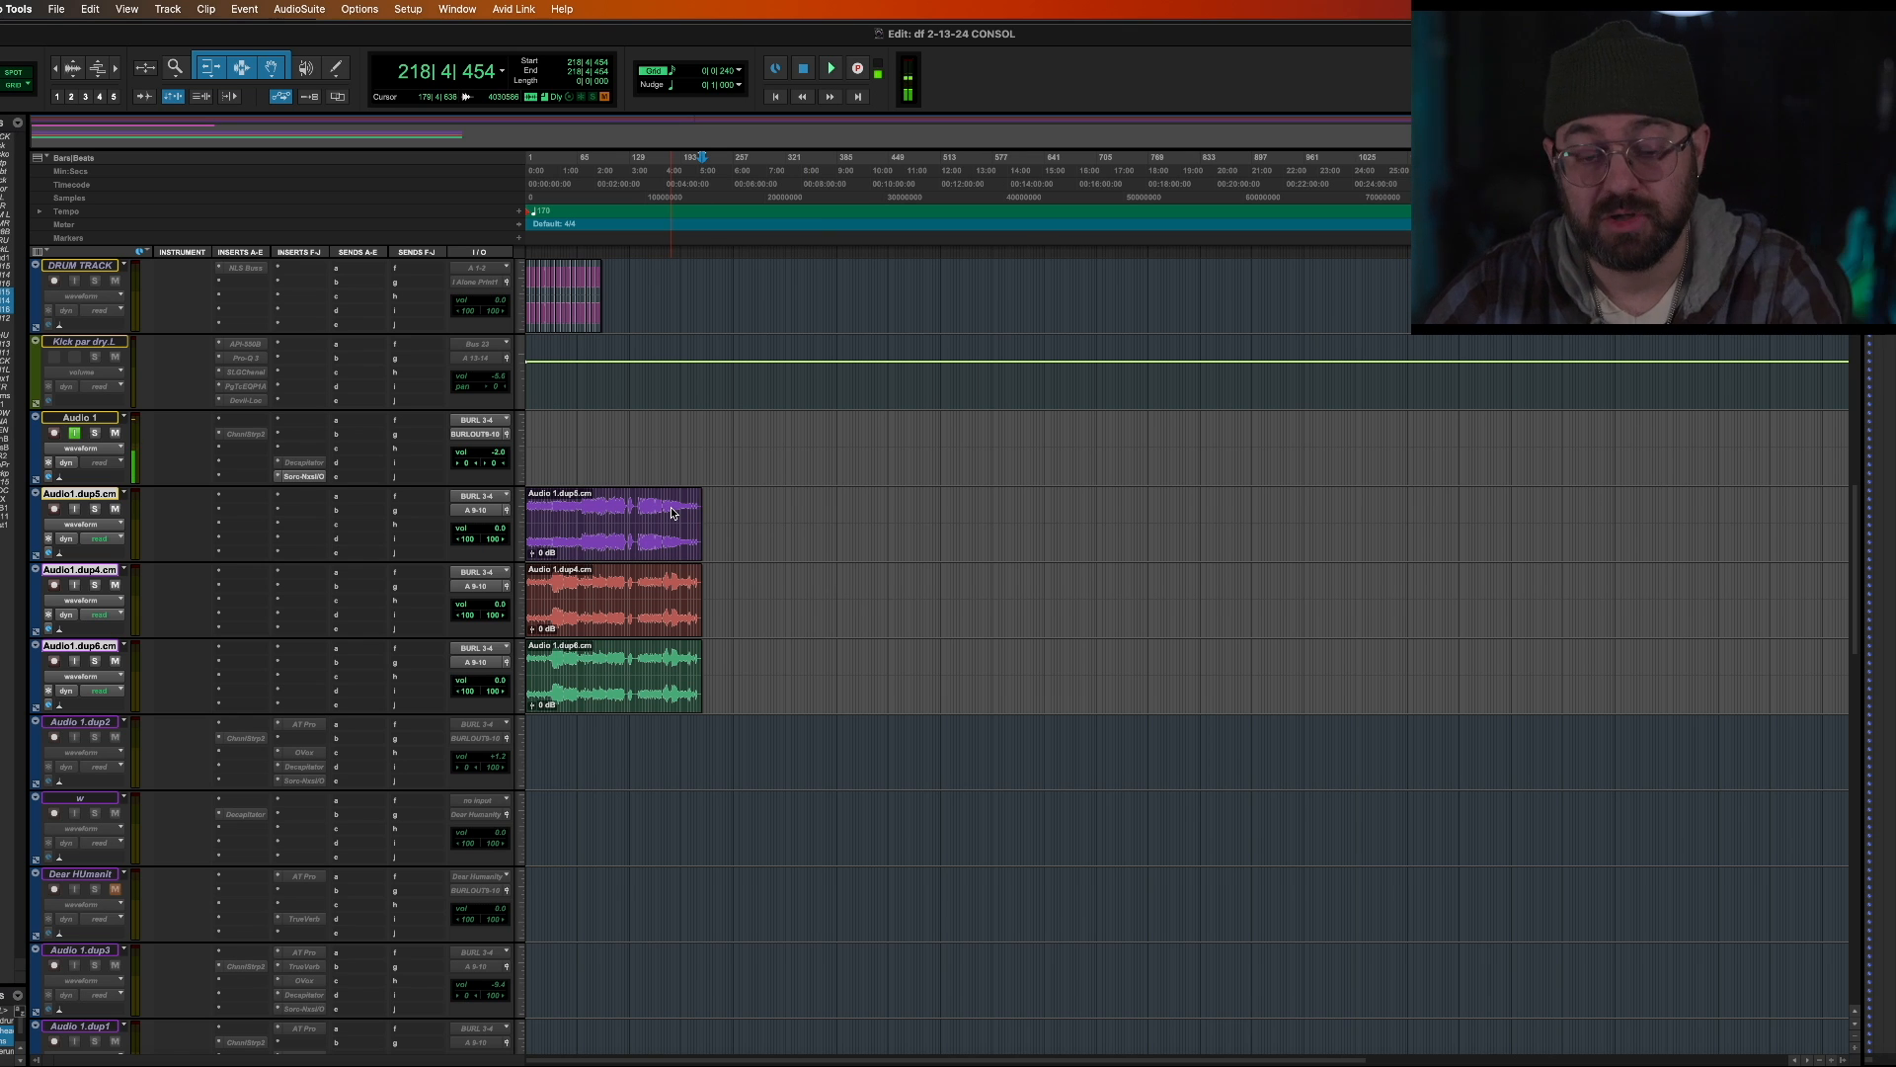
mouse_move(680, 294)
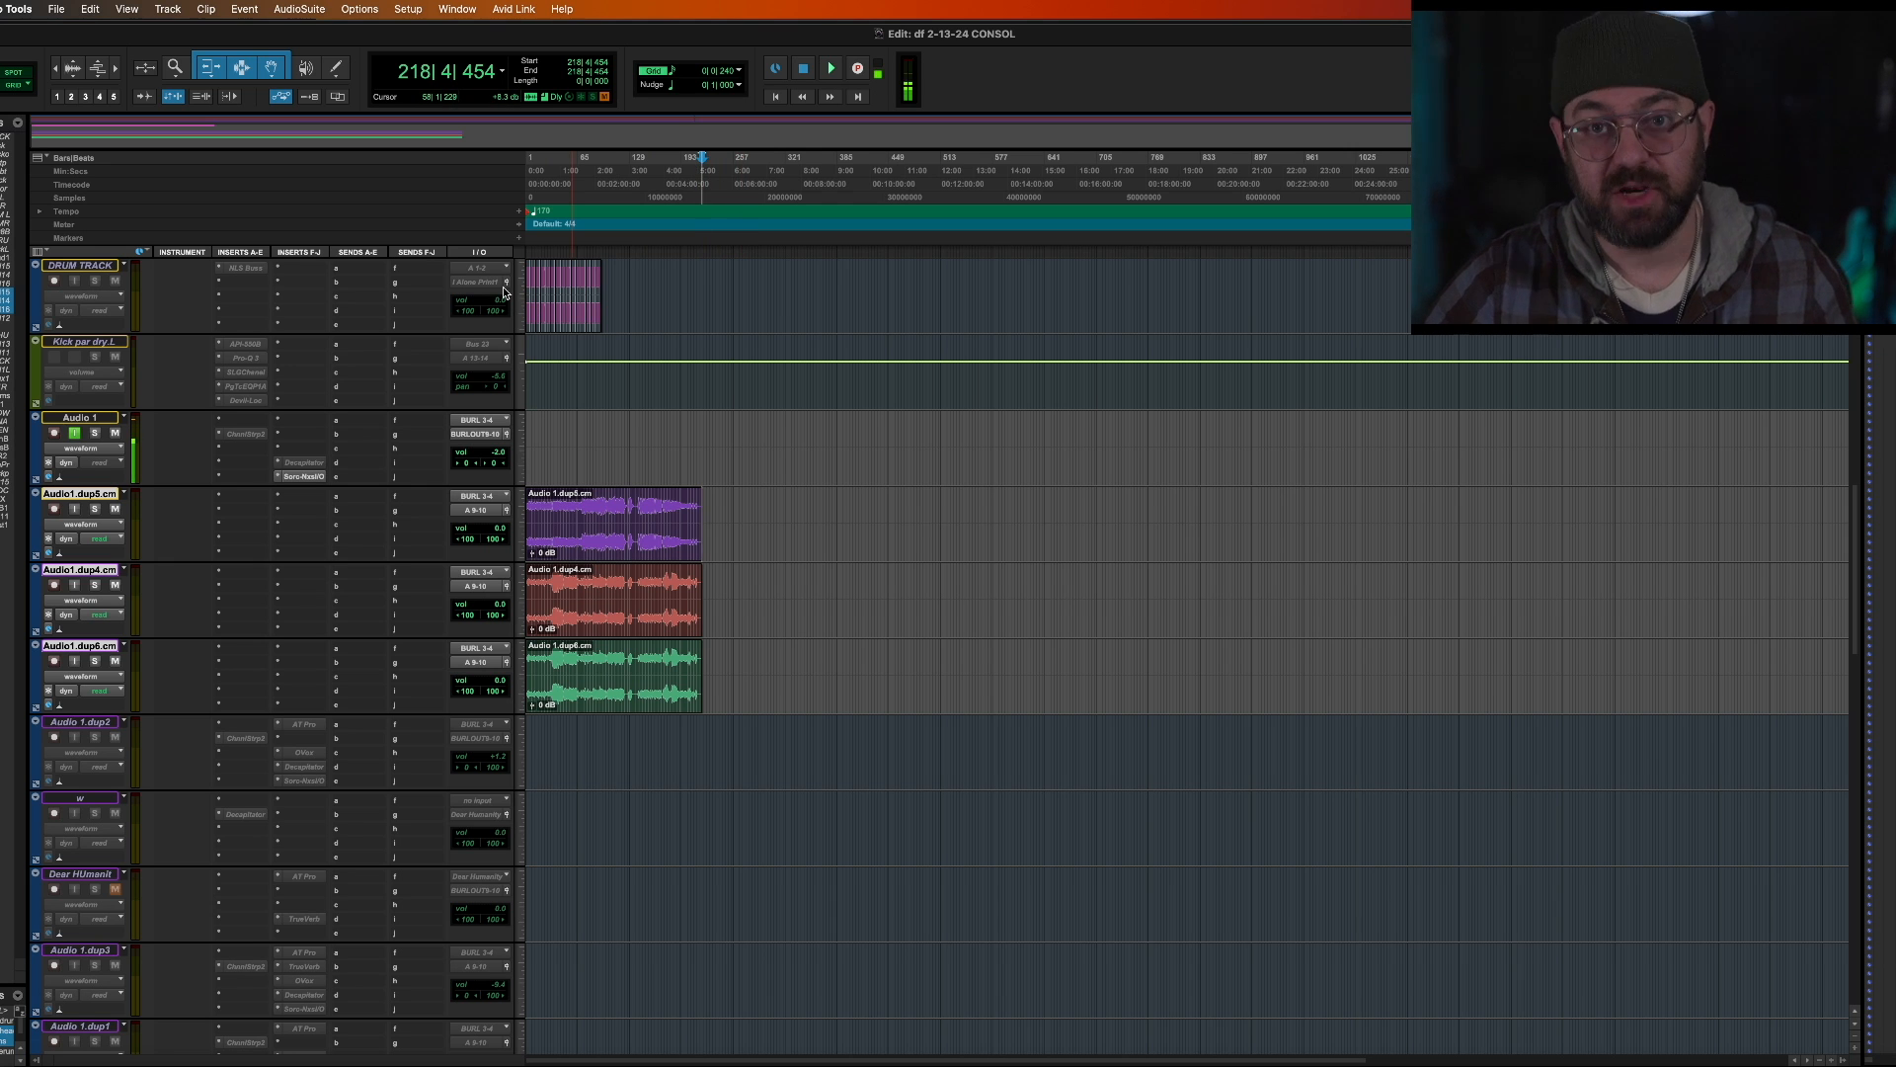
mouse_move(507, 282)
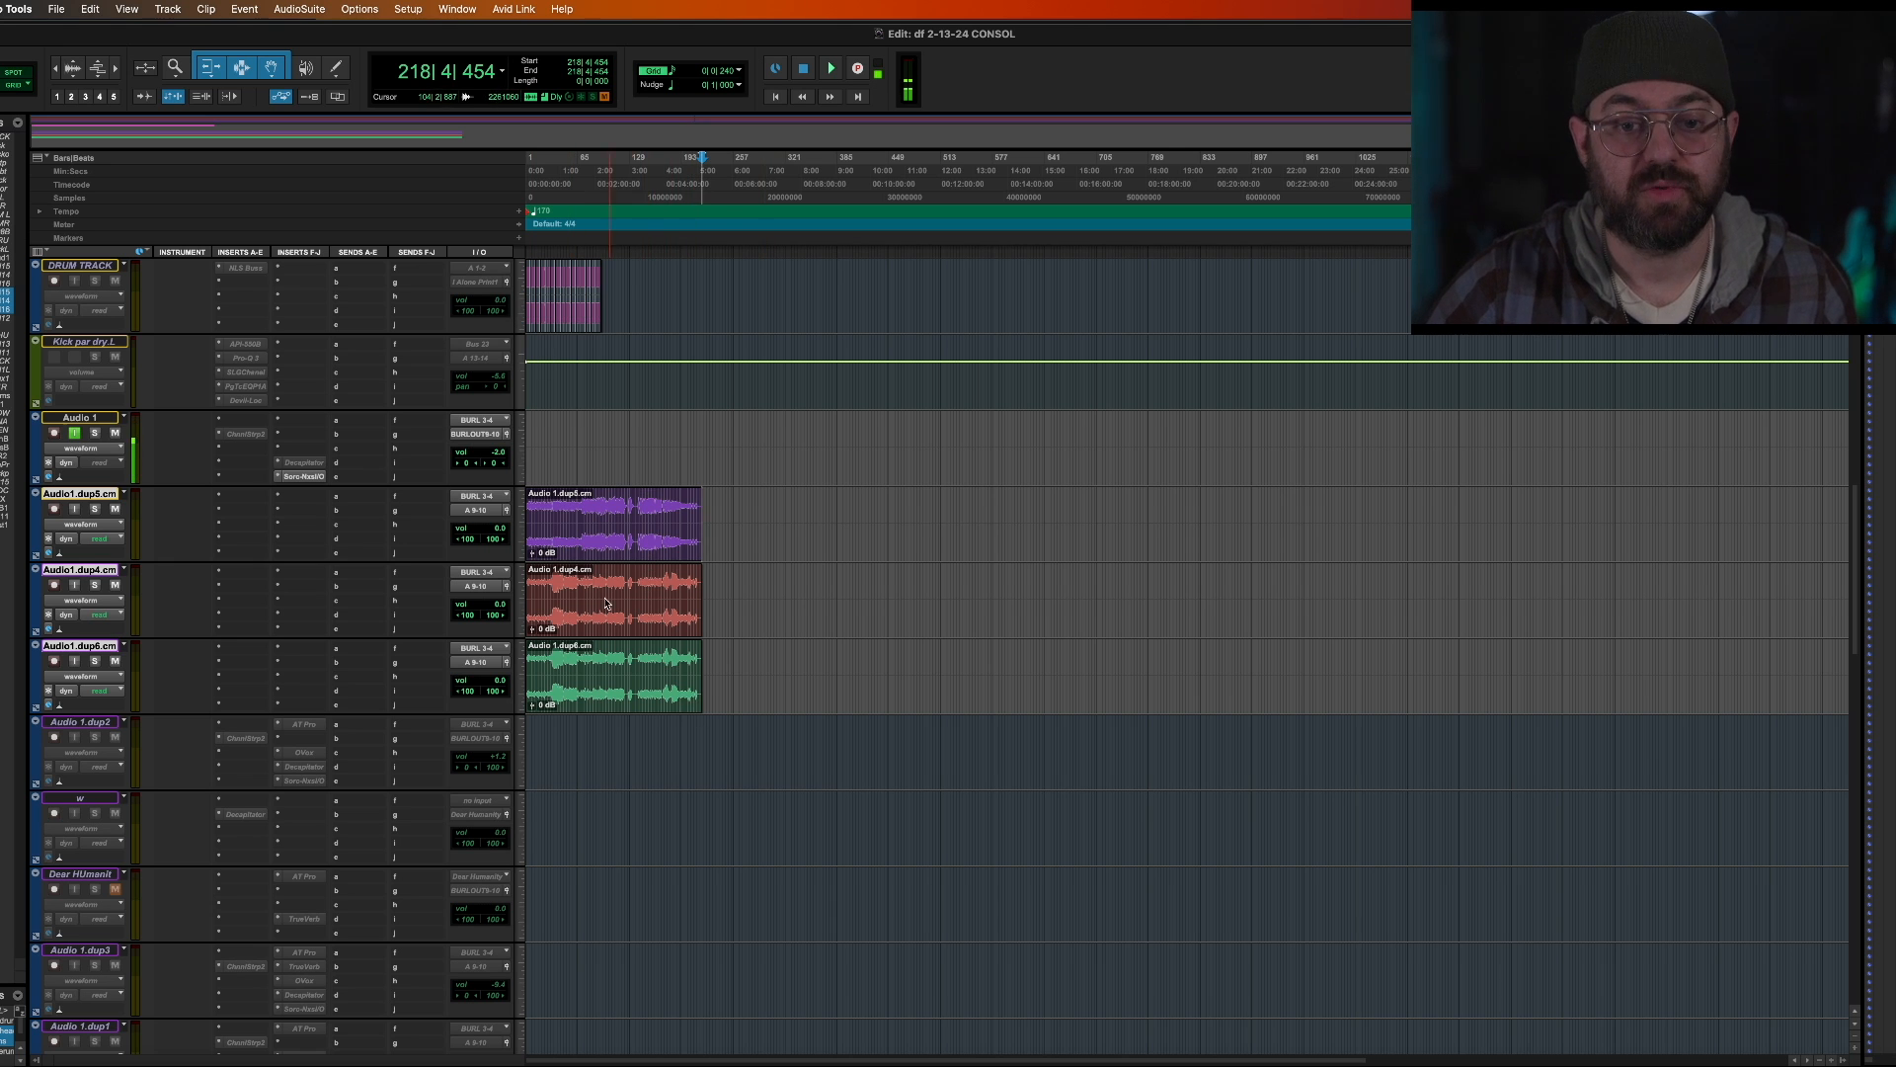
click(583, 523)
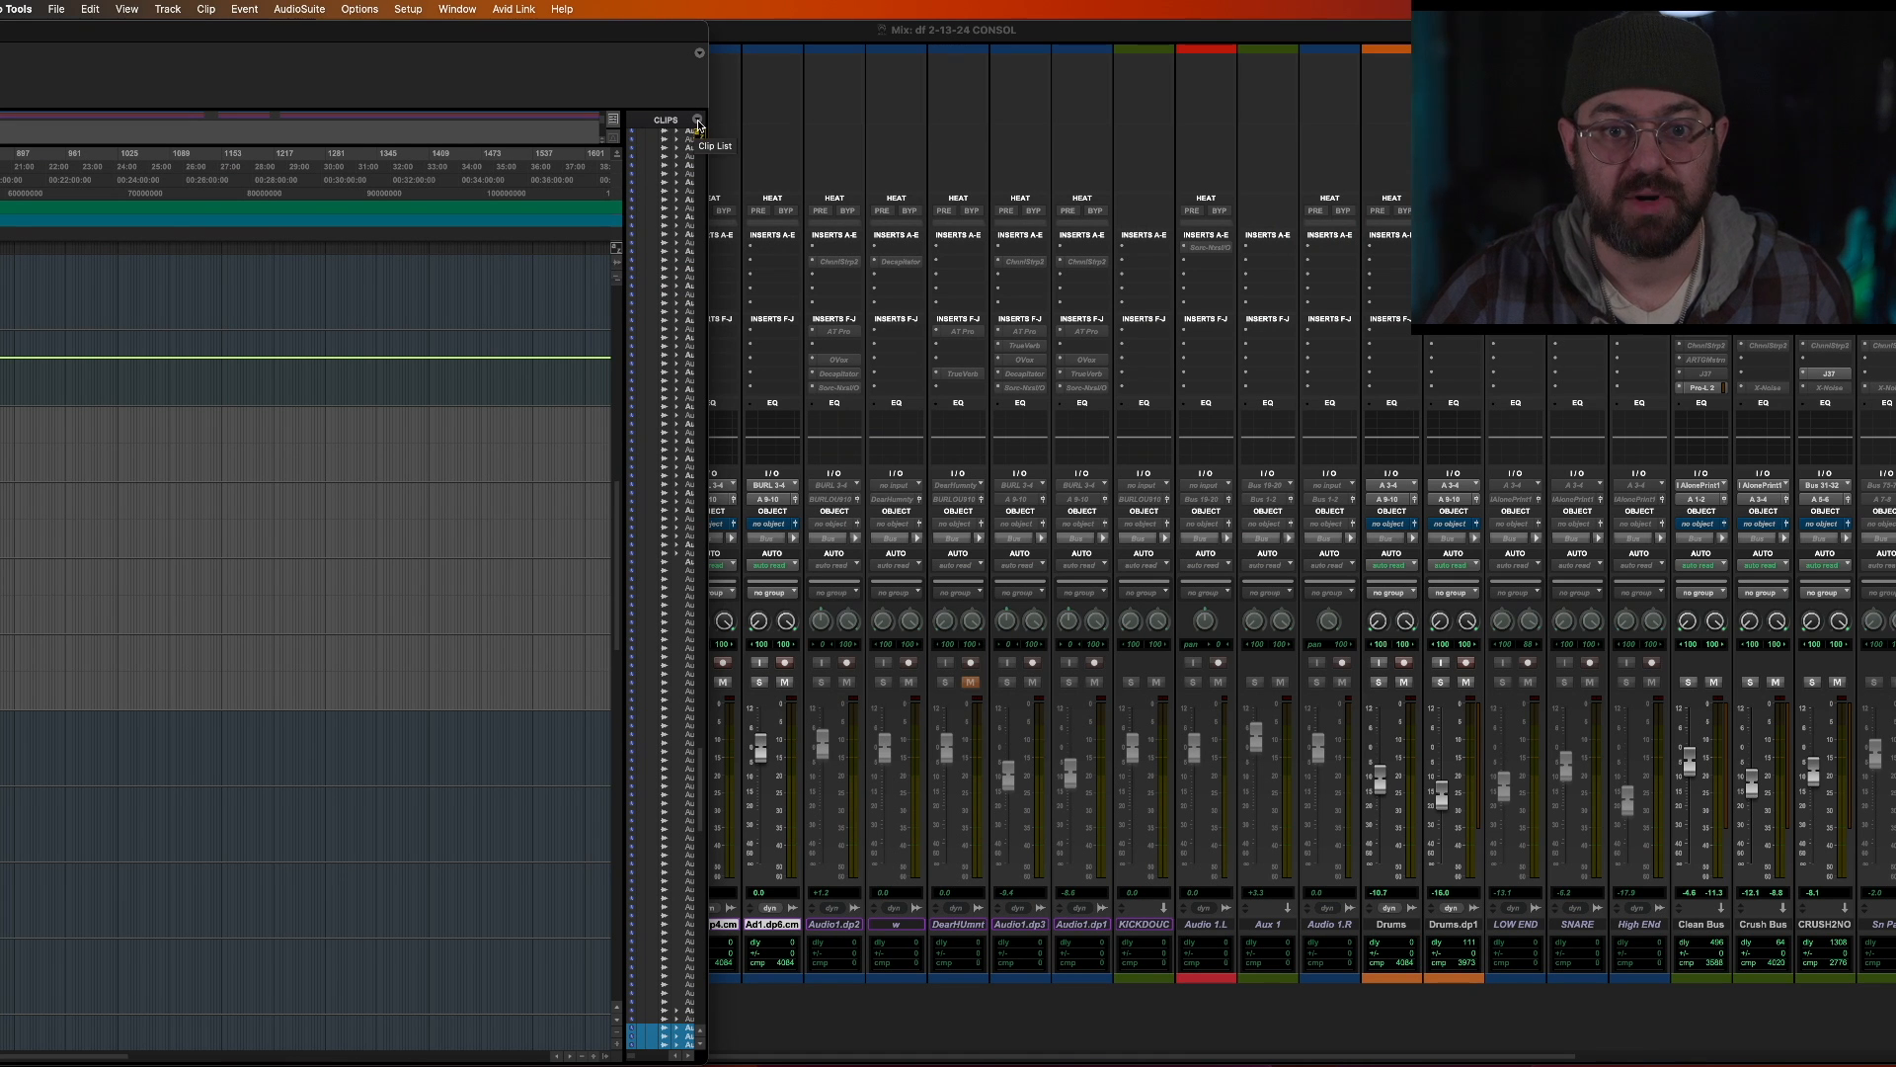
Step: Choose Export Clips as Files from the Clip List menu
click(699, 119)
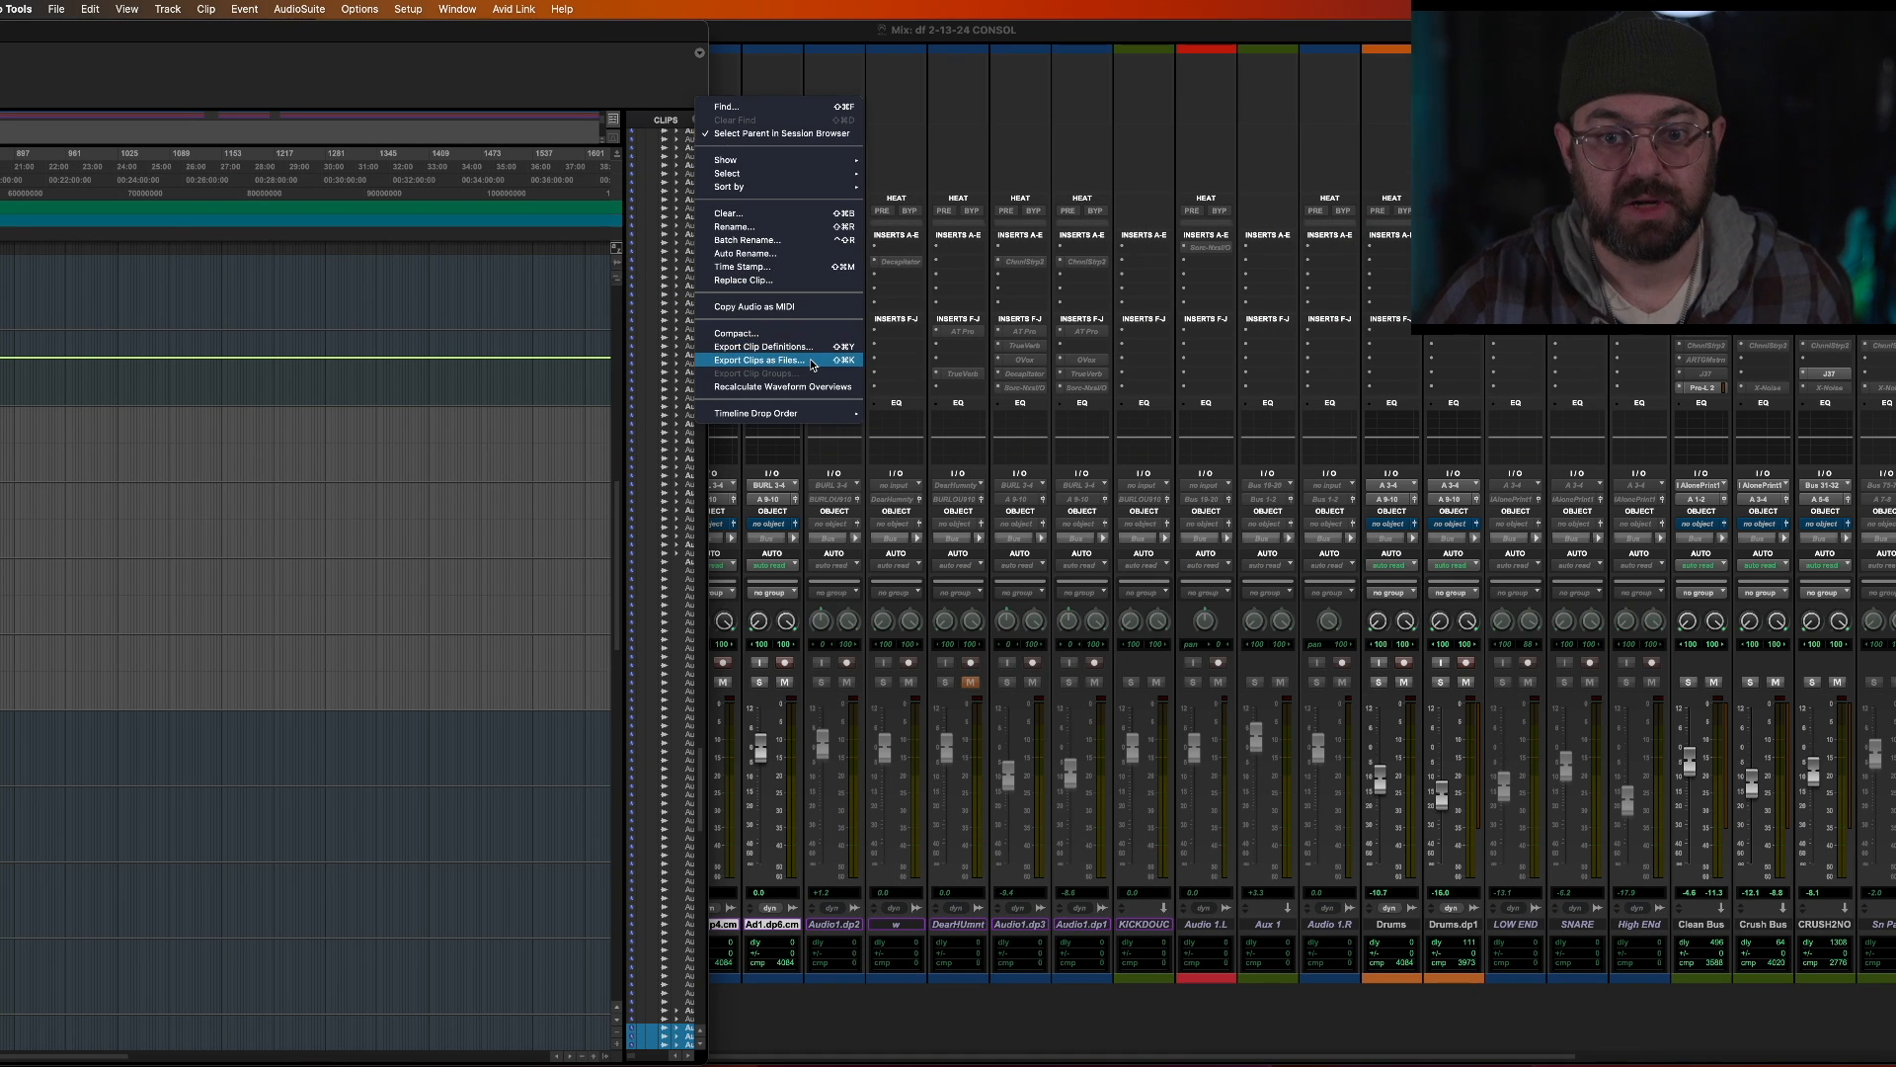
click(756, 359)
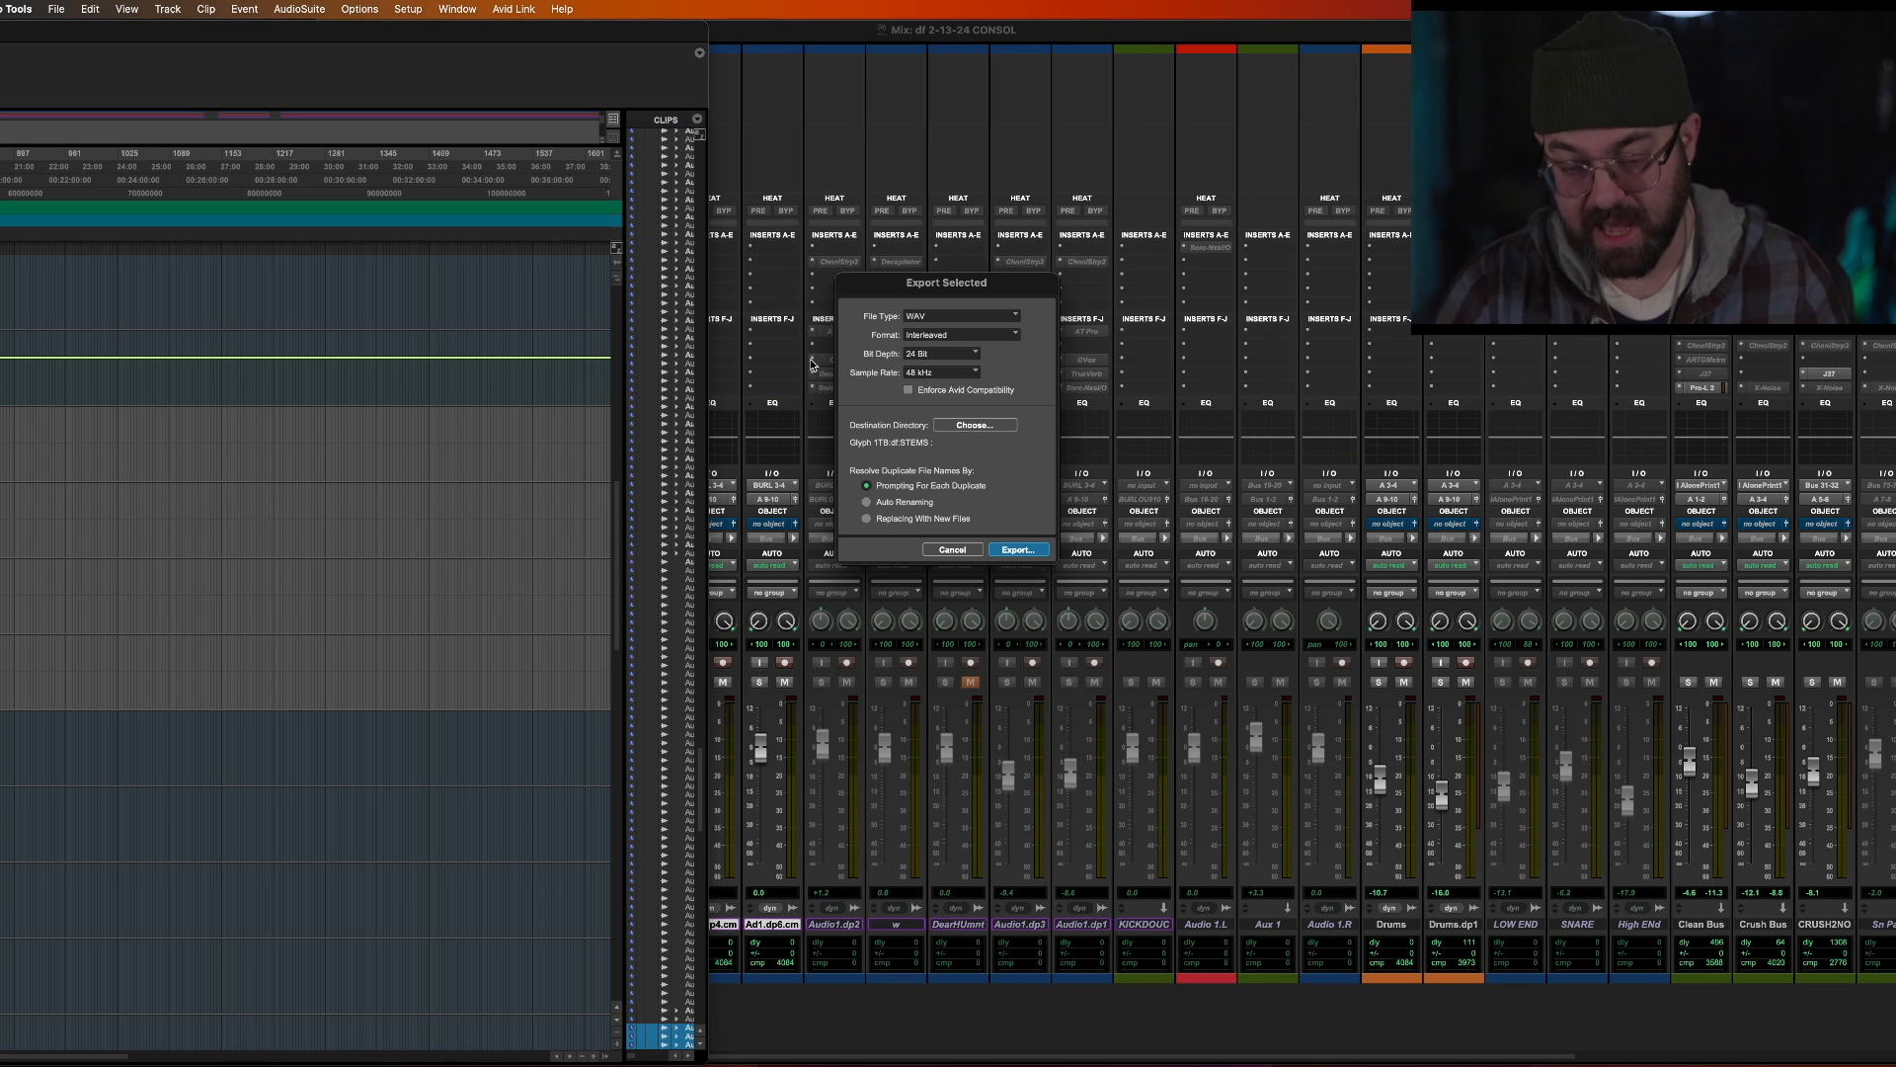
mouse_move(990, 297)
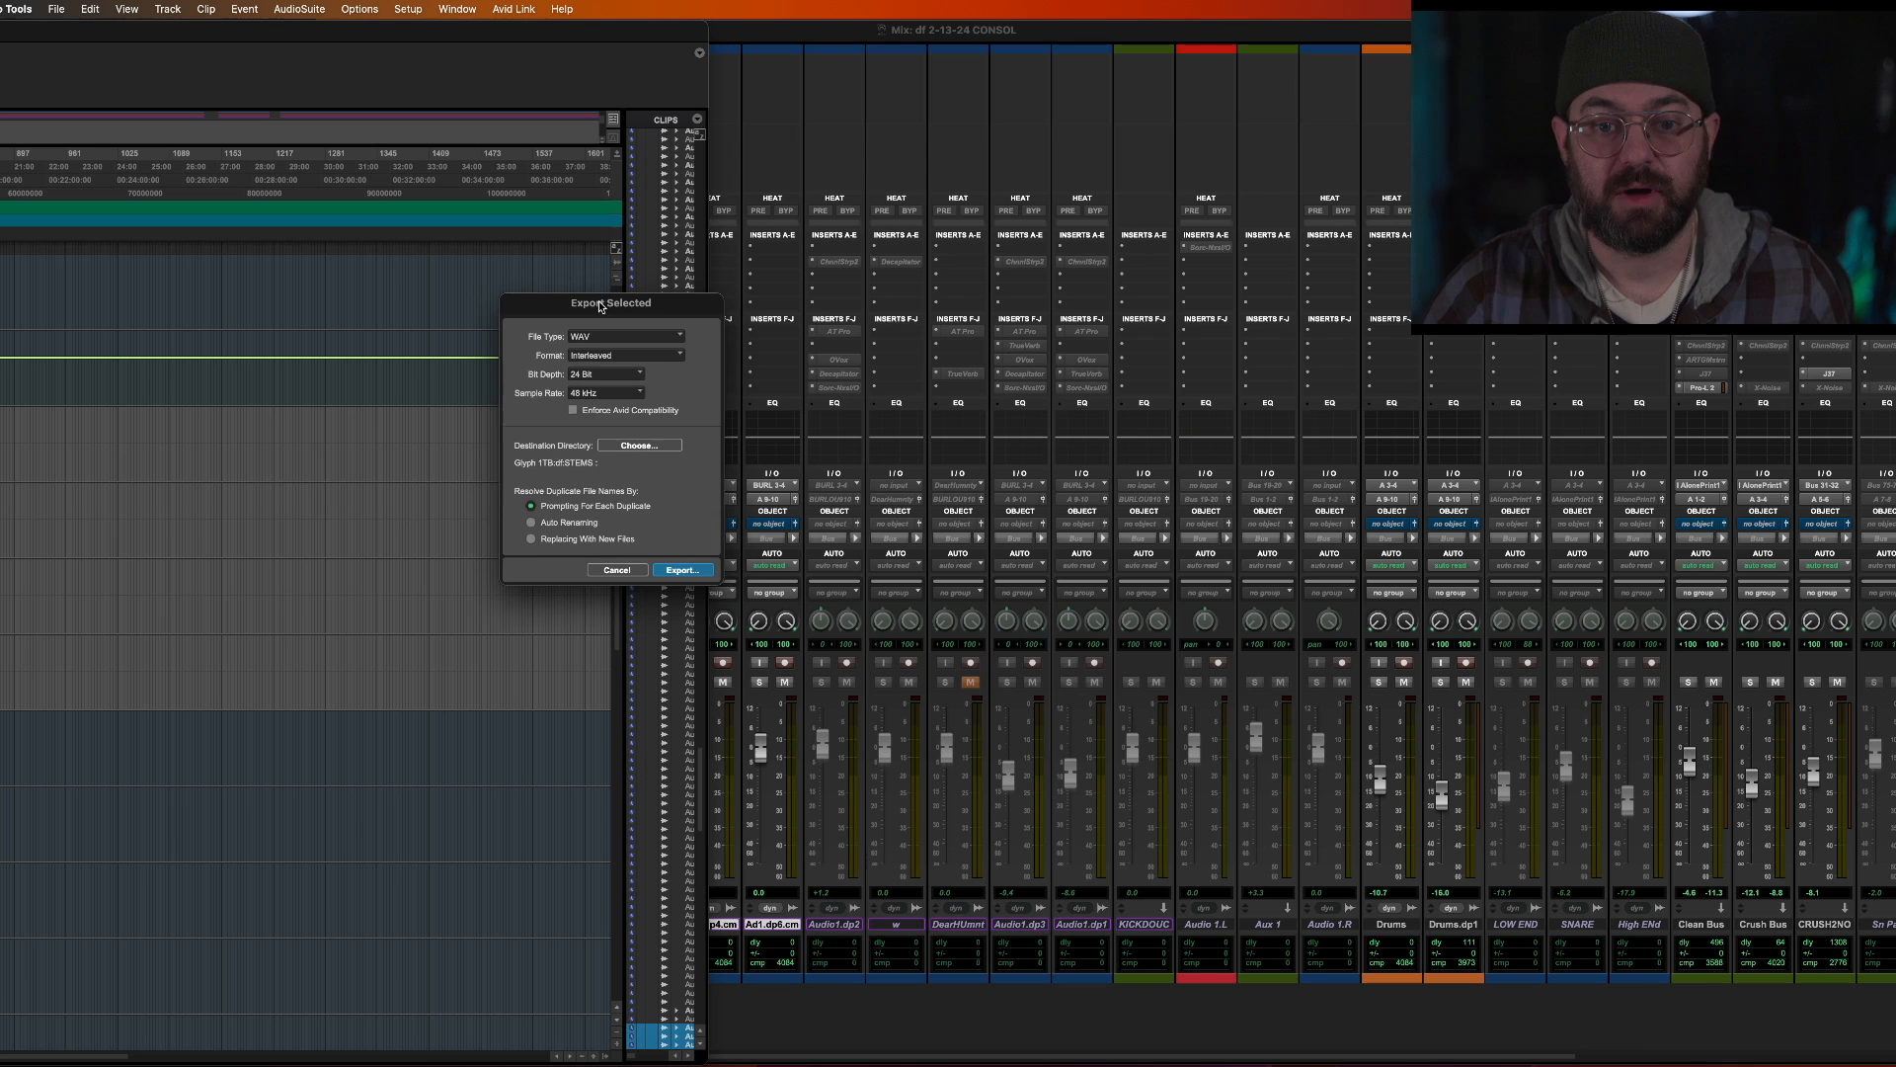
Step: Export the committed clips as WAV, interleaved, 24-bit, 48 kHz into STEMS
click(624, 335)
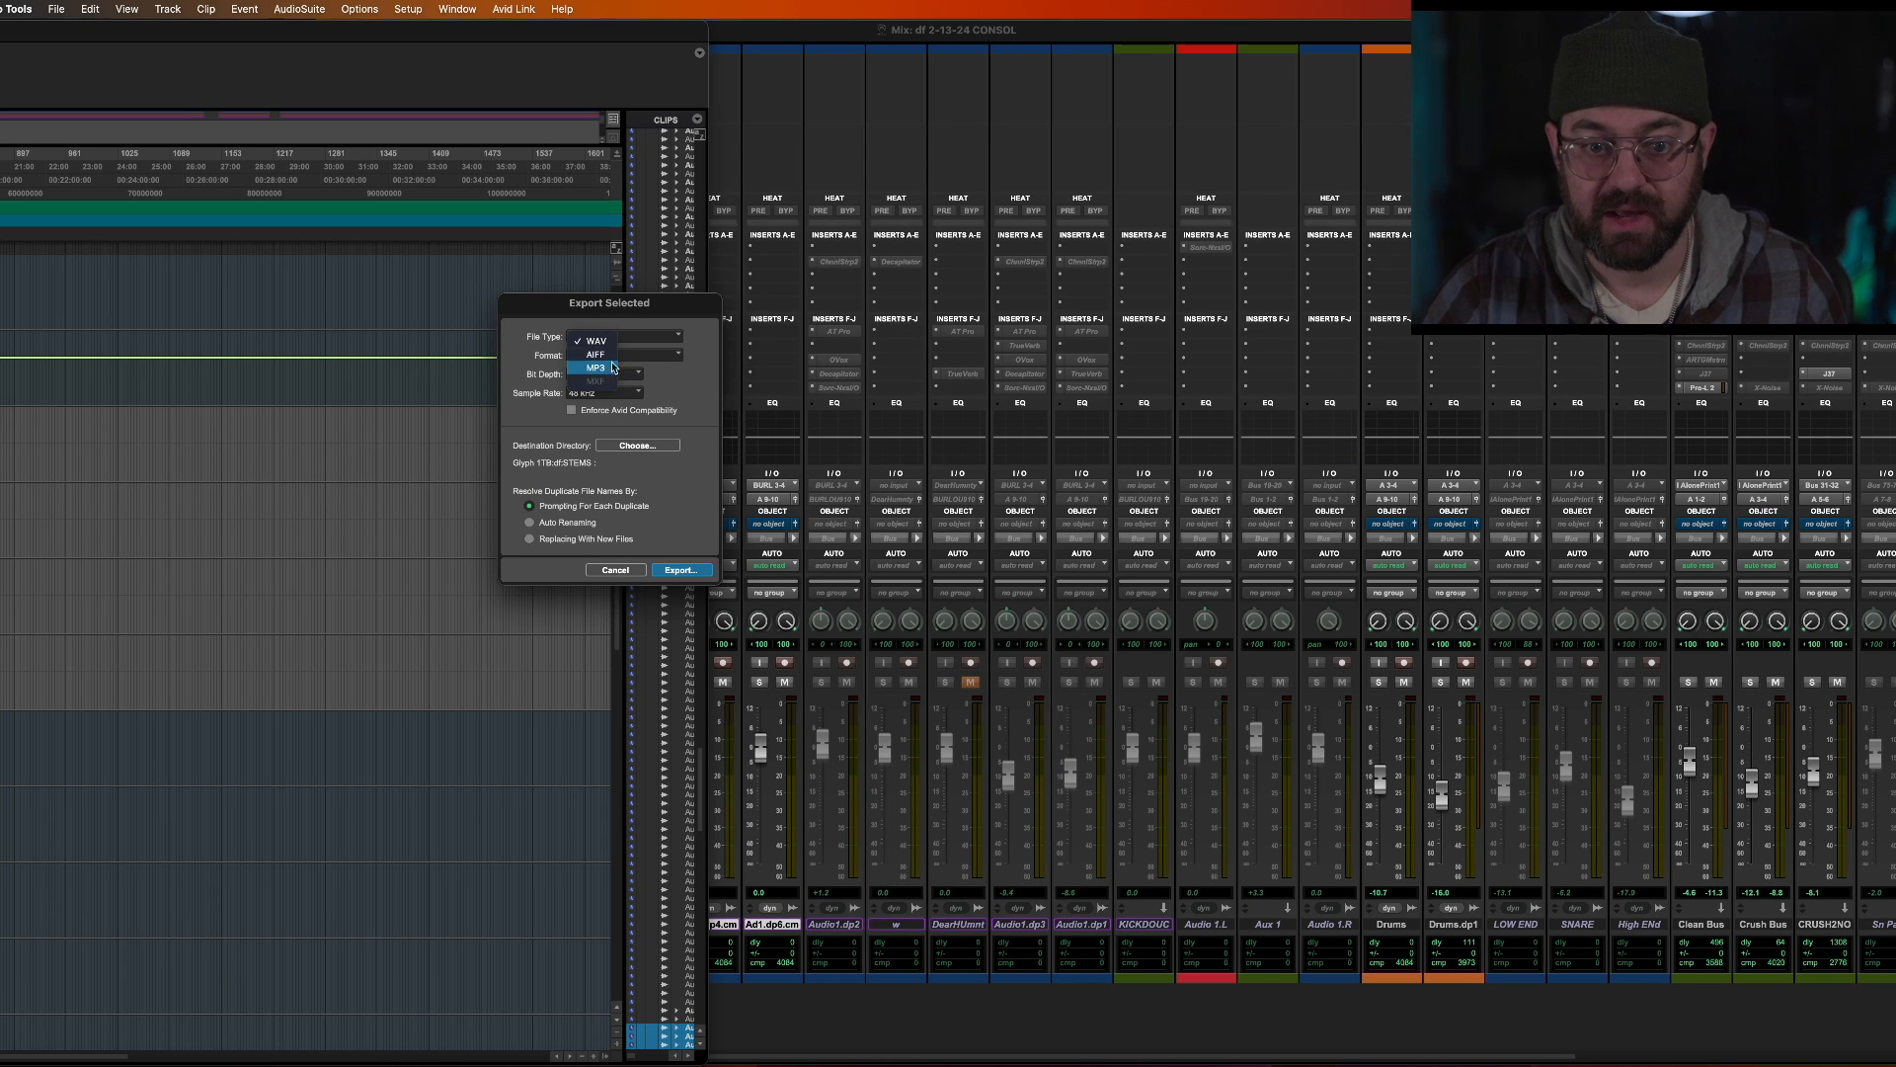
click(592, 338)
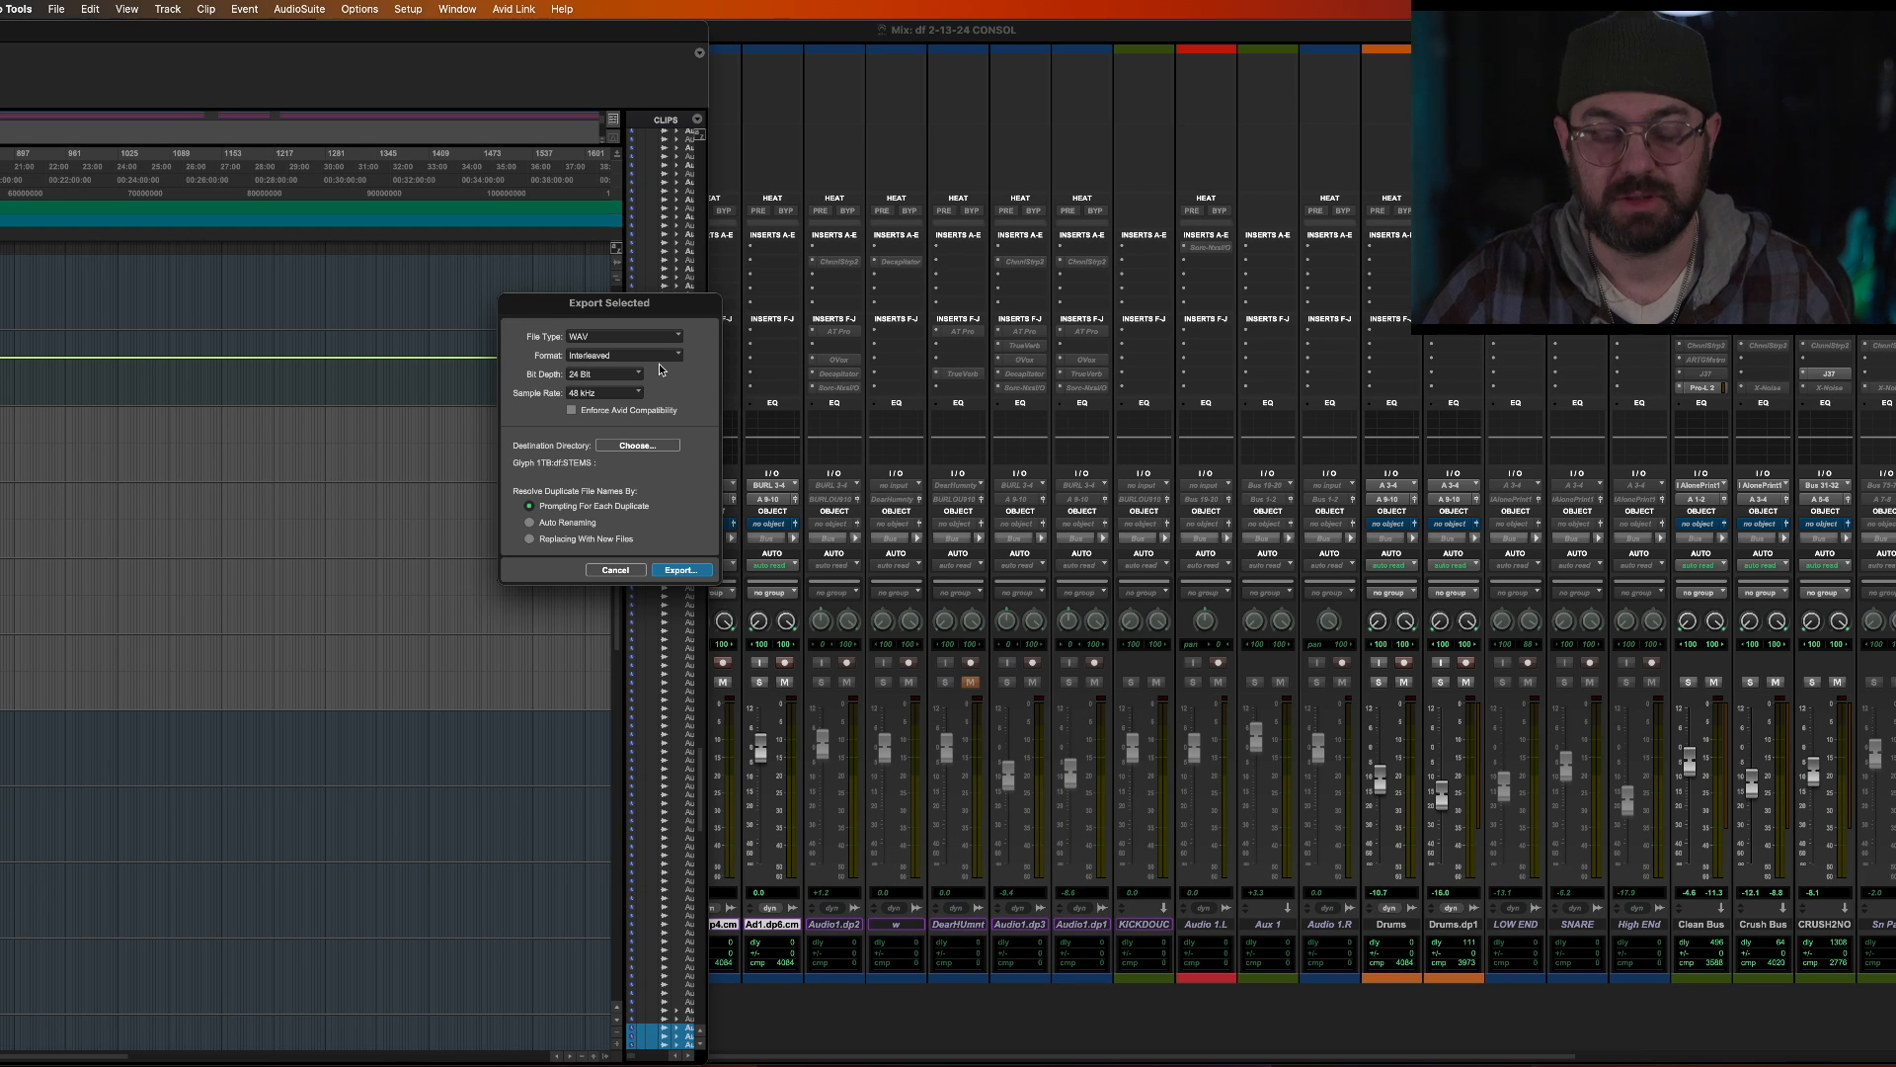
mouse_move(631, 339)
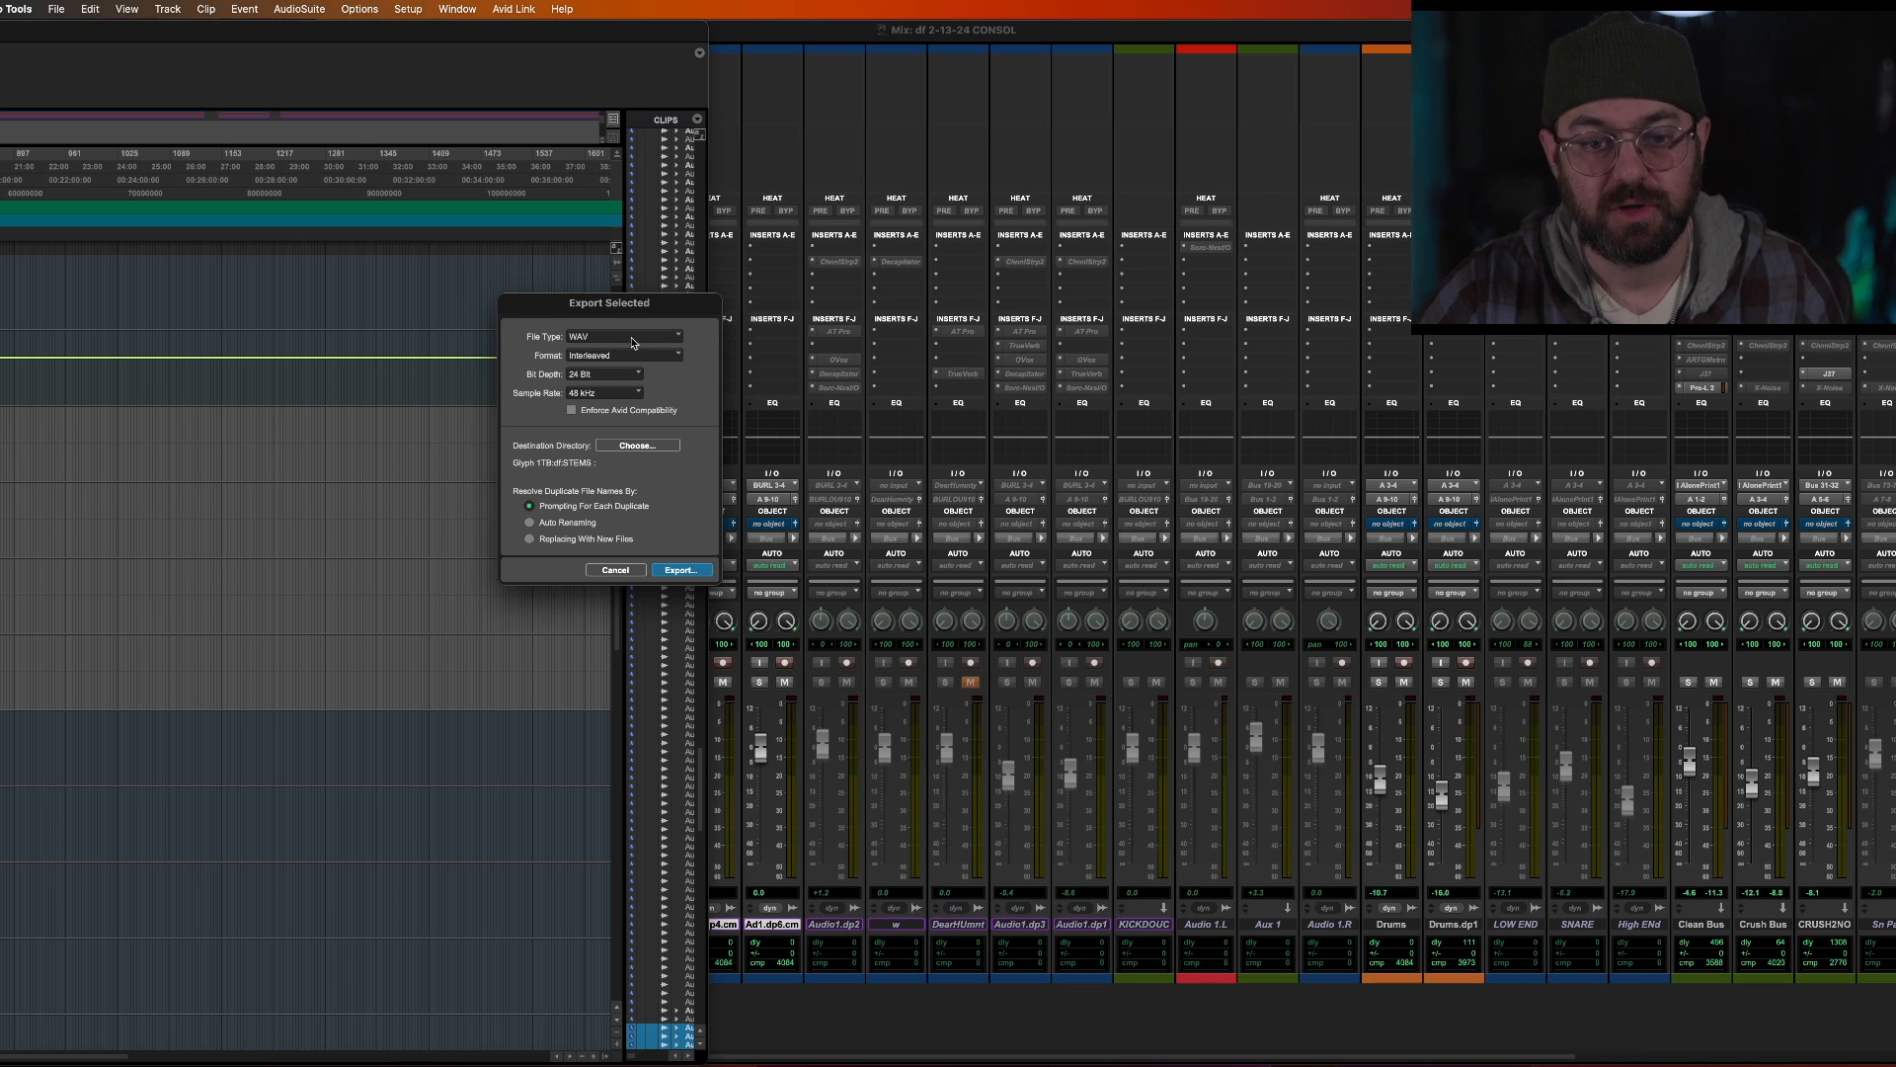
mouse_move(629, 388)
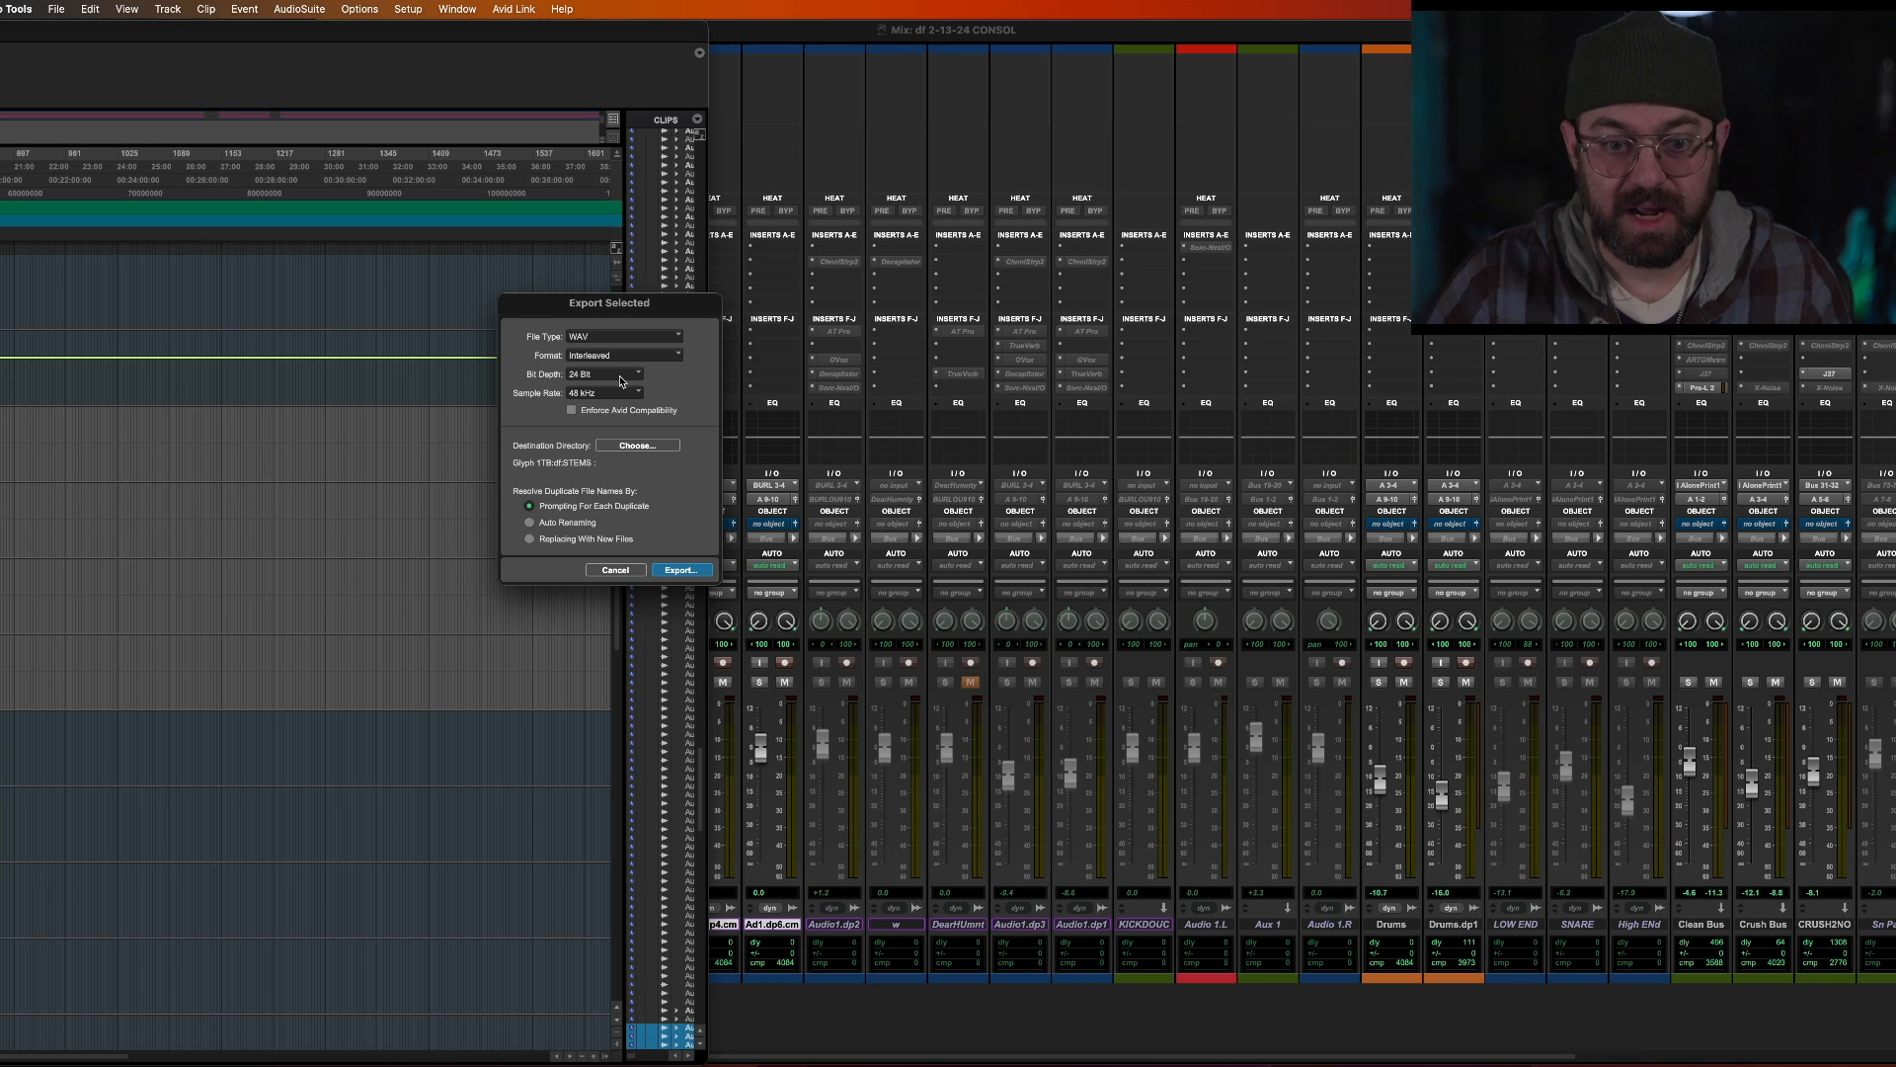
mouse_move(646, 421)
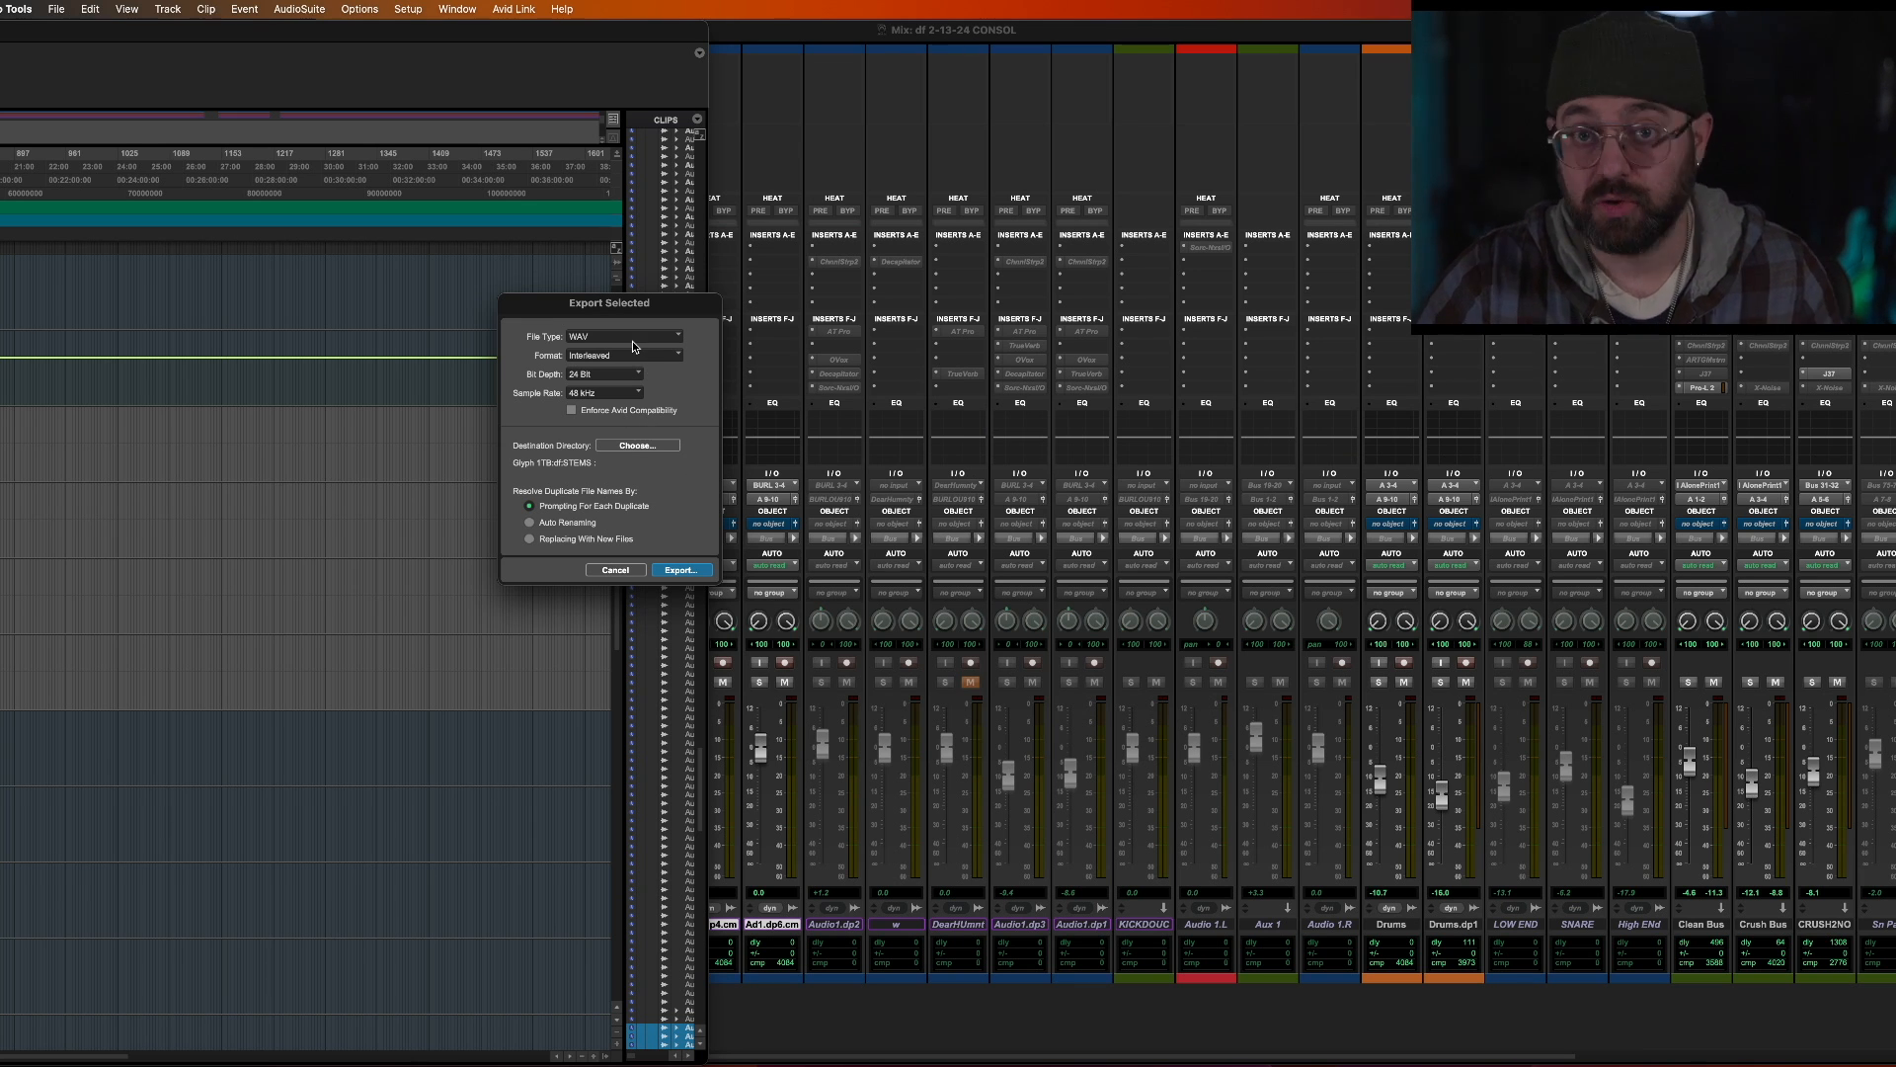
mouse_move(626, 384)
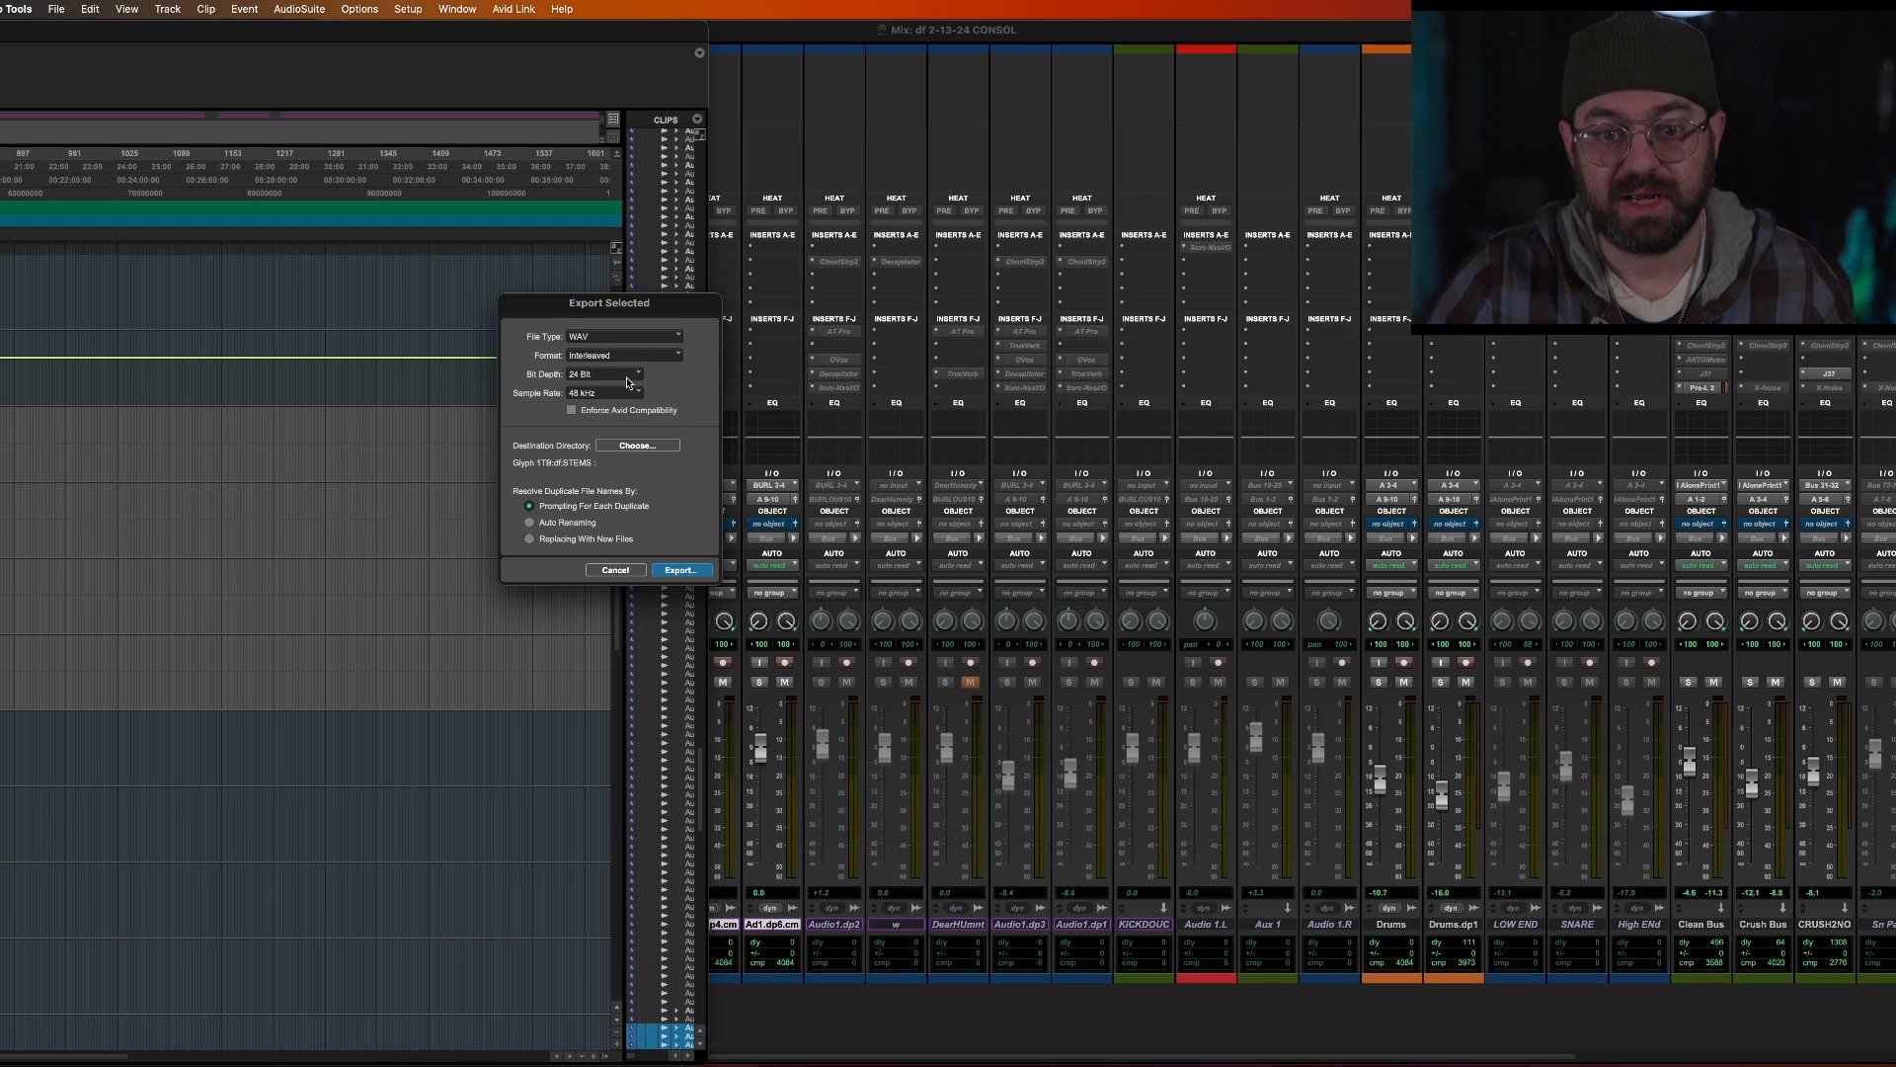
mouse_move(627, 383)
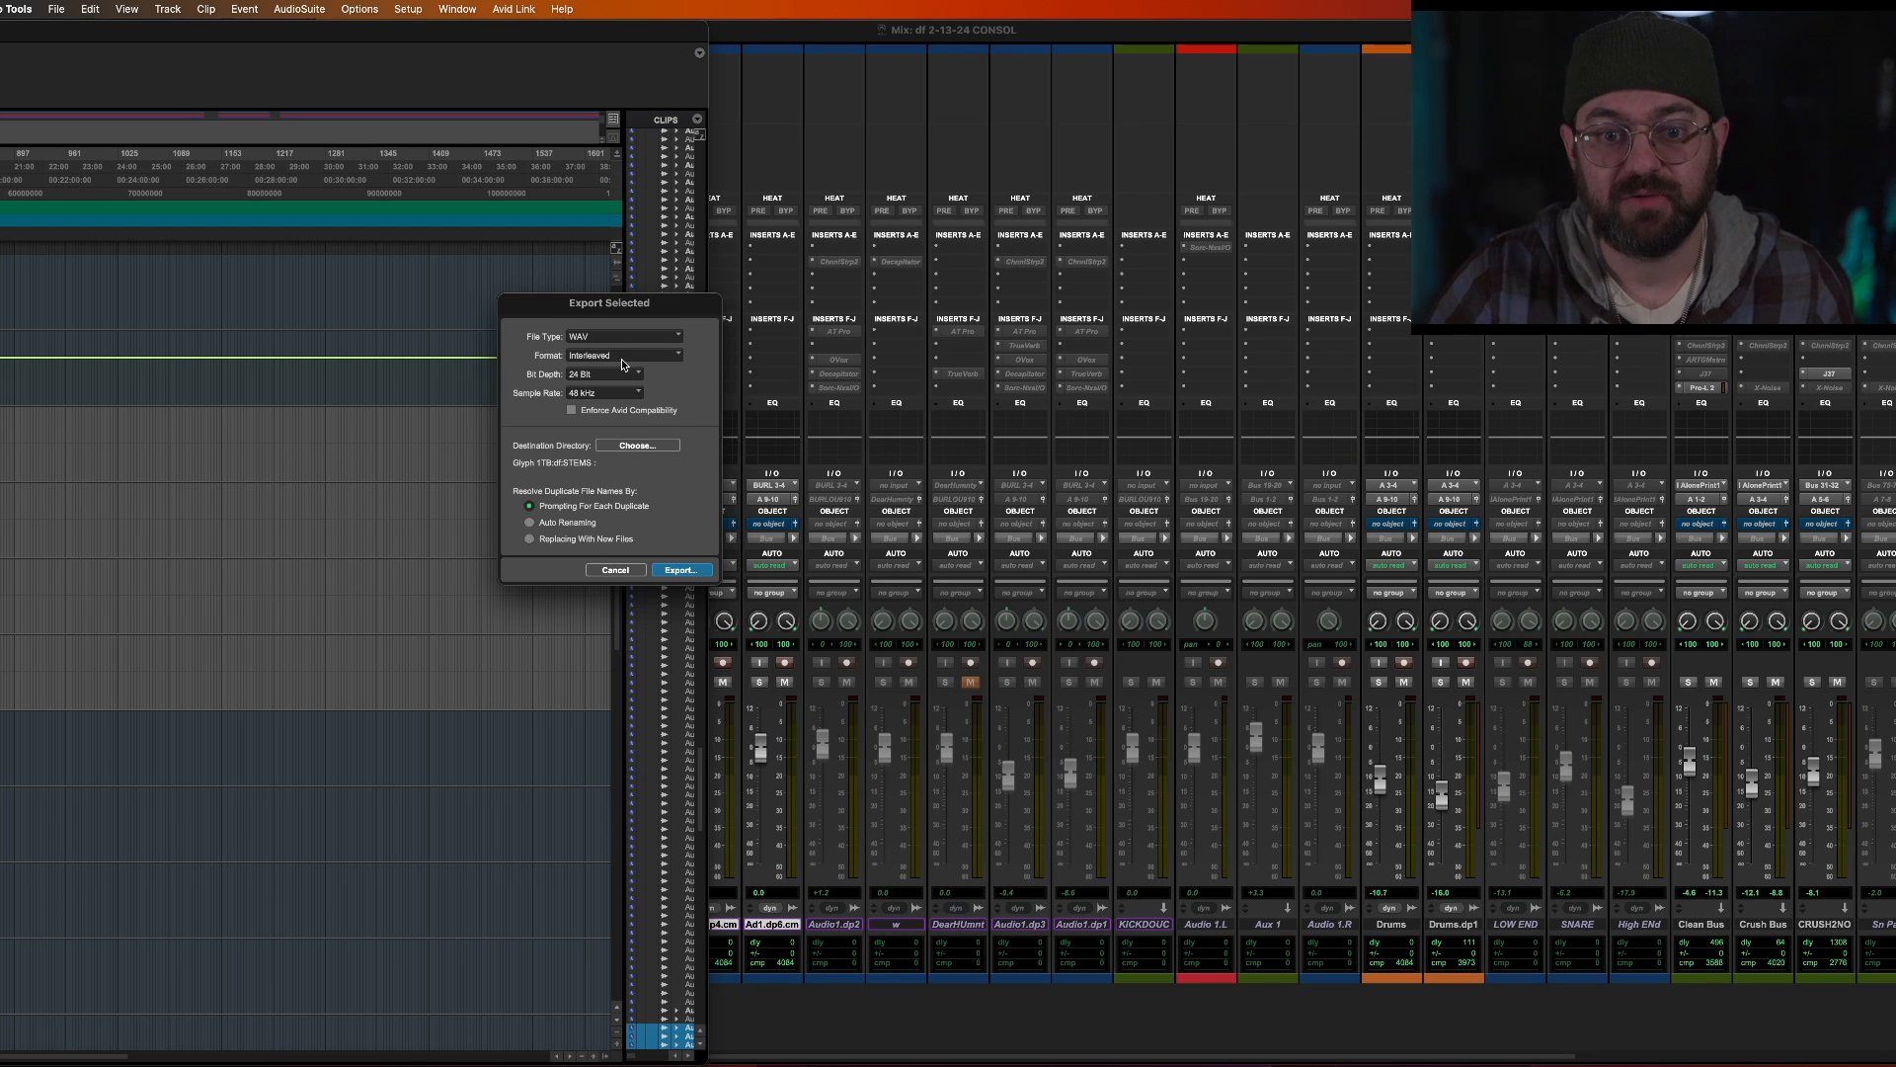
mouse_move(643, 472)
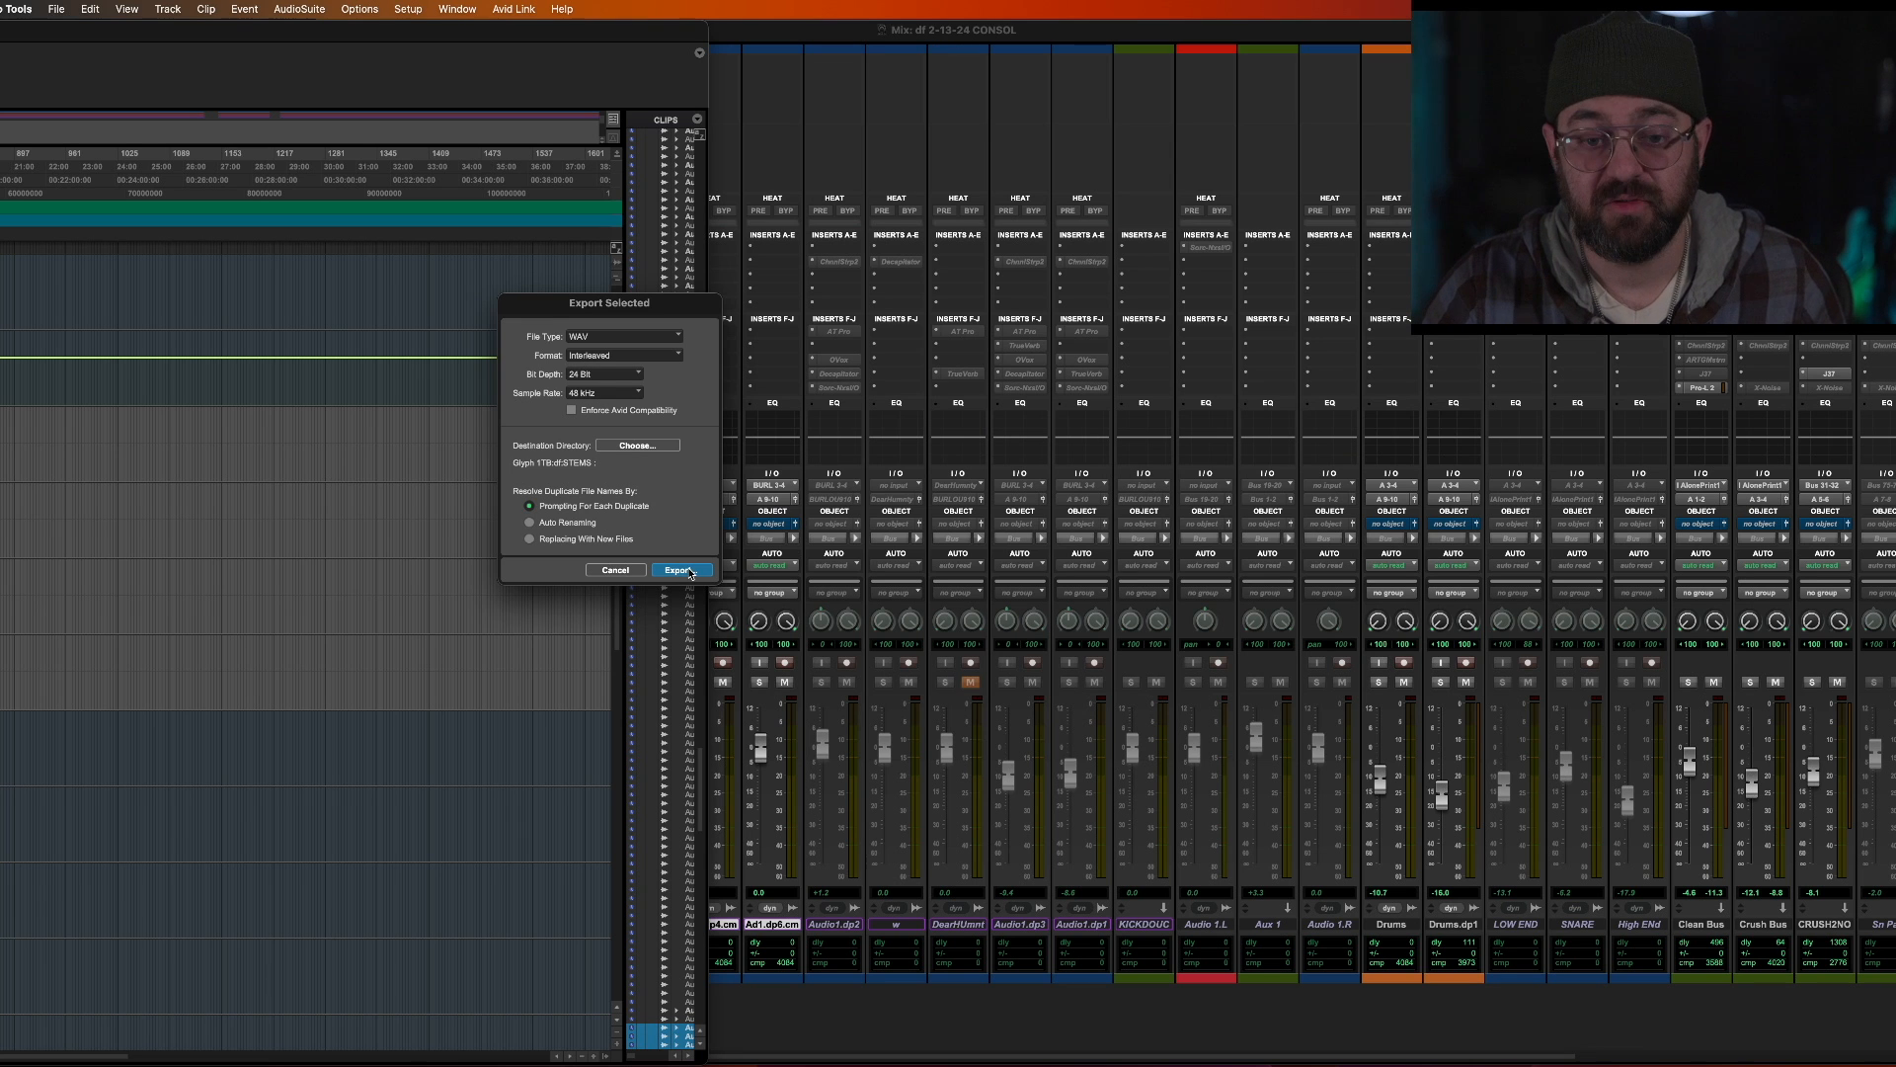
click(603, 393)
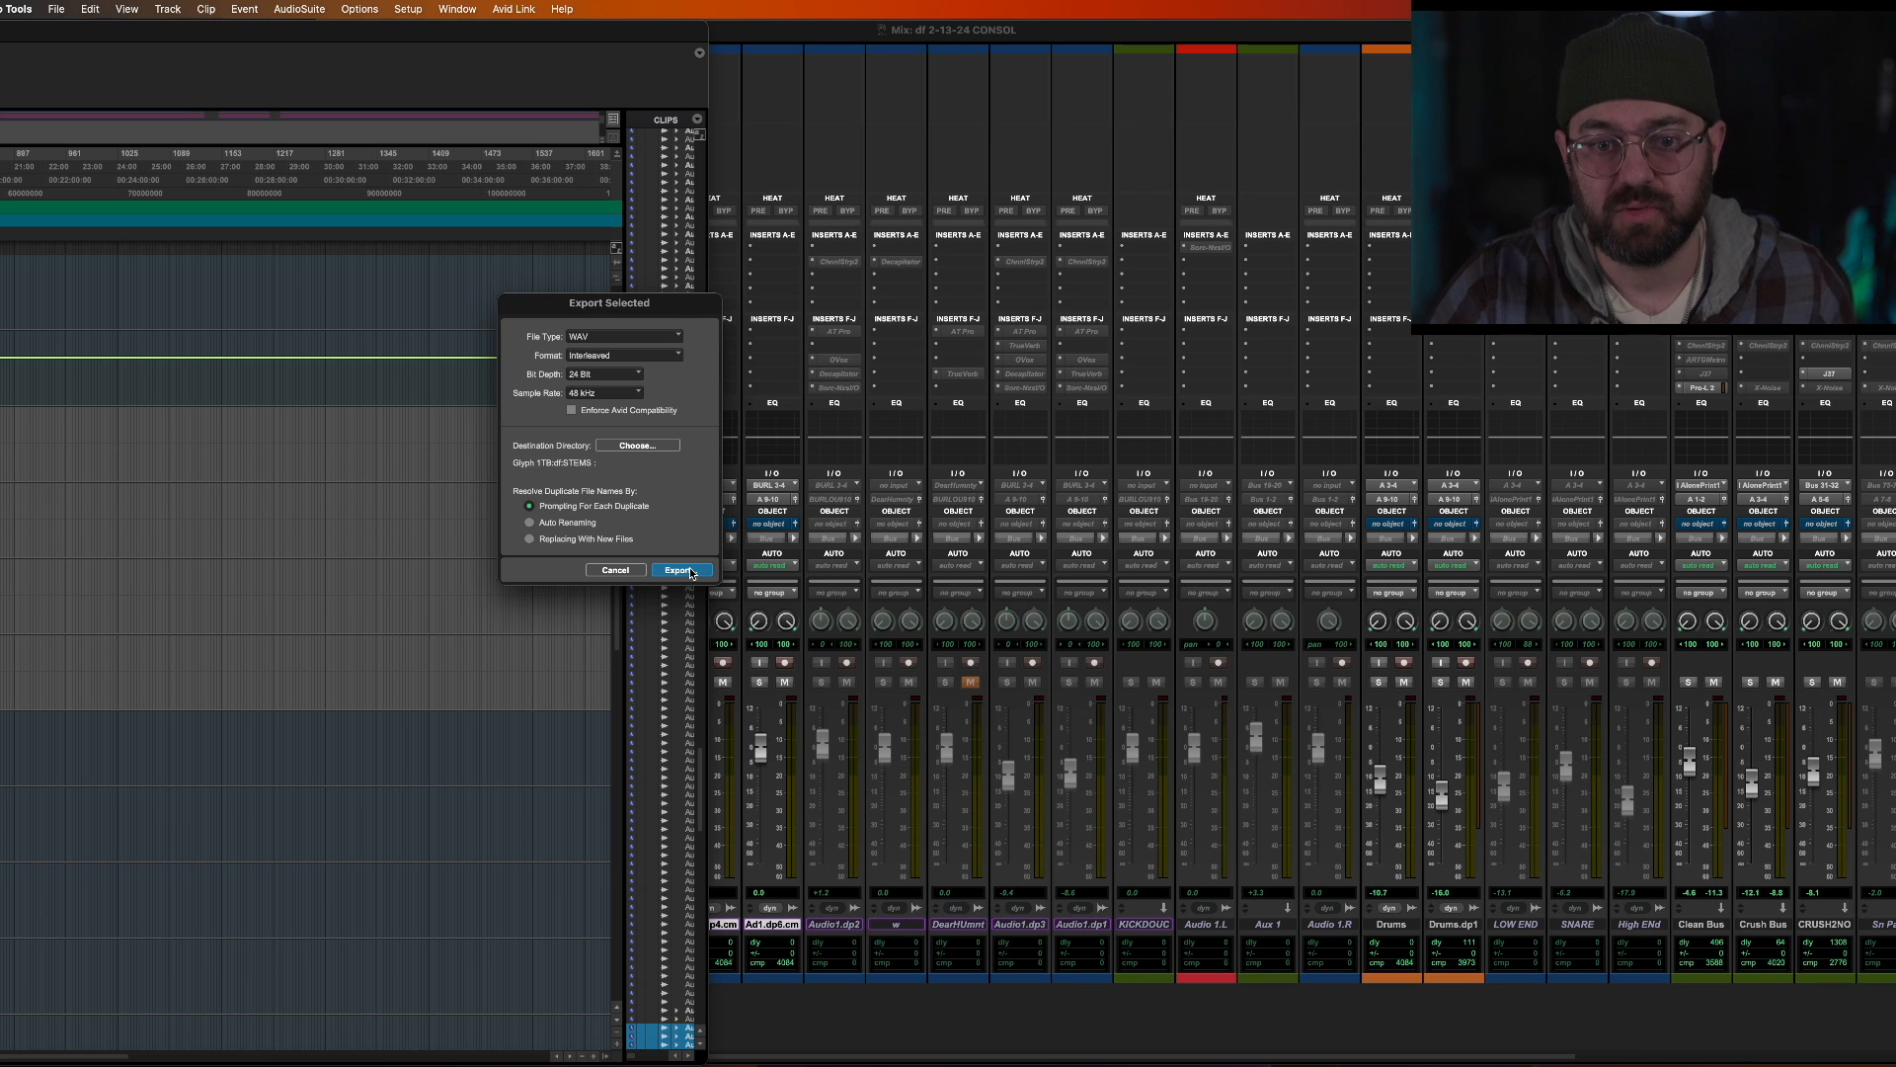
Step: Close the export dialog and show the three committed tracks in the Edit window
click(680, 570)
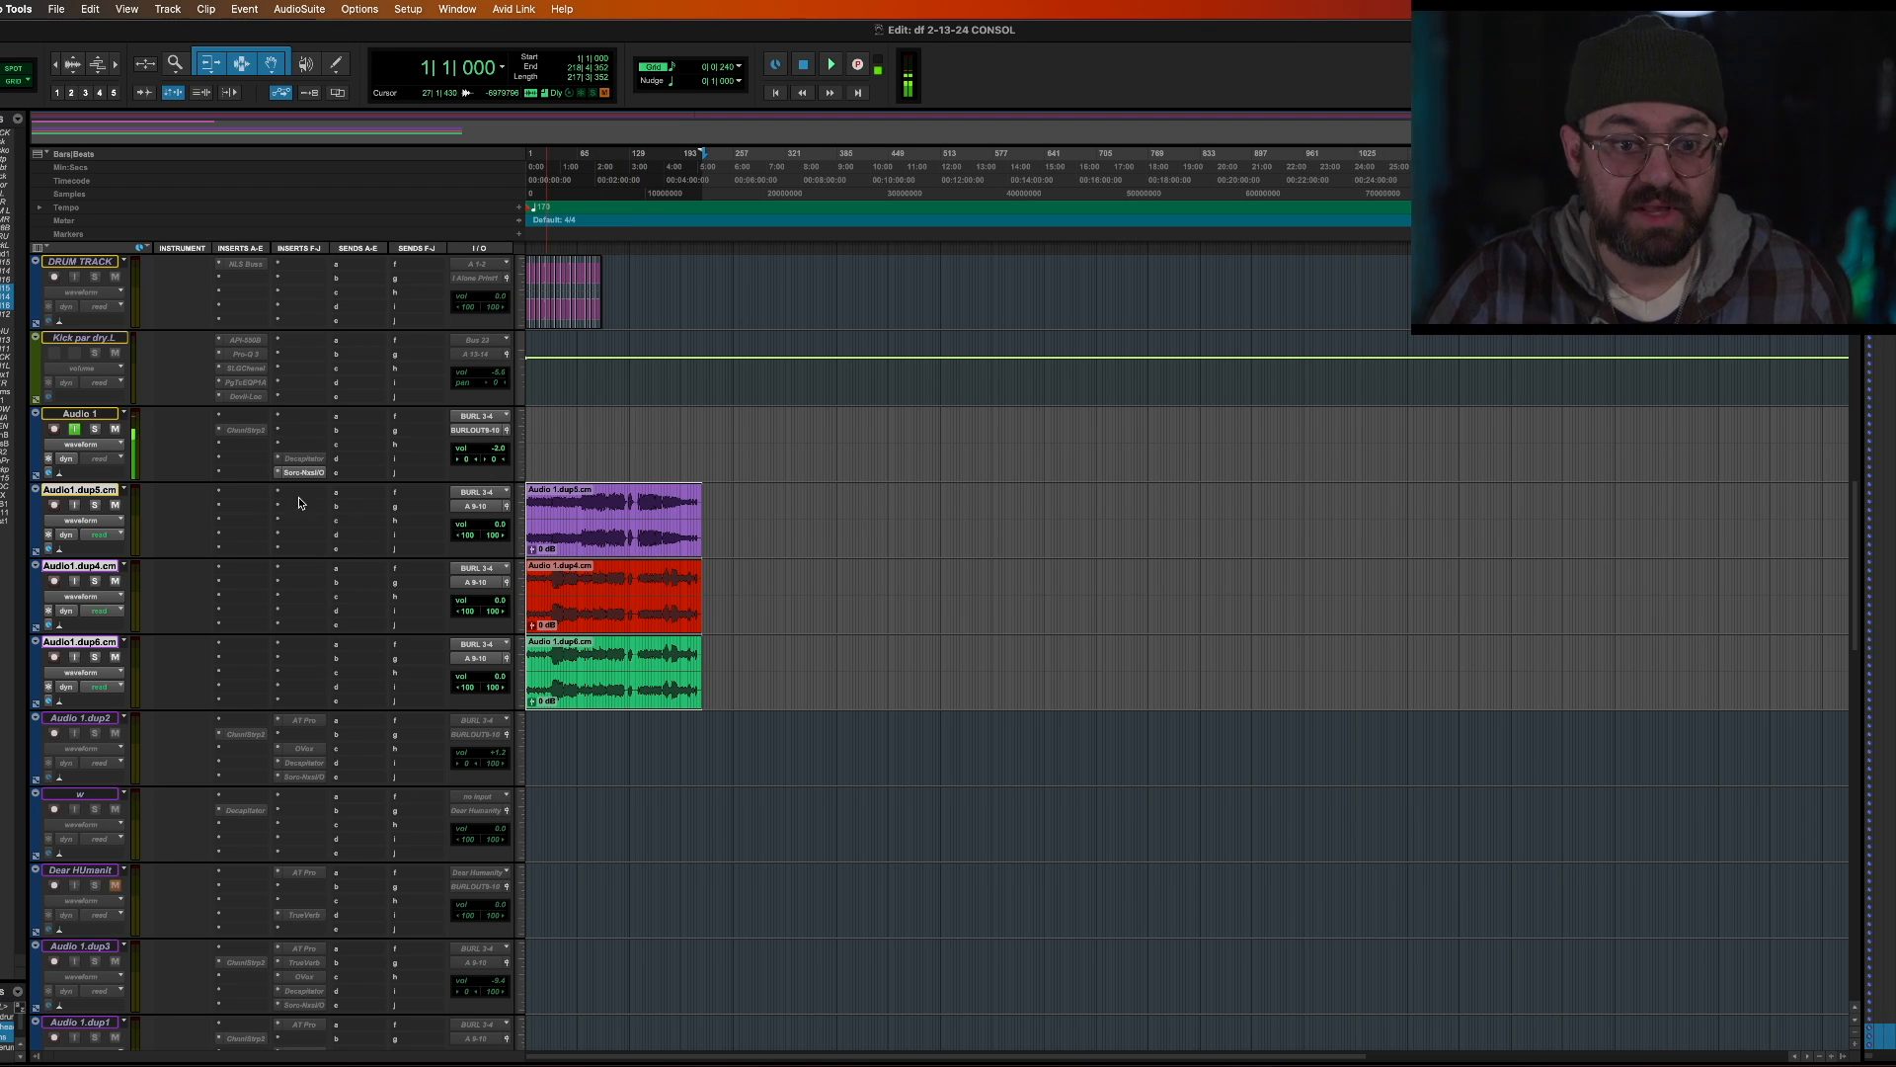
mouse_move(298, 613)
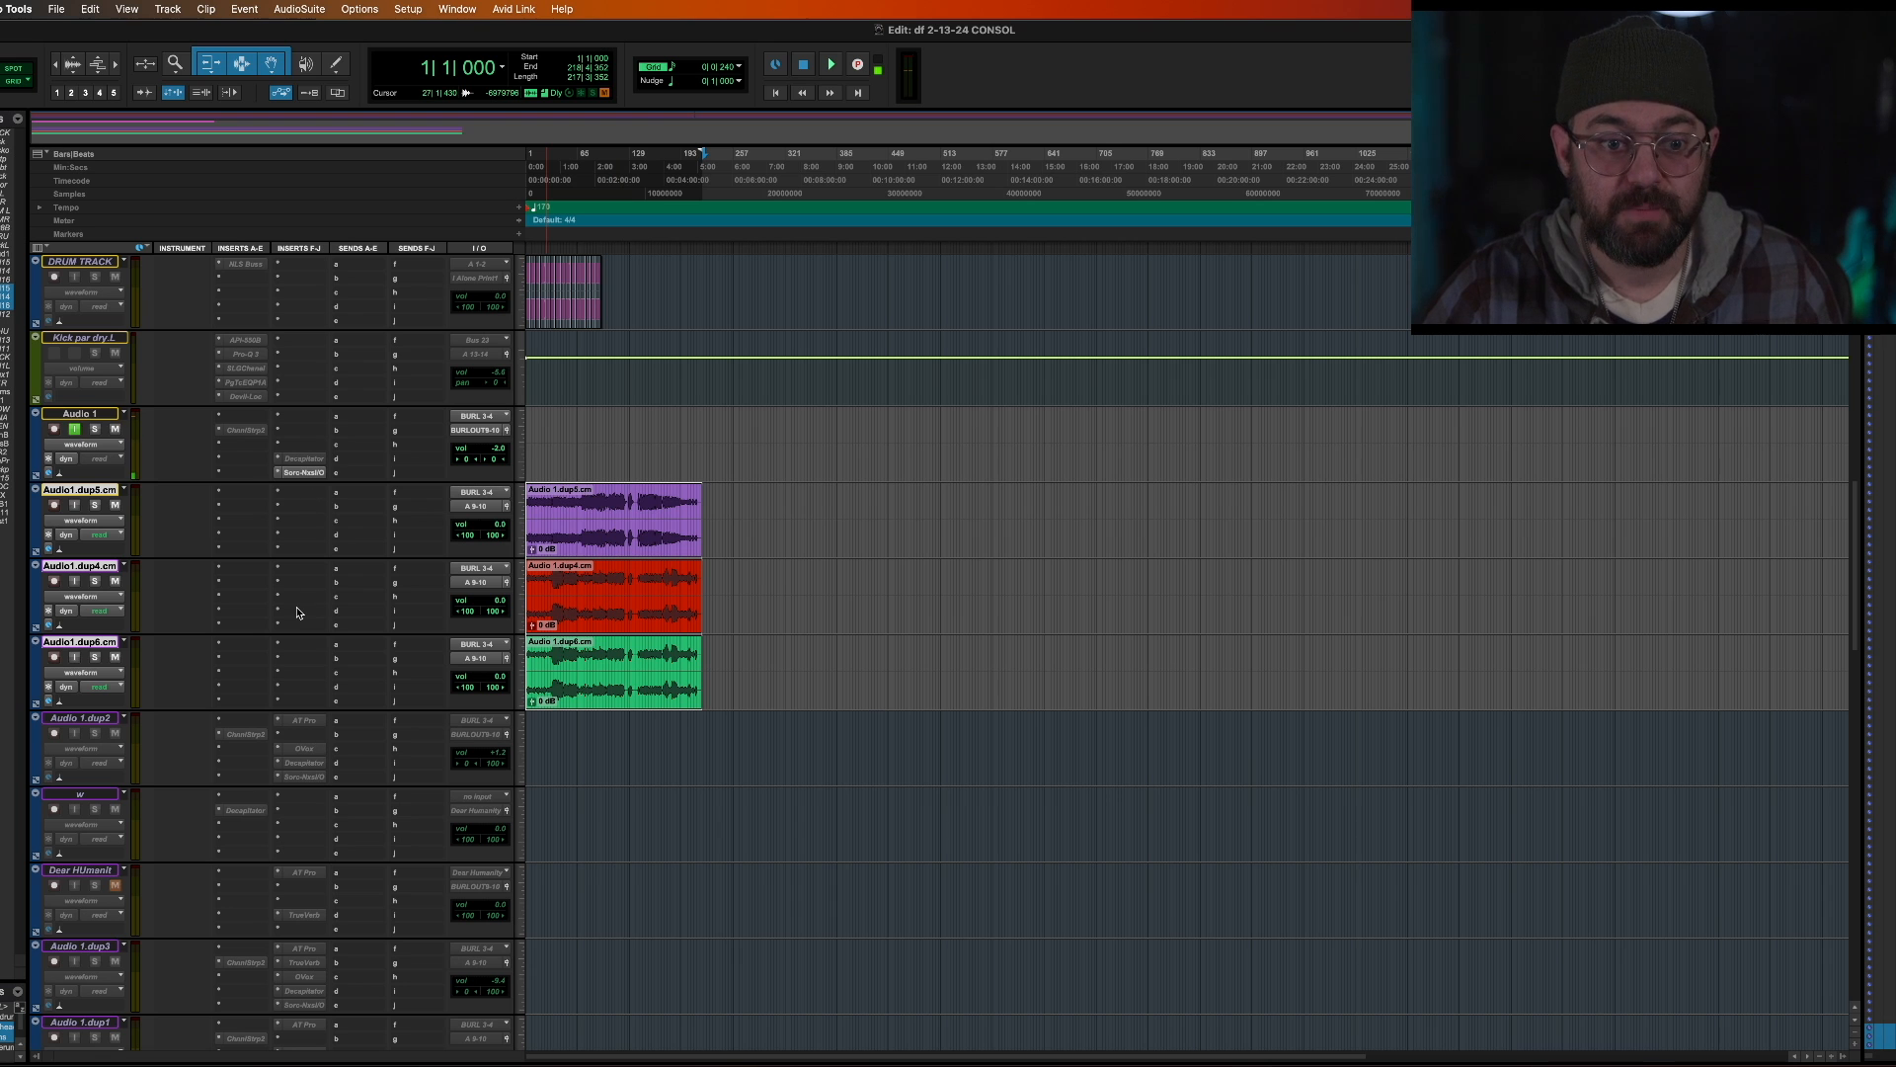
mouse_move(351, 506)
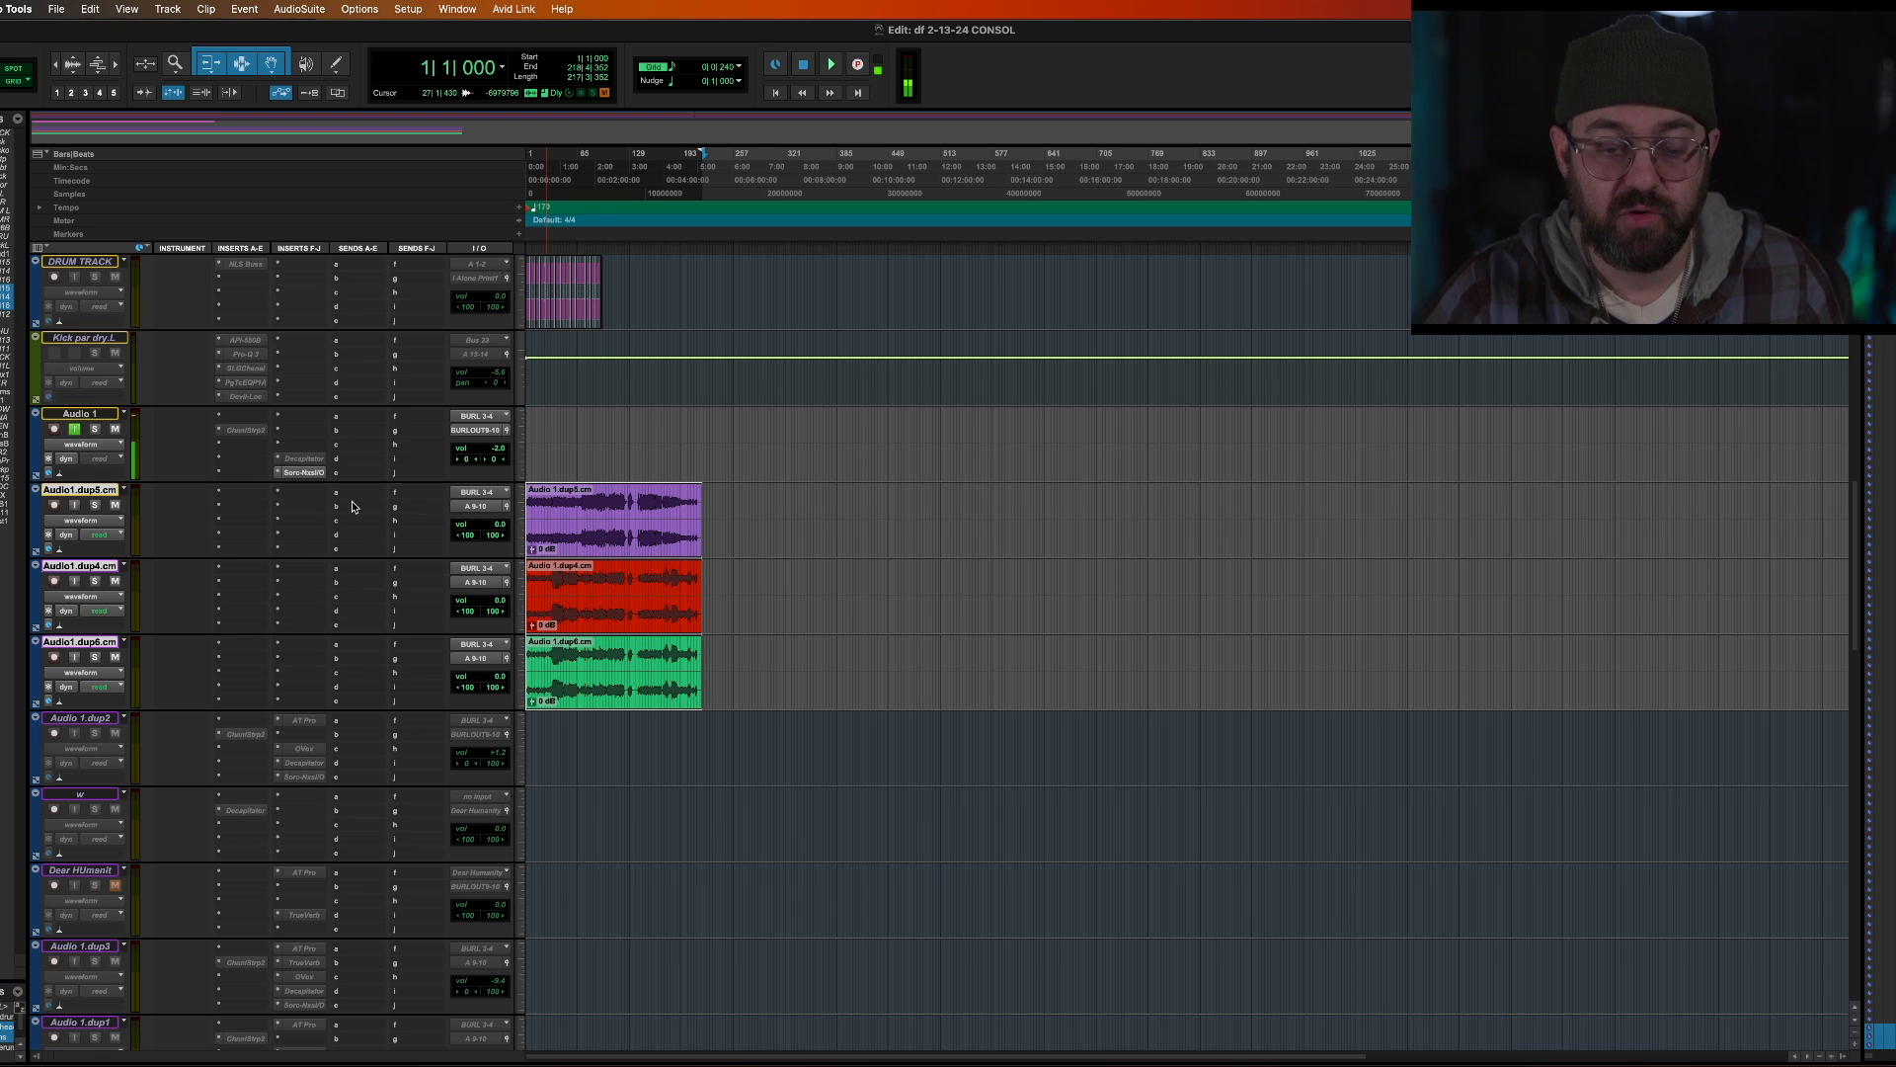
mouse_move(312, 522)
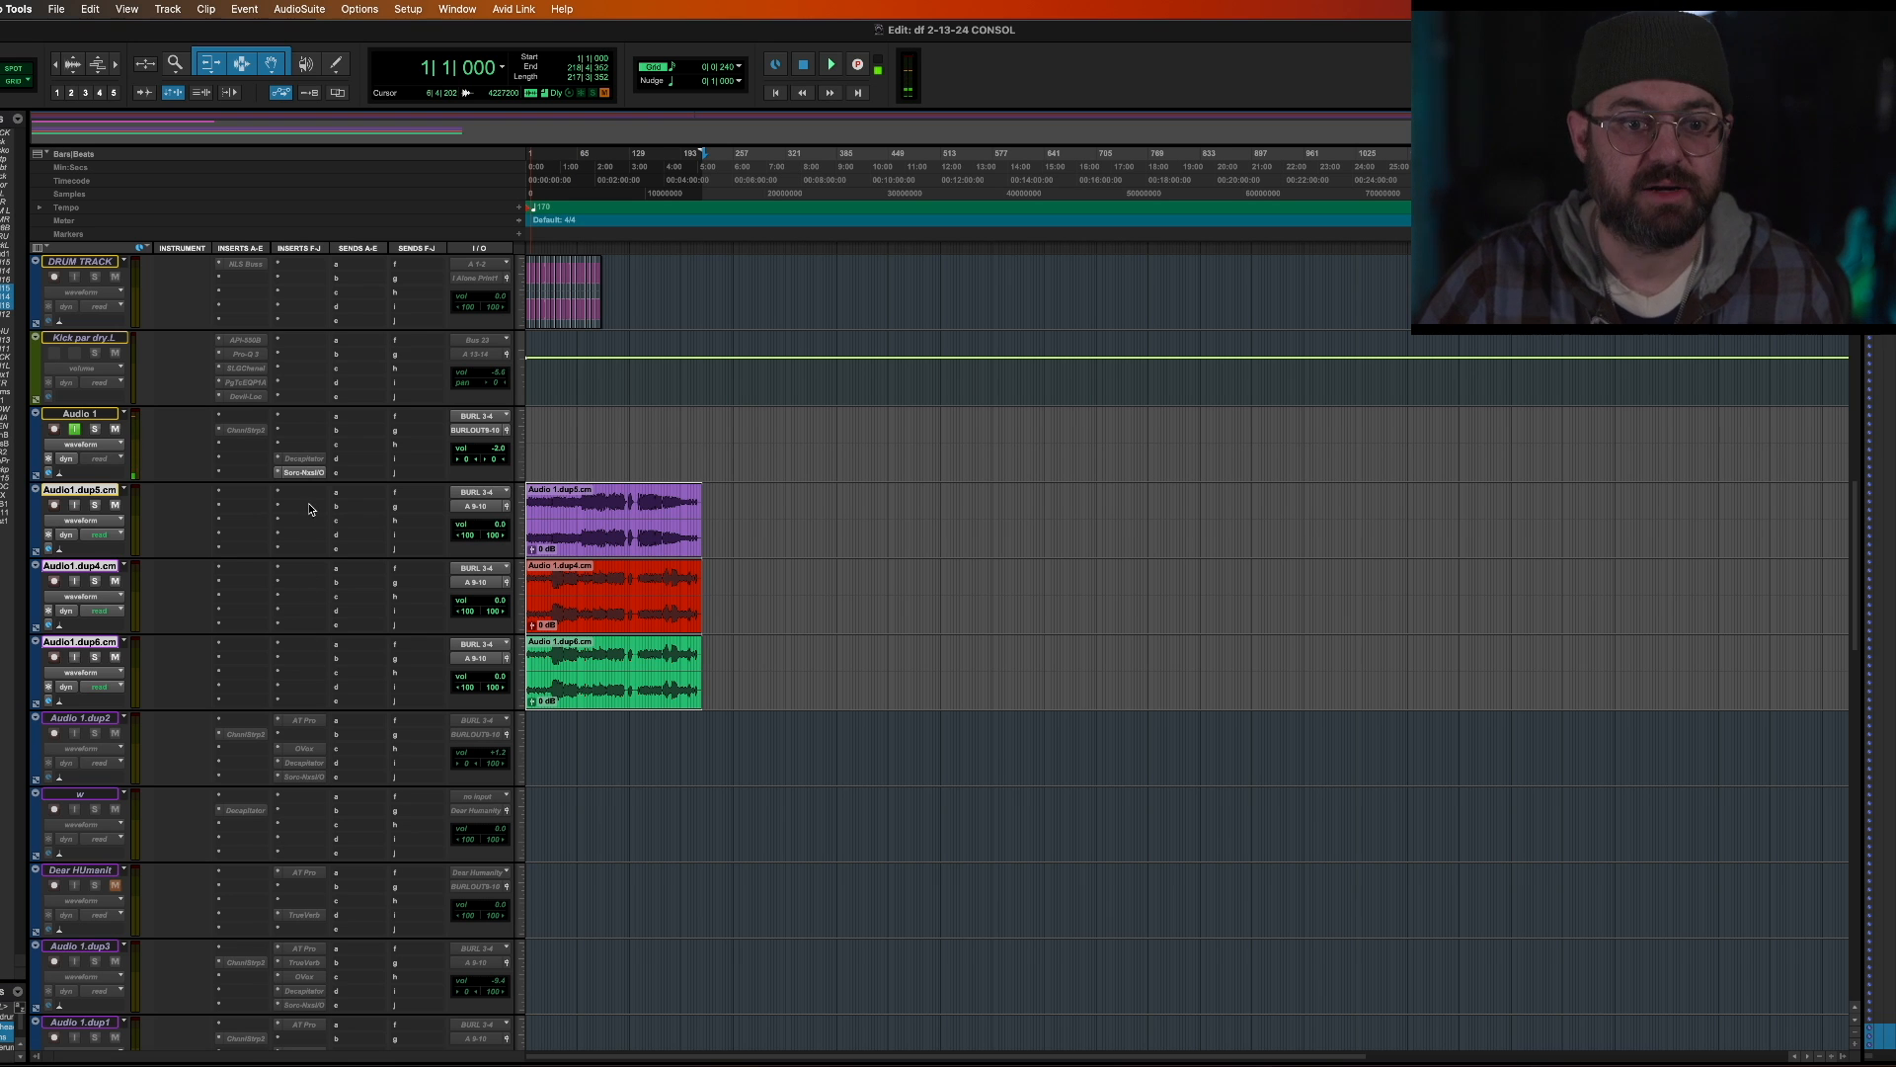
mouse_move(357, 673)
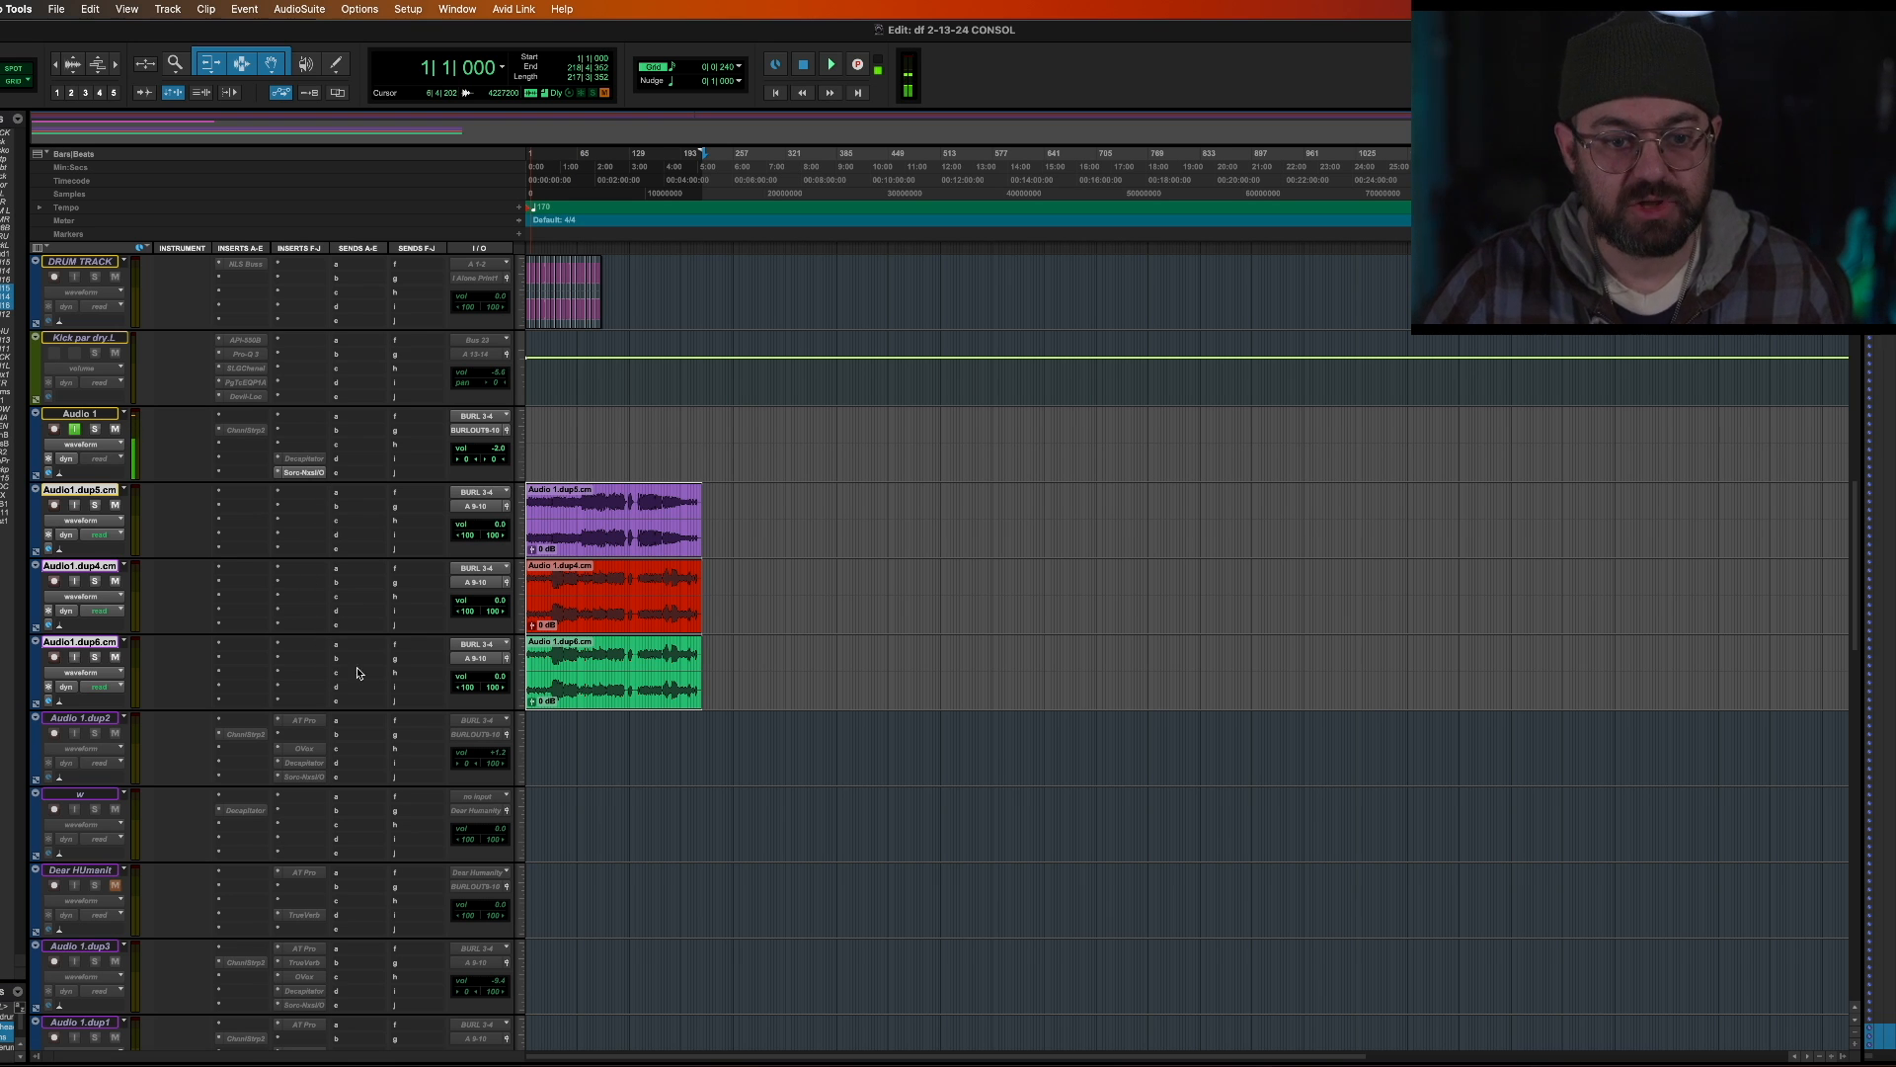
click(562, 553)
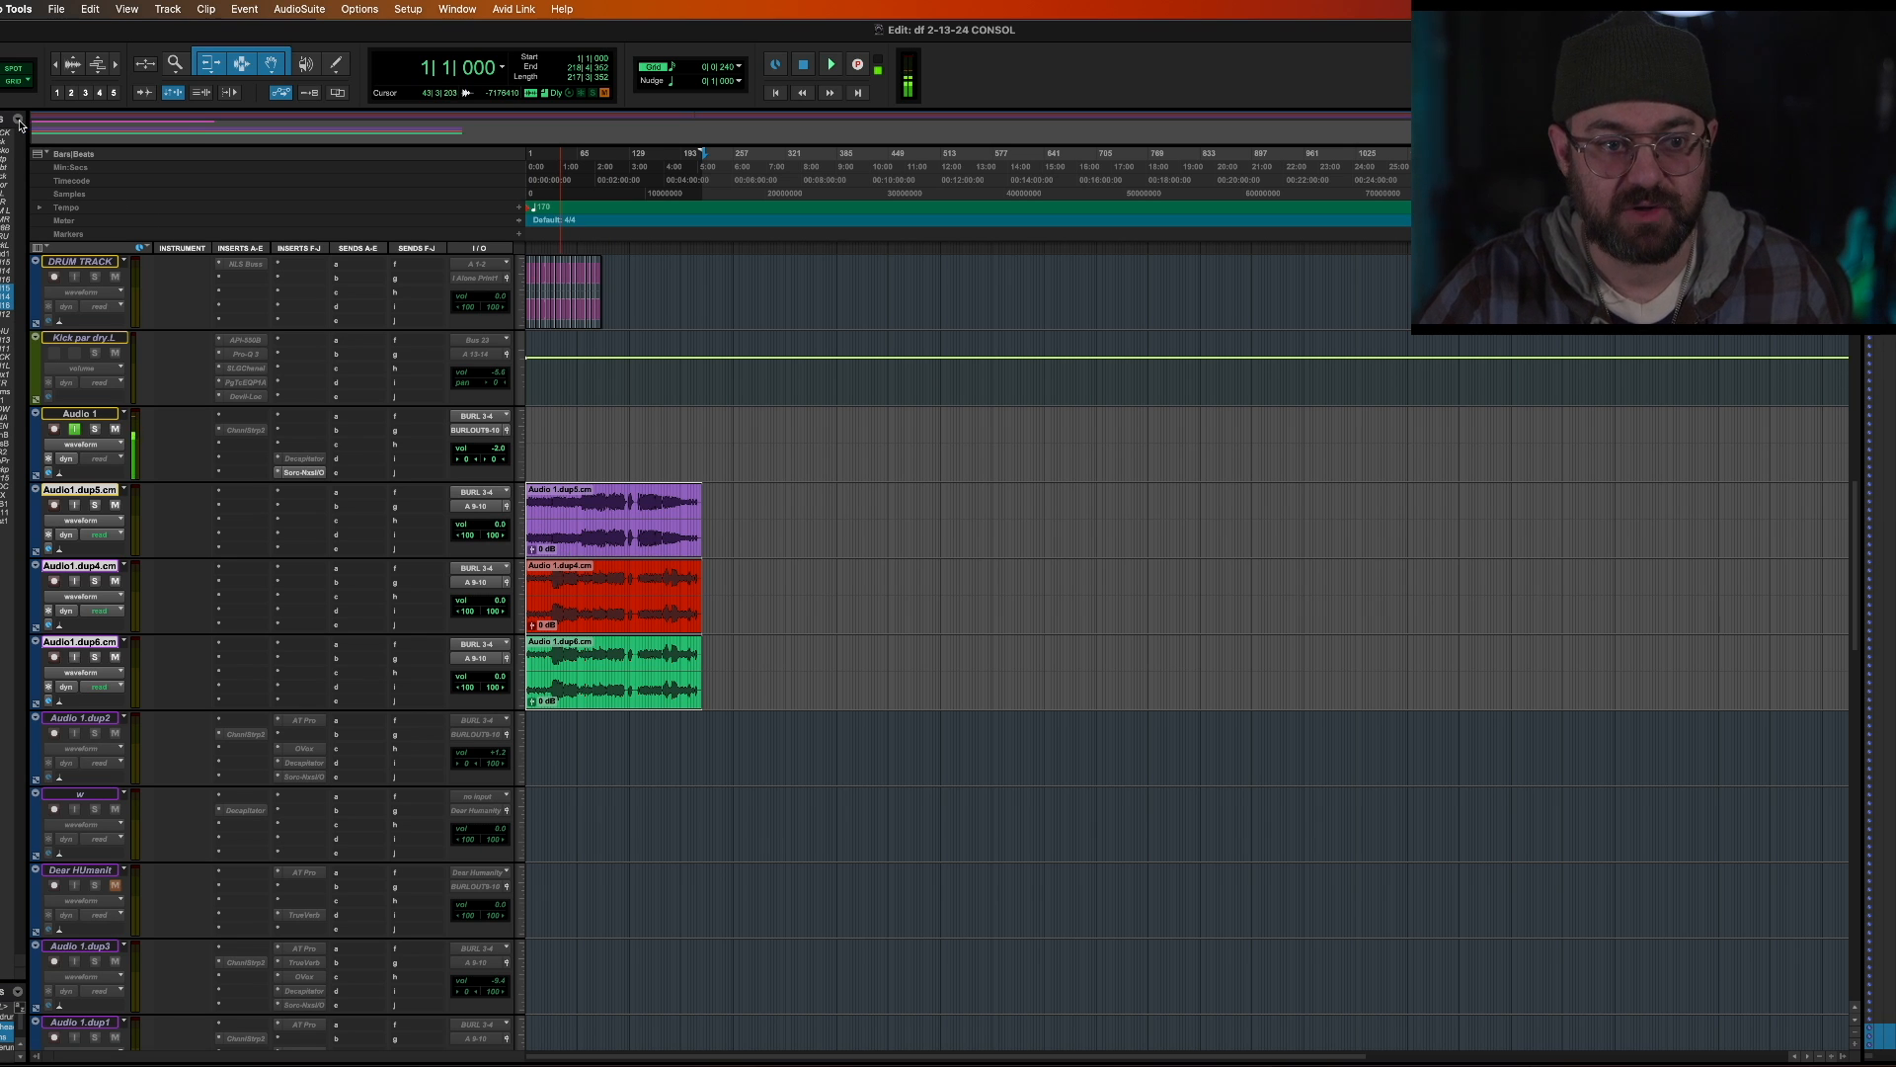
click(18, 124)
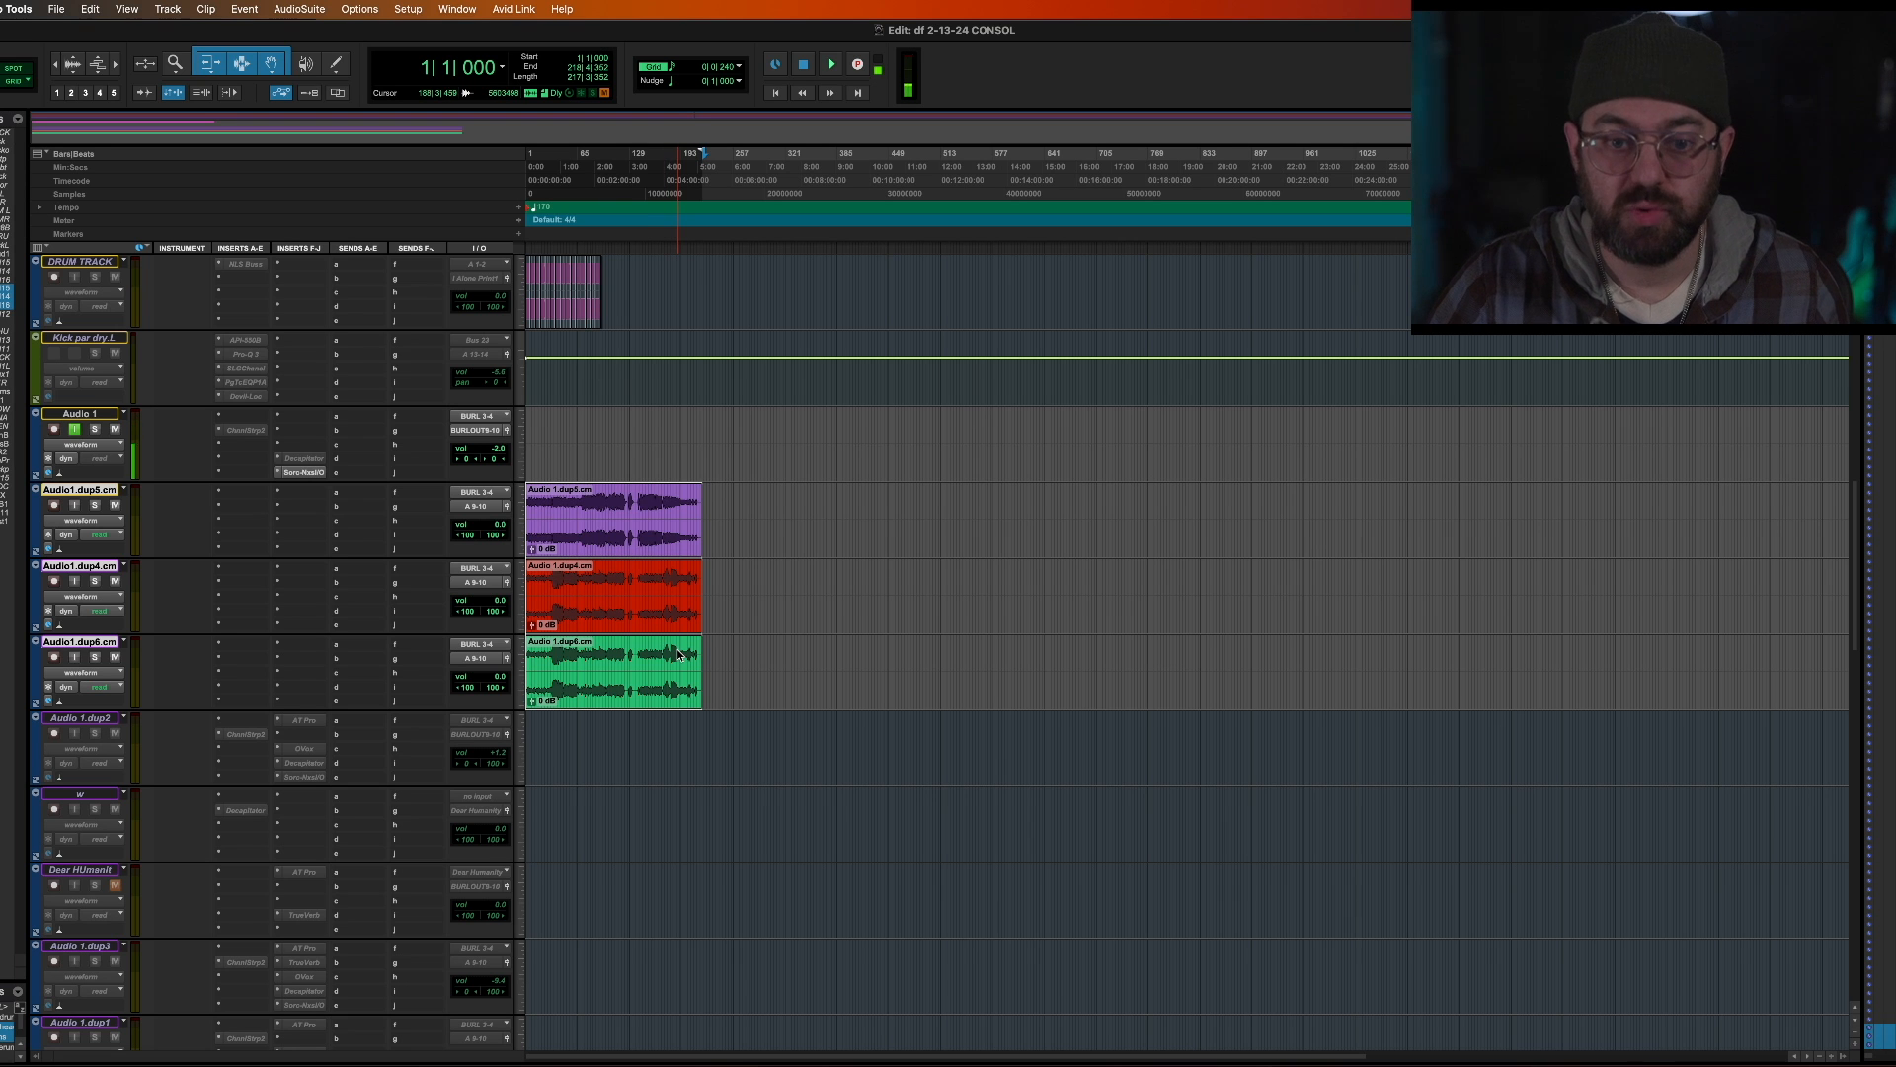
mouse_move(702, 650)
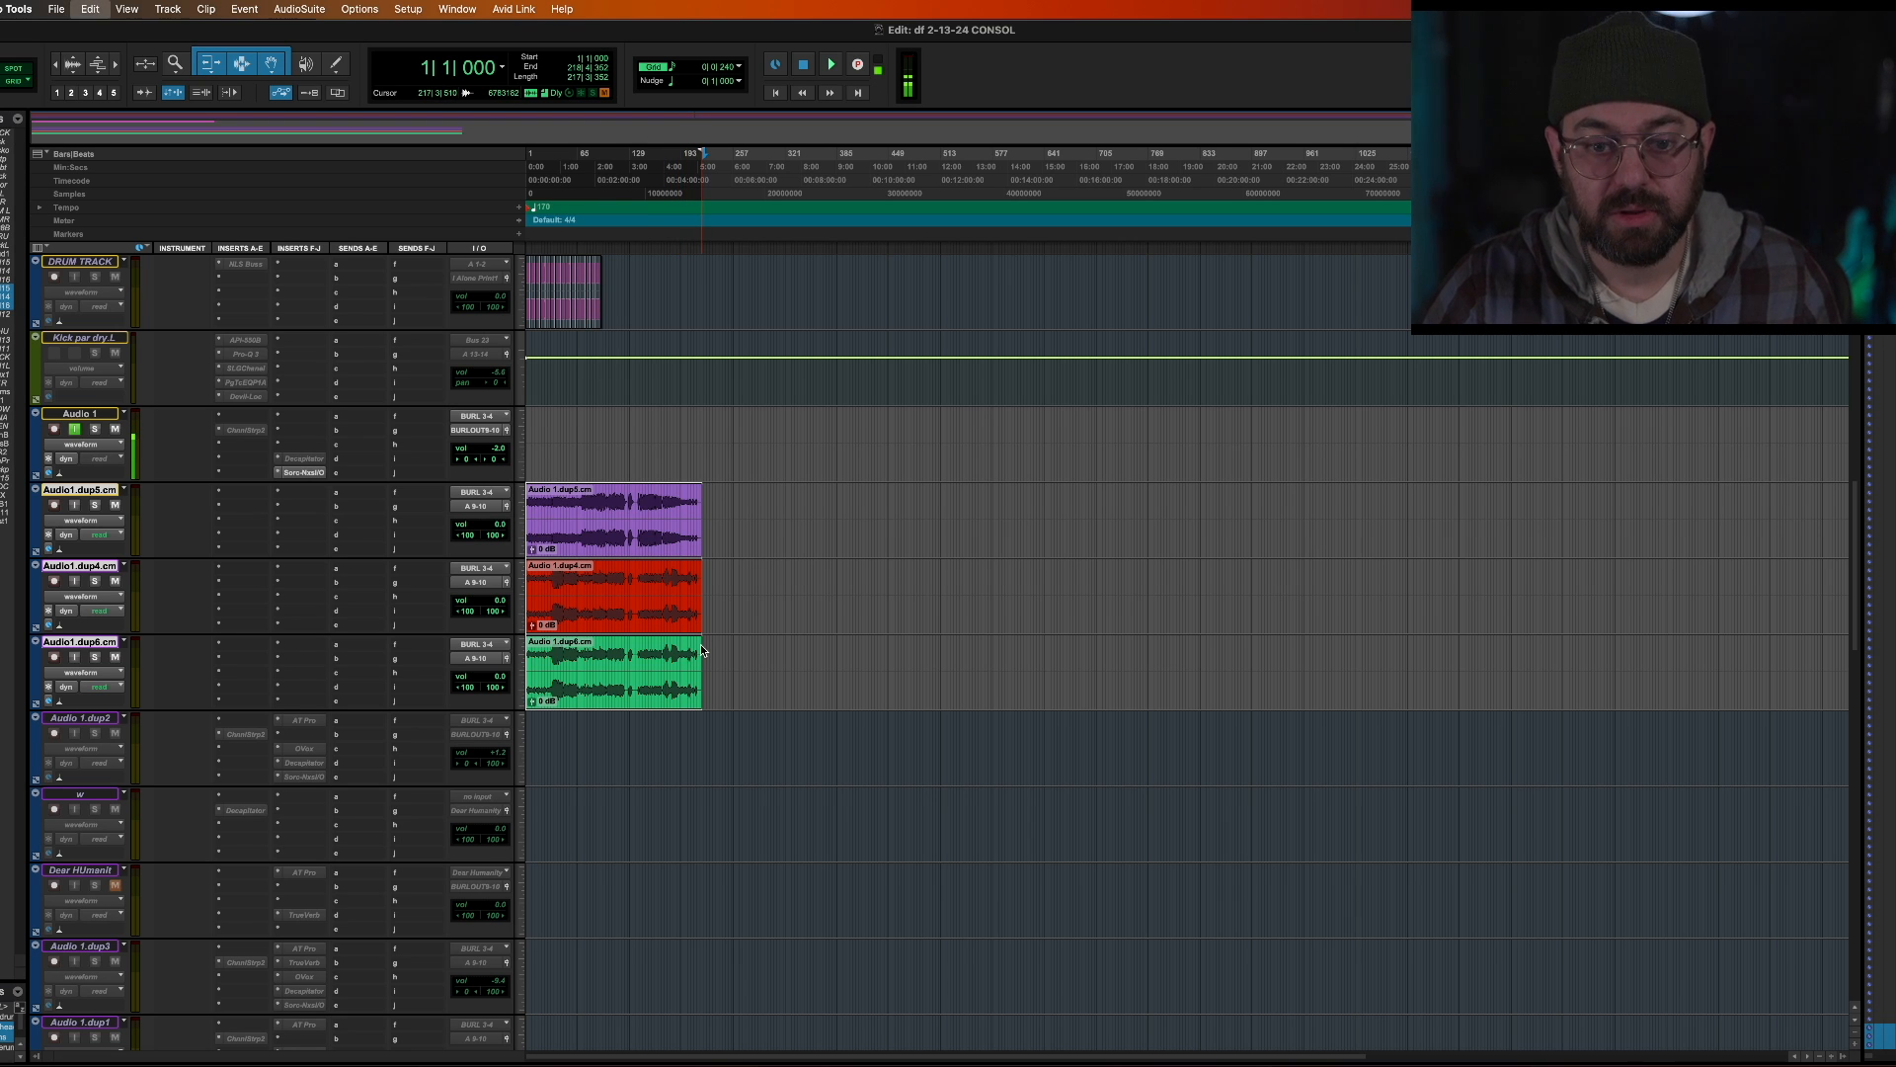
mouse_move(659, 537)
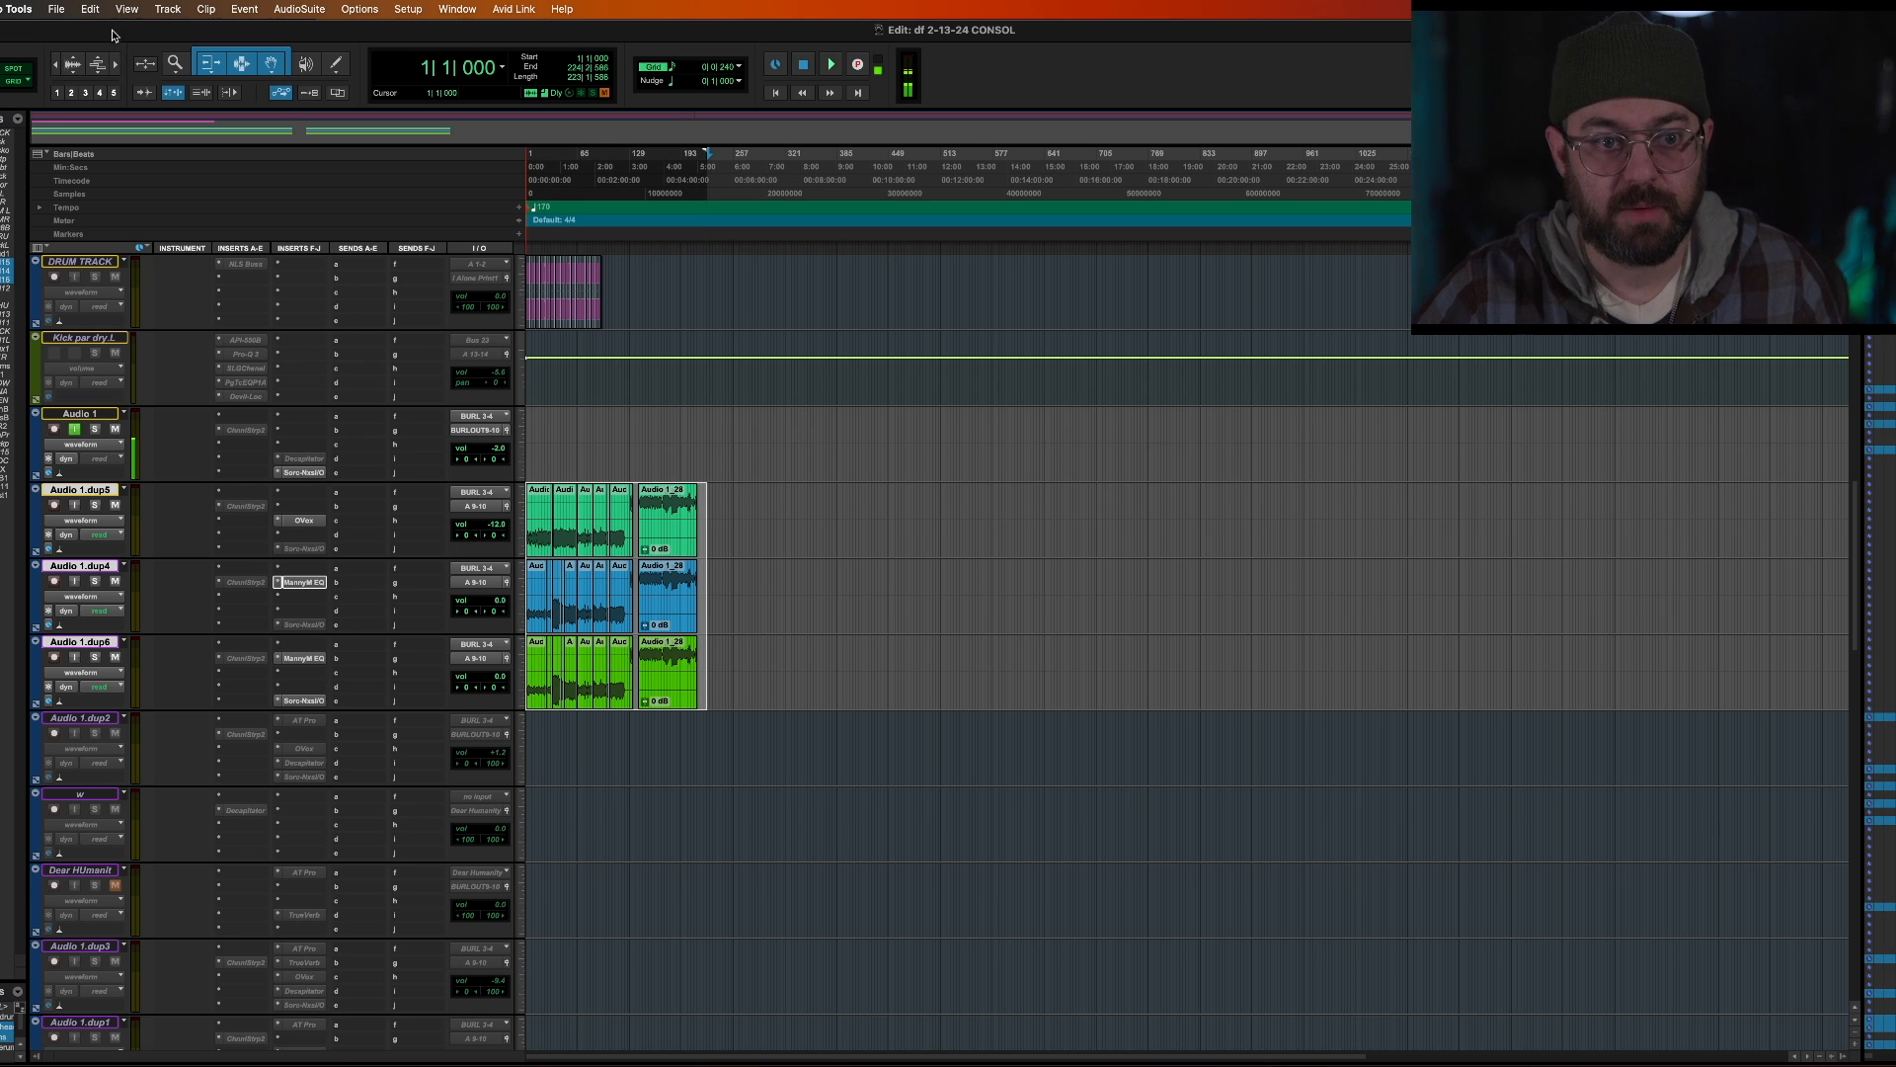
Step: Run Edit > Consolidate Clip on the selected clips of all three tracks
click(90, 9)
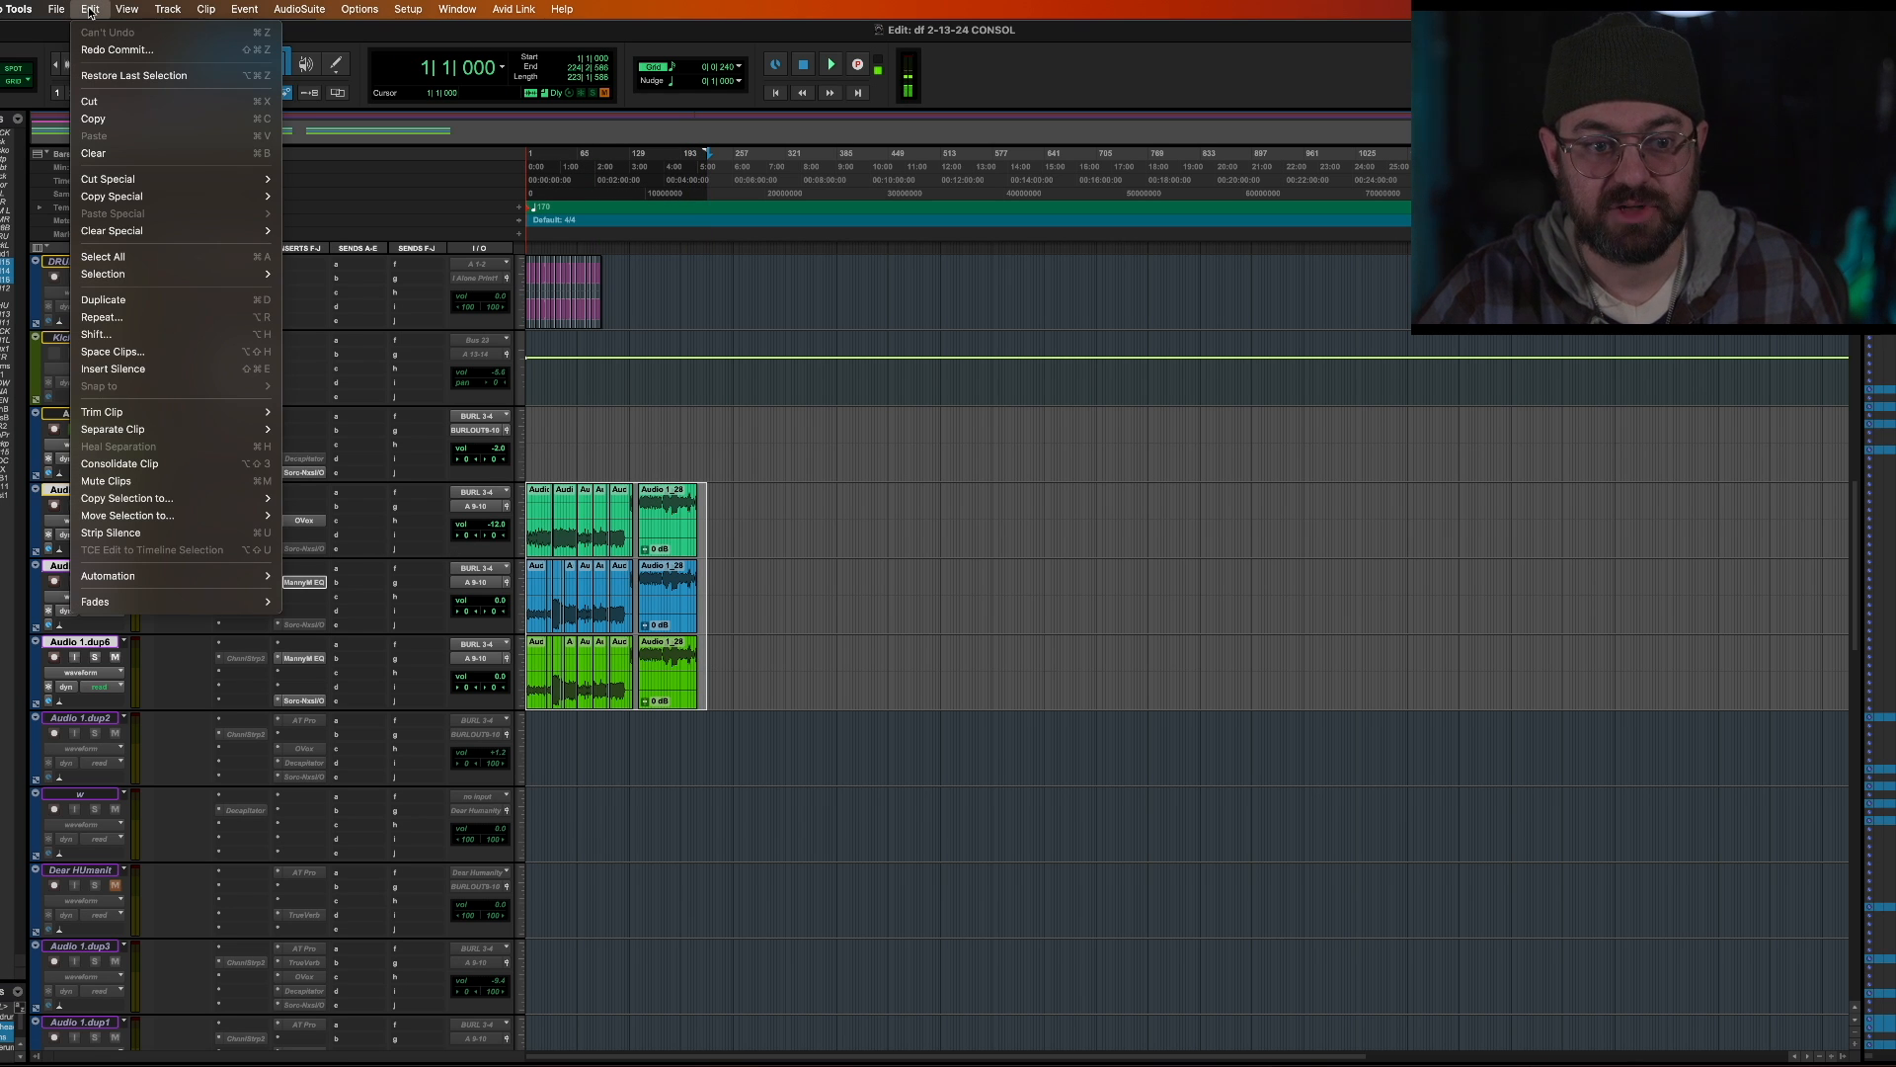
mouse_move(103, 298)
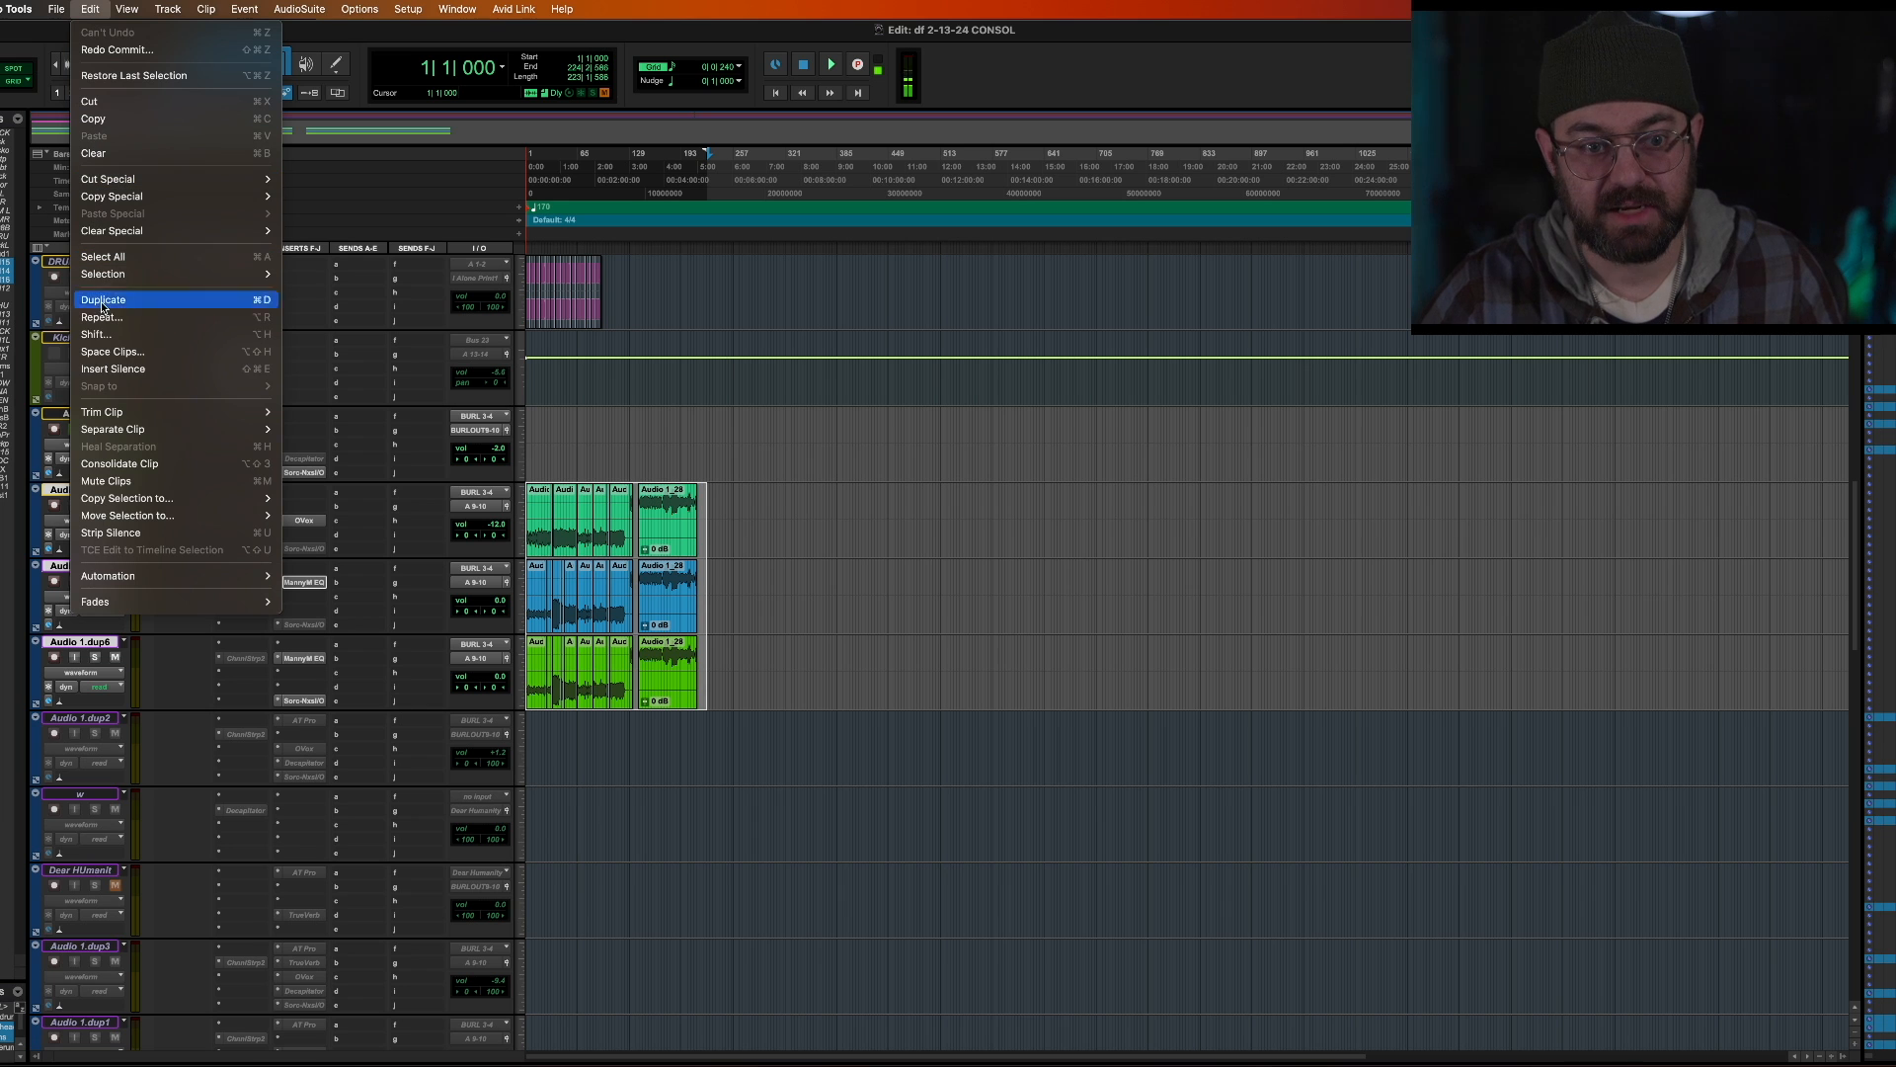
mouse_move(141, 480)
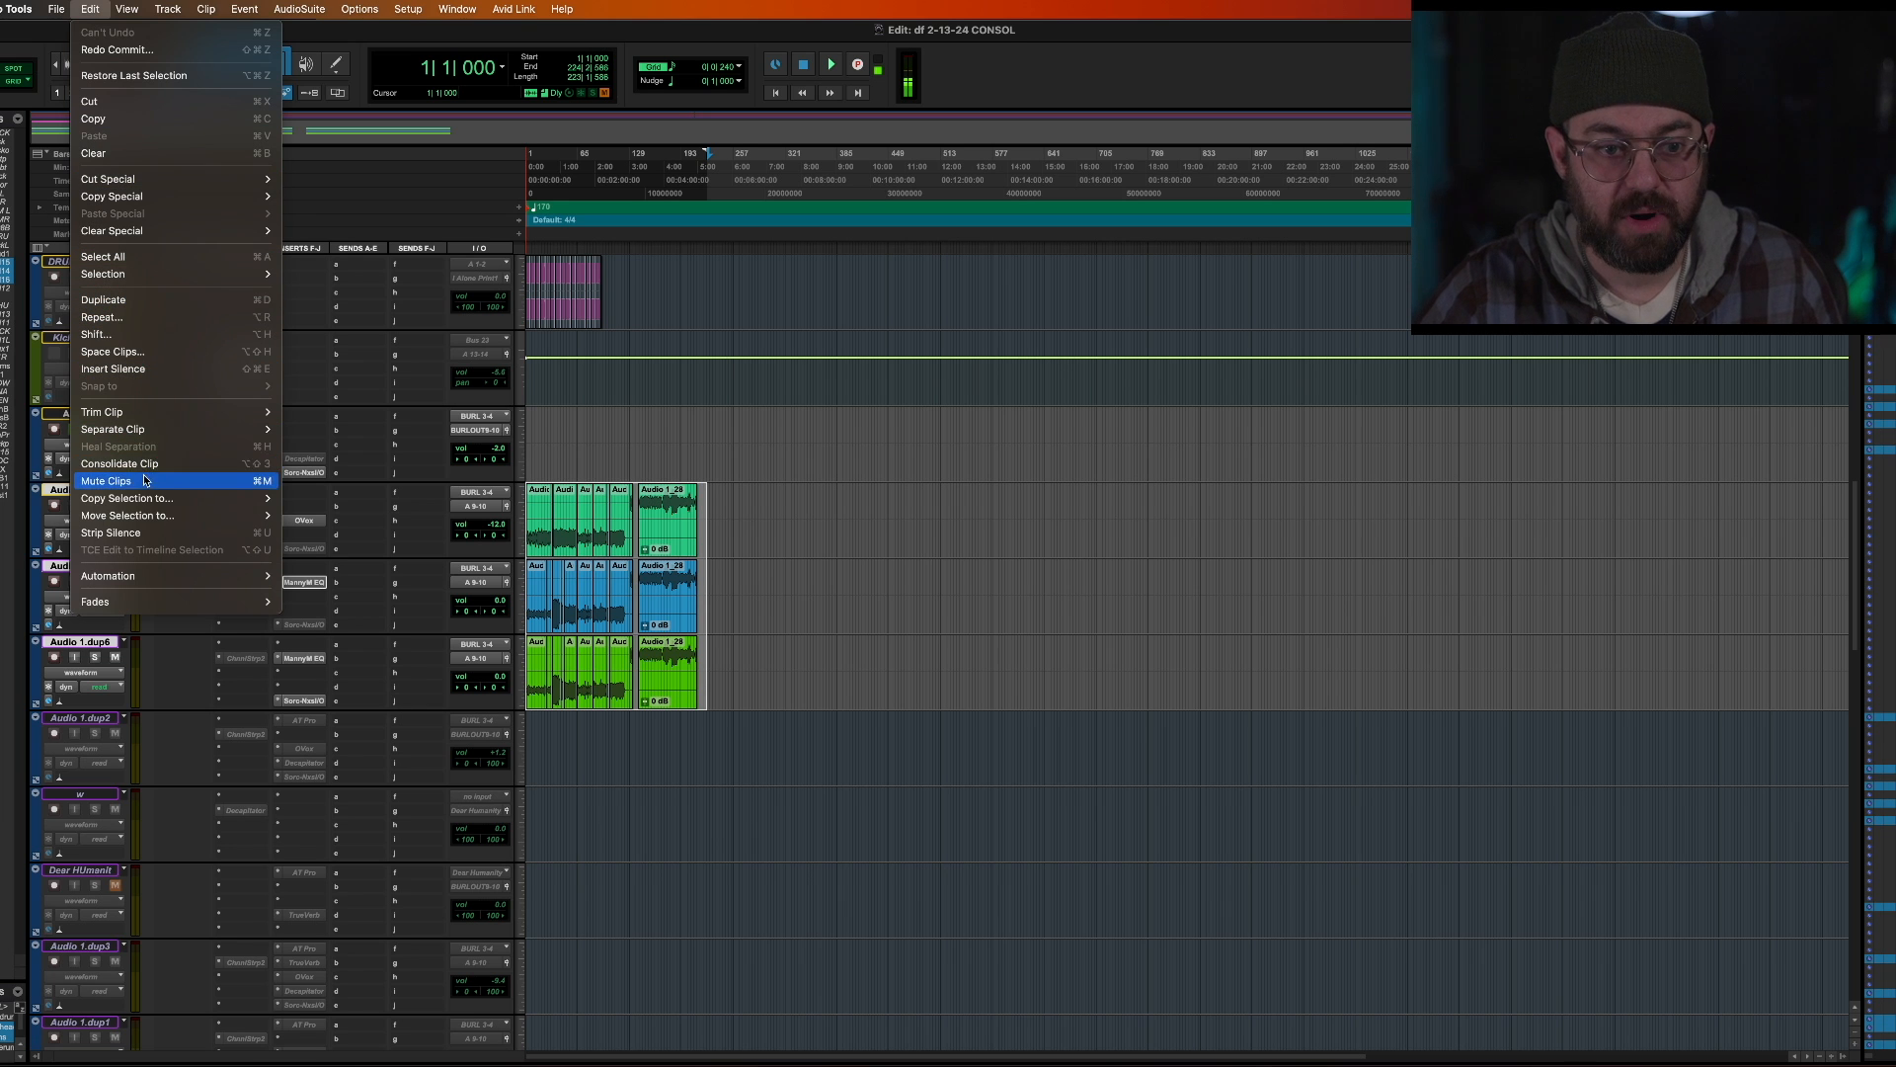
mouse_move(119, 463)
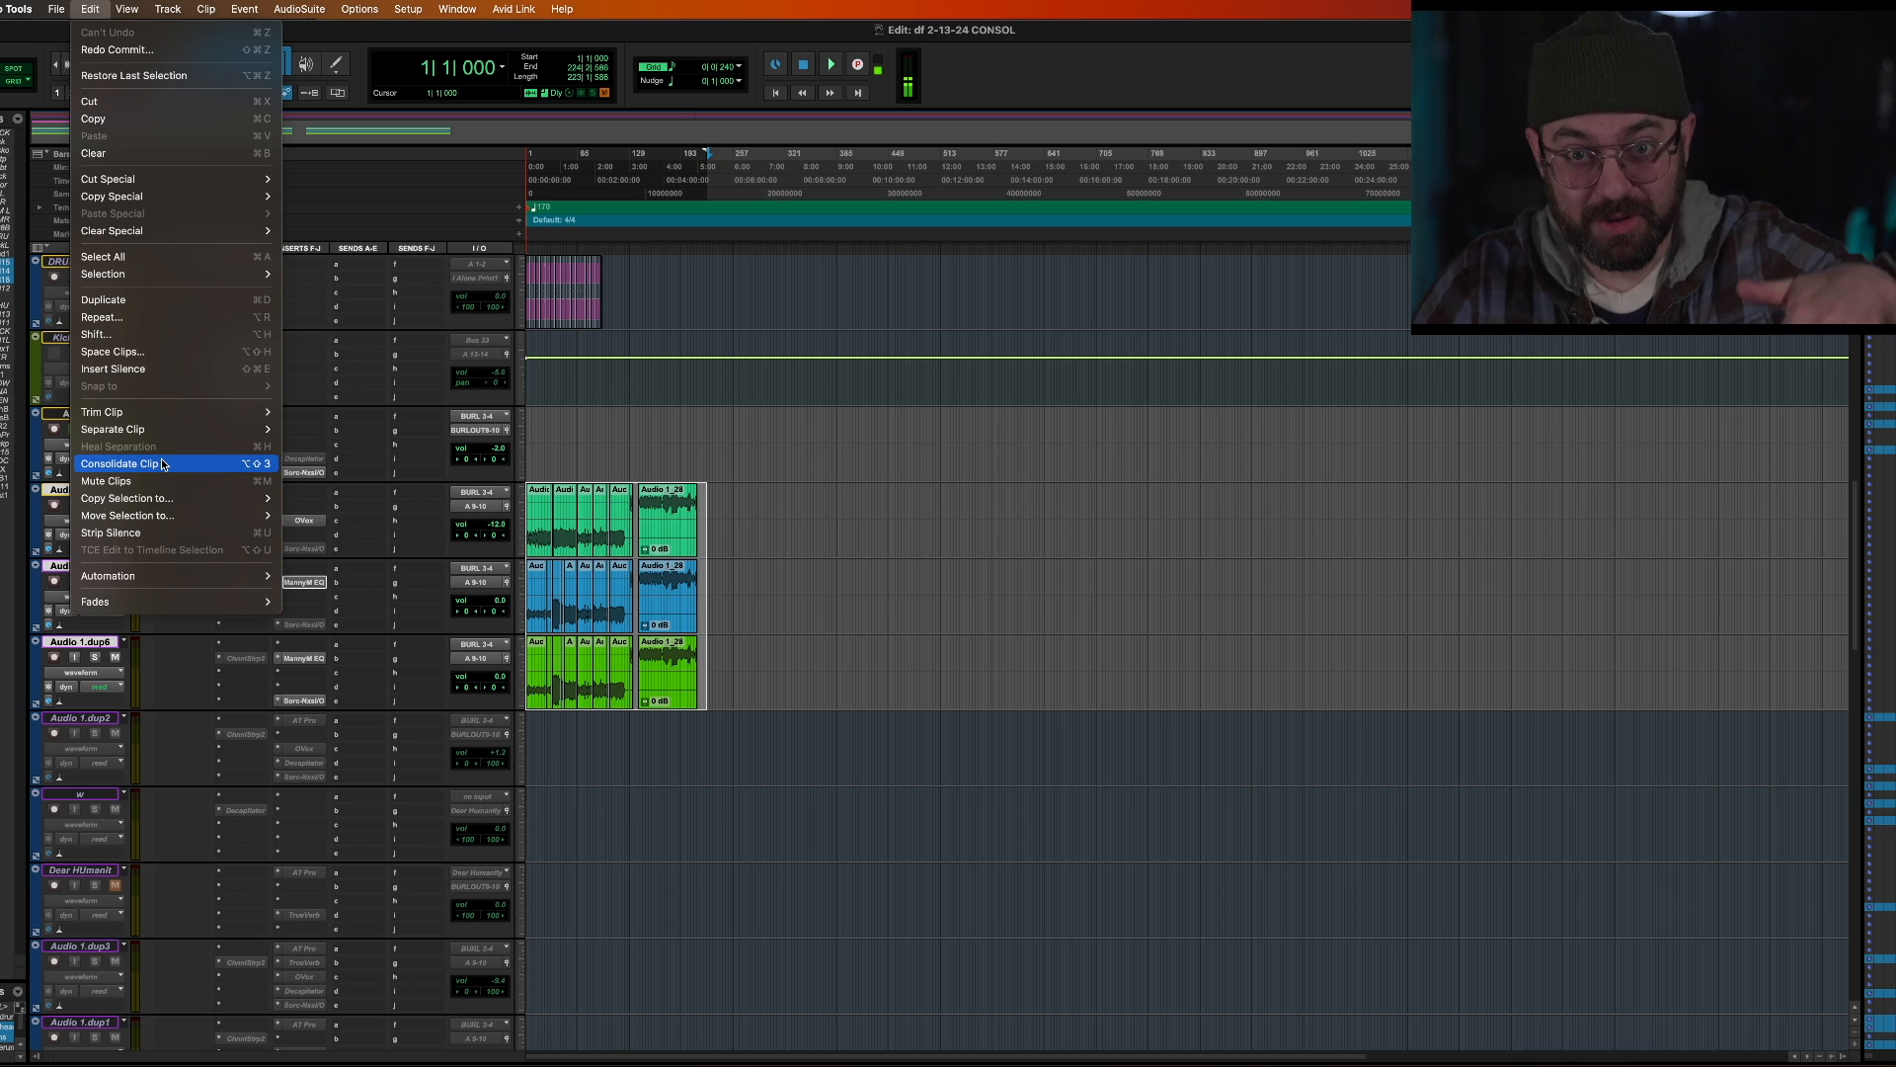
mouse_move(166, 469)
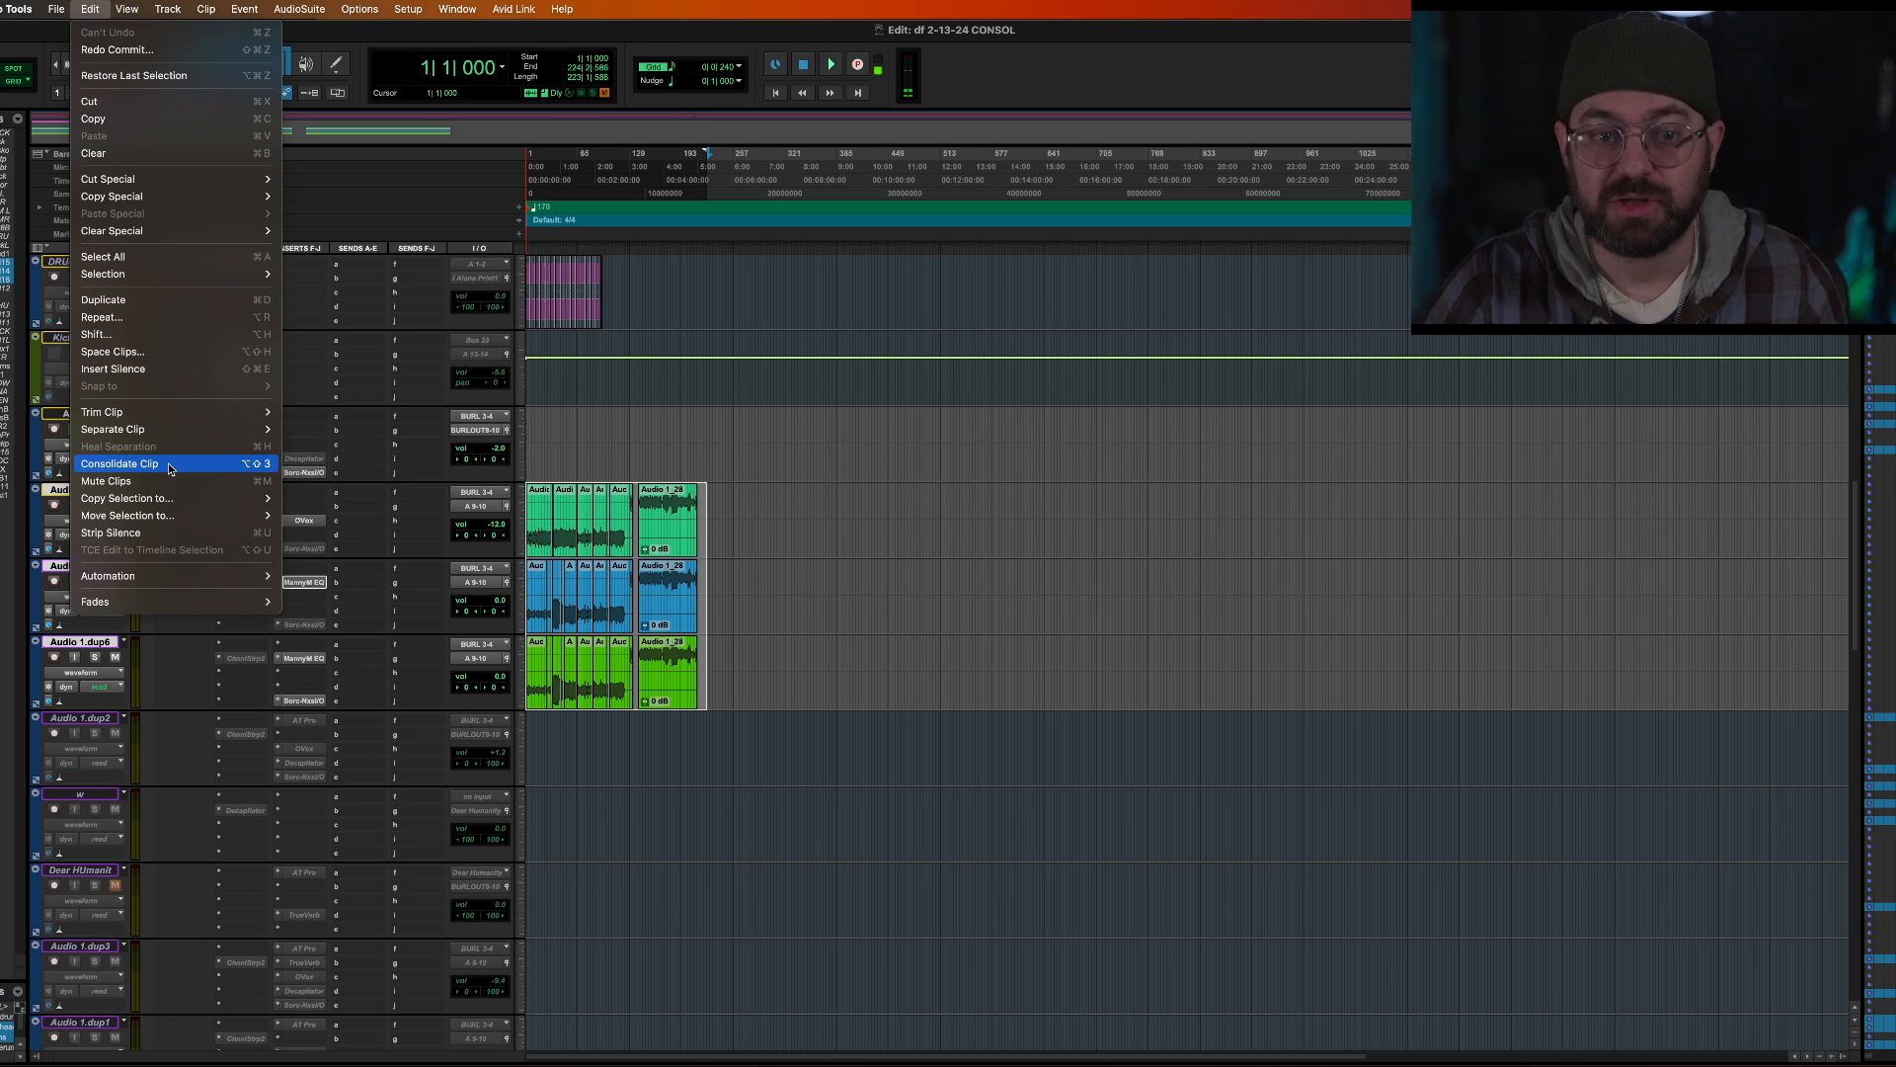
click(119, 463)
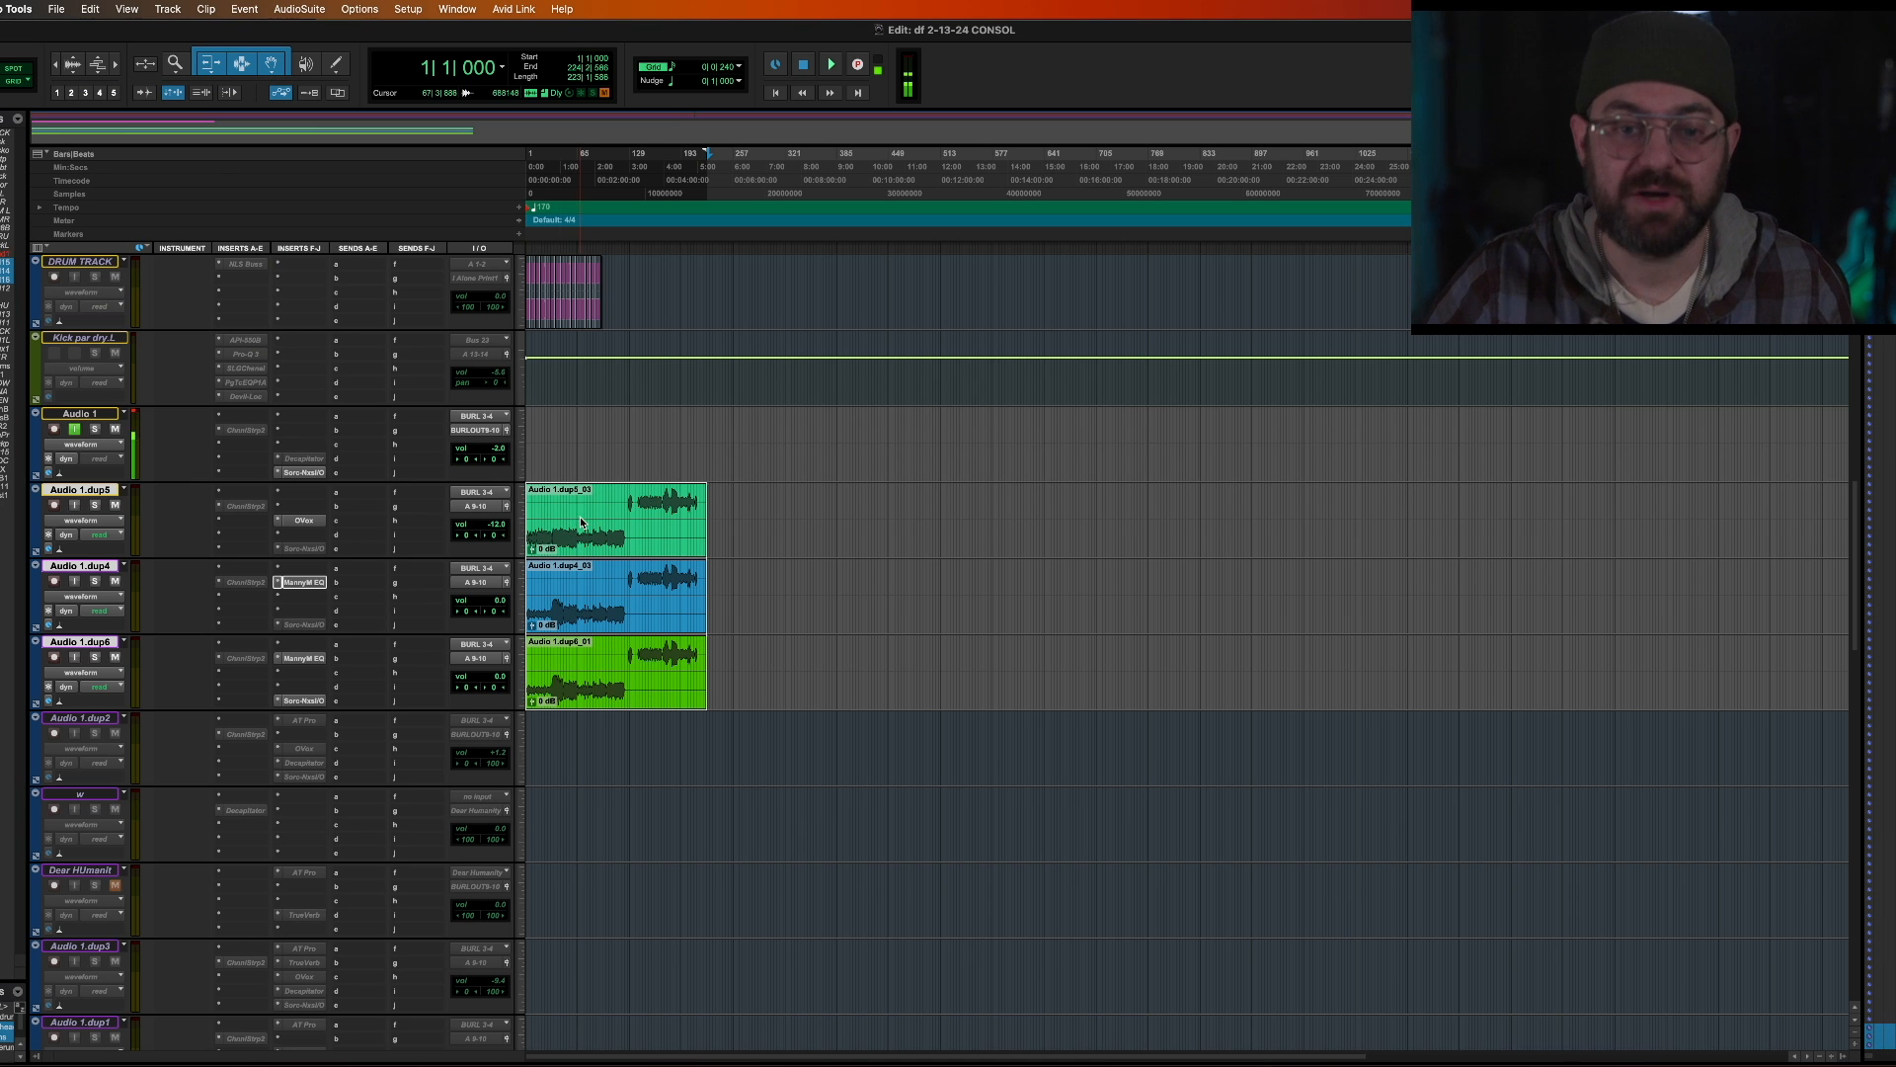
mouse_move(647, 610)
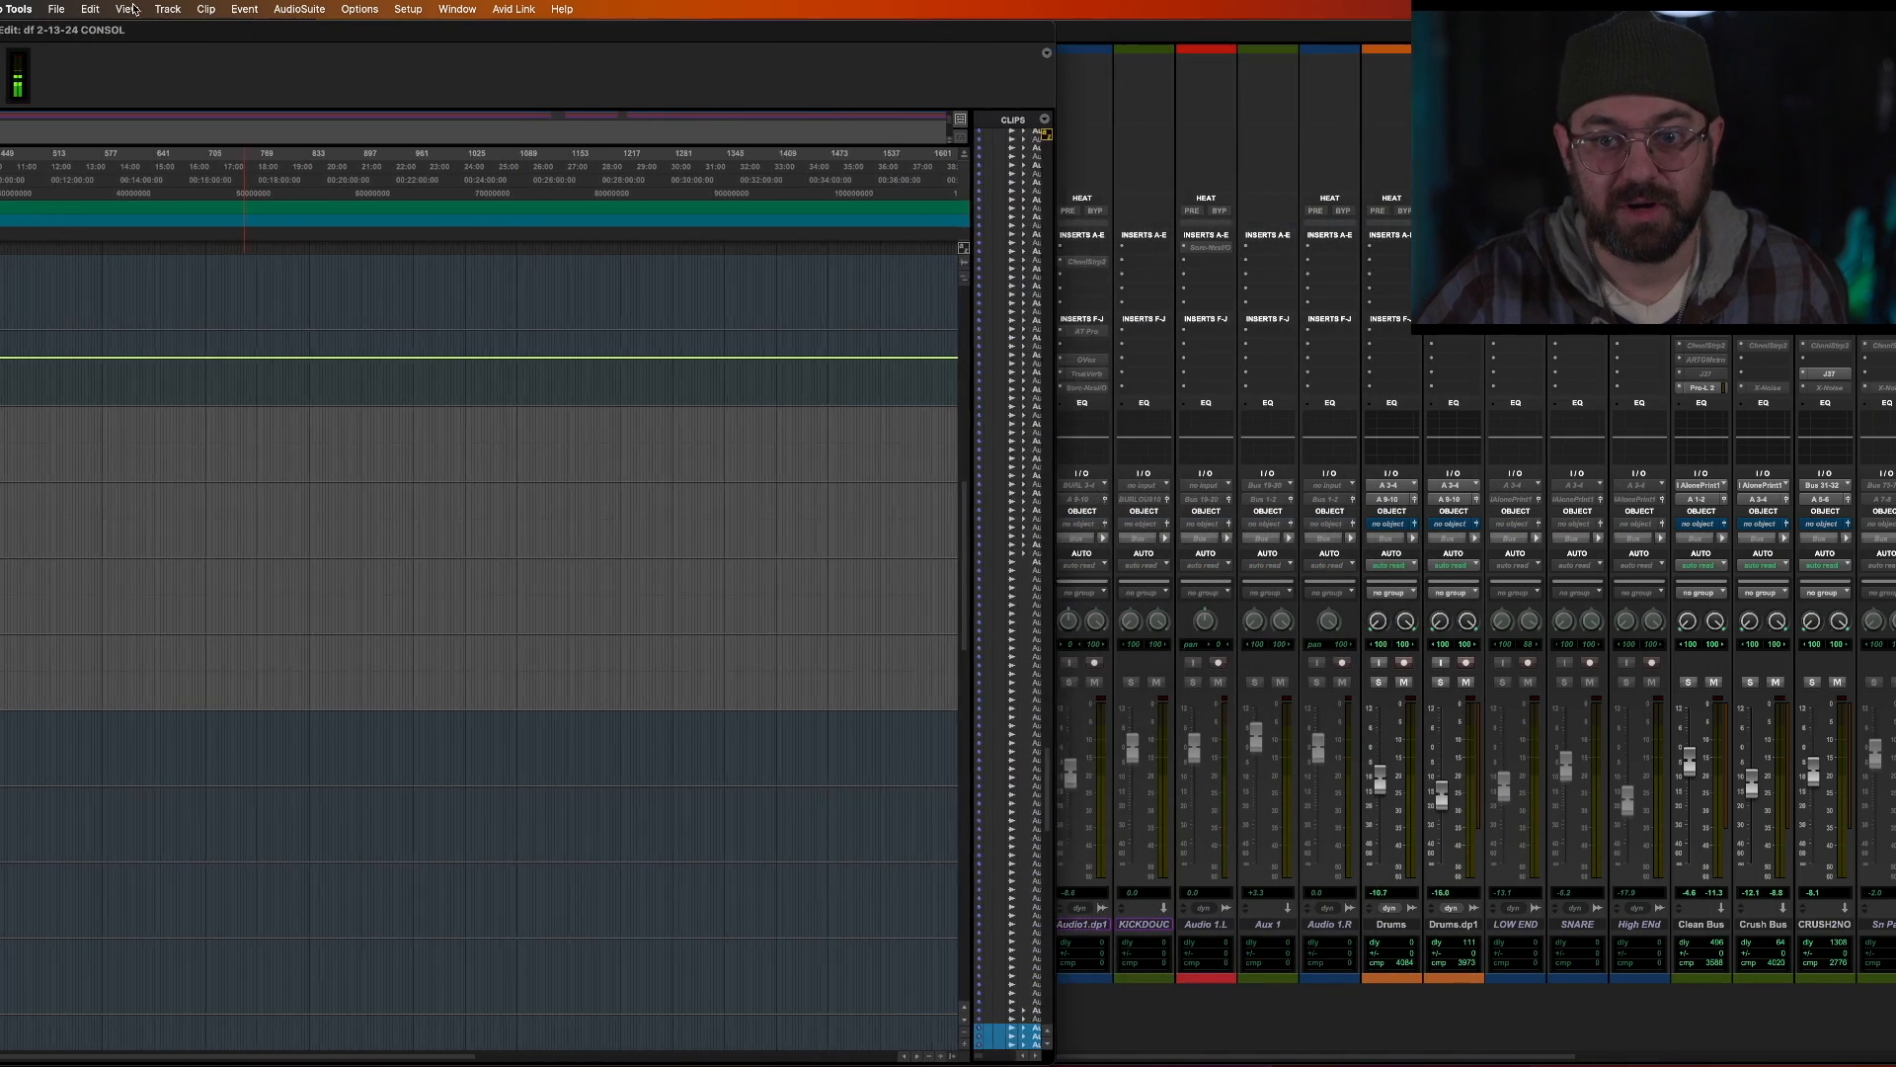
Step: Export the consolidated clips as WAV files into the STEMS/EFX folder
click(1012, 119)
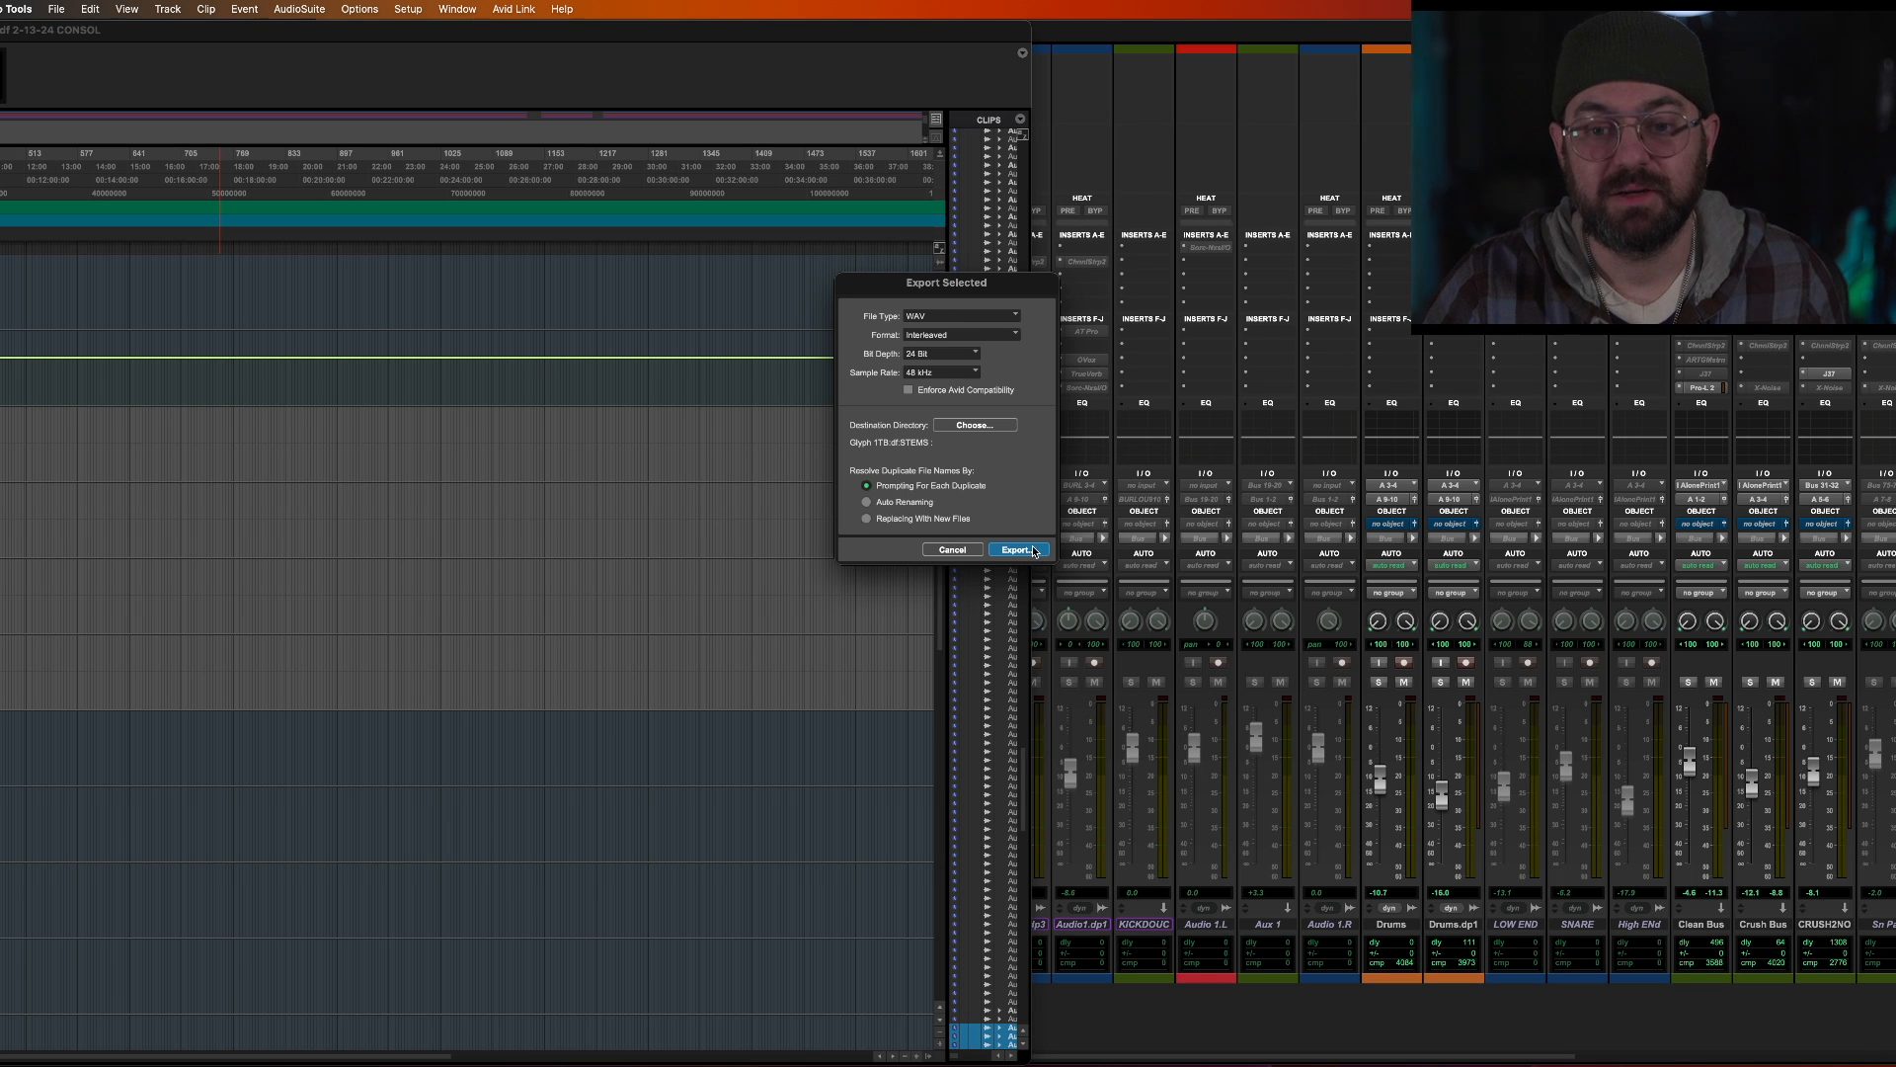
mouse_move(966, 427)
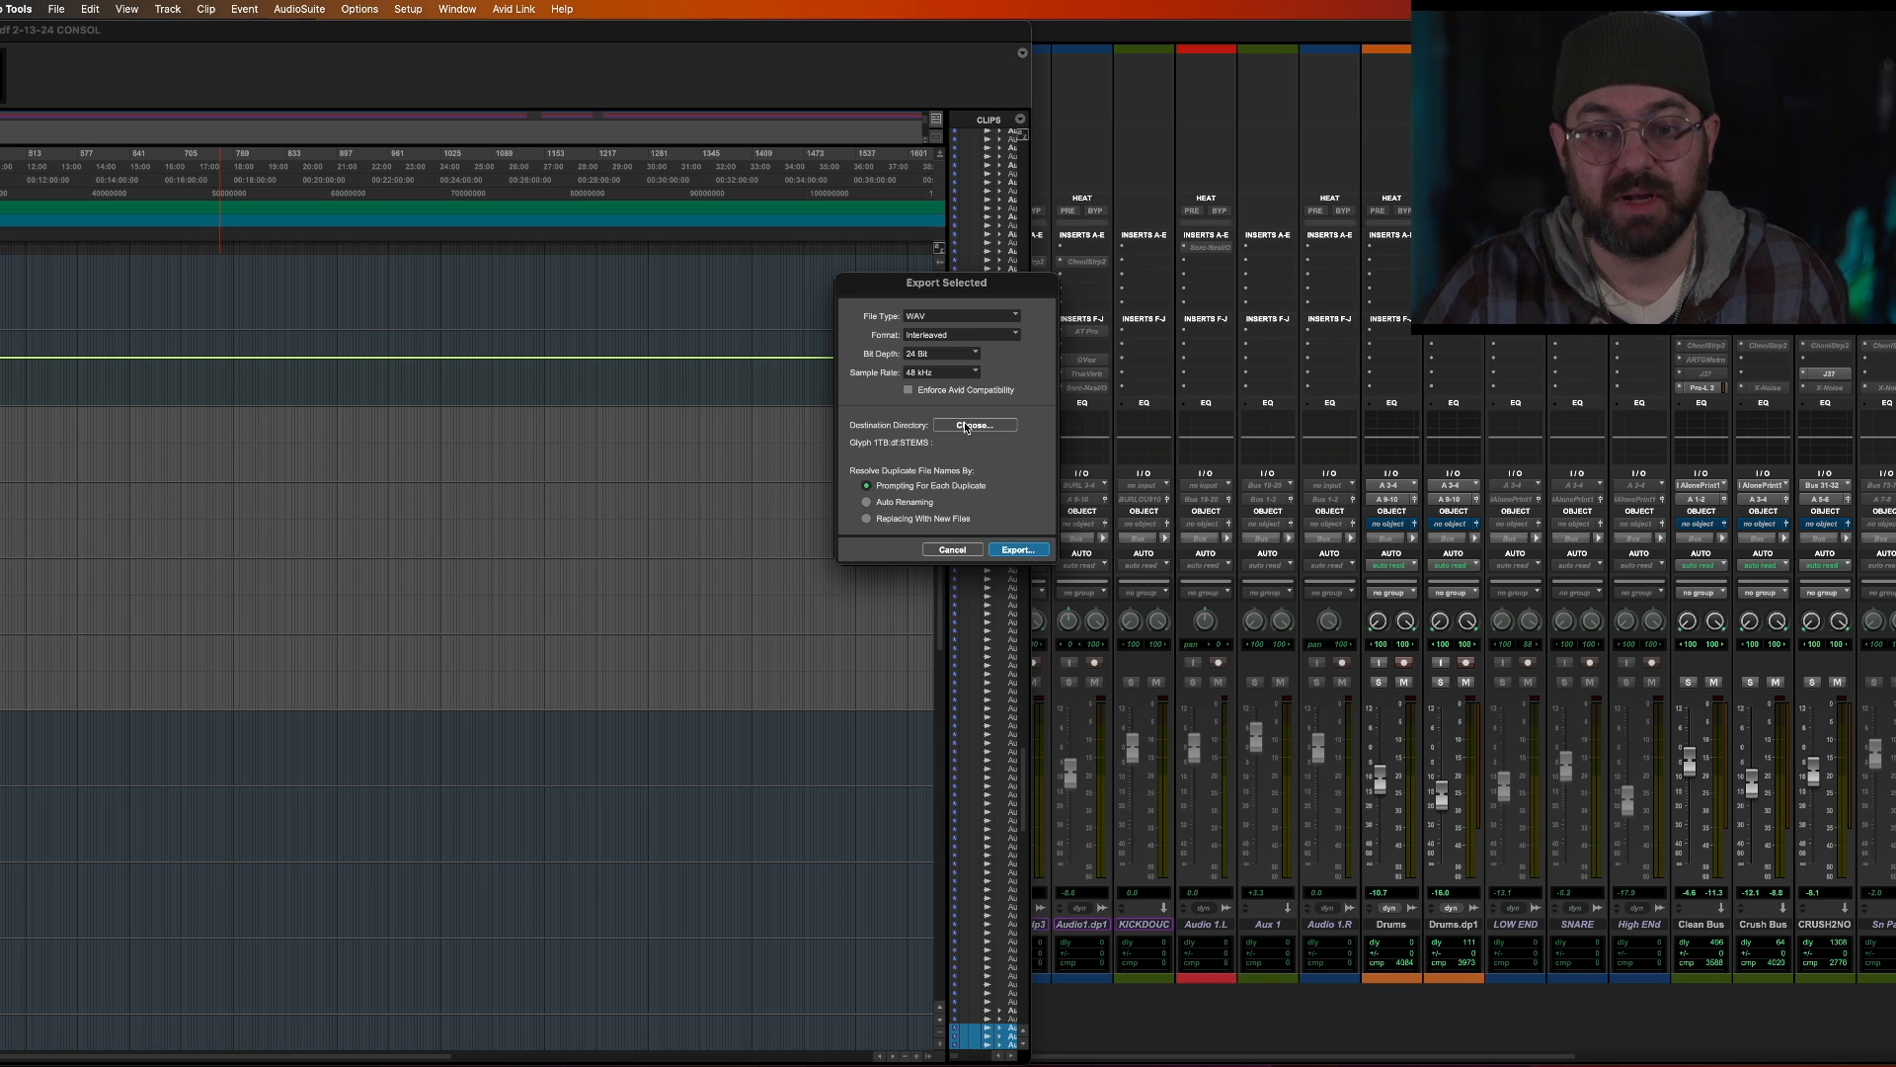
click(976, 425)
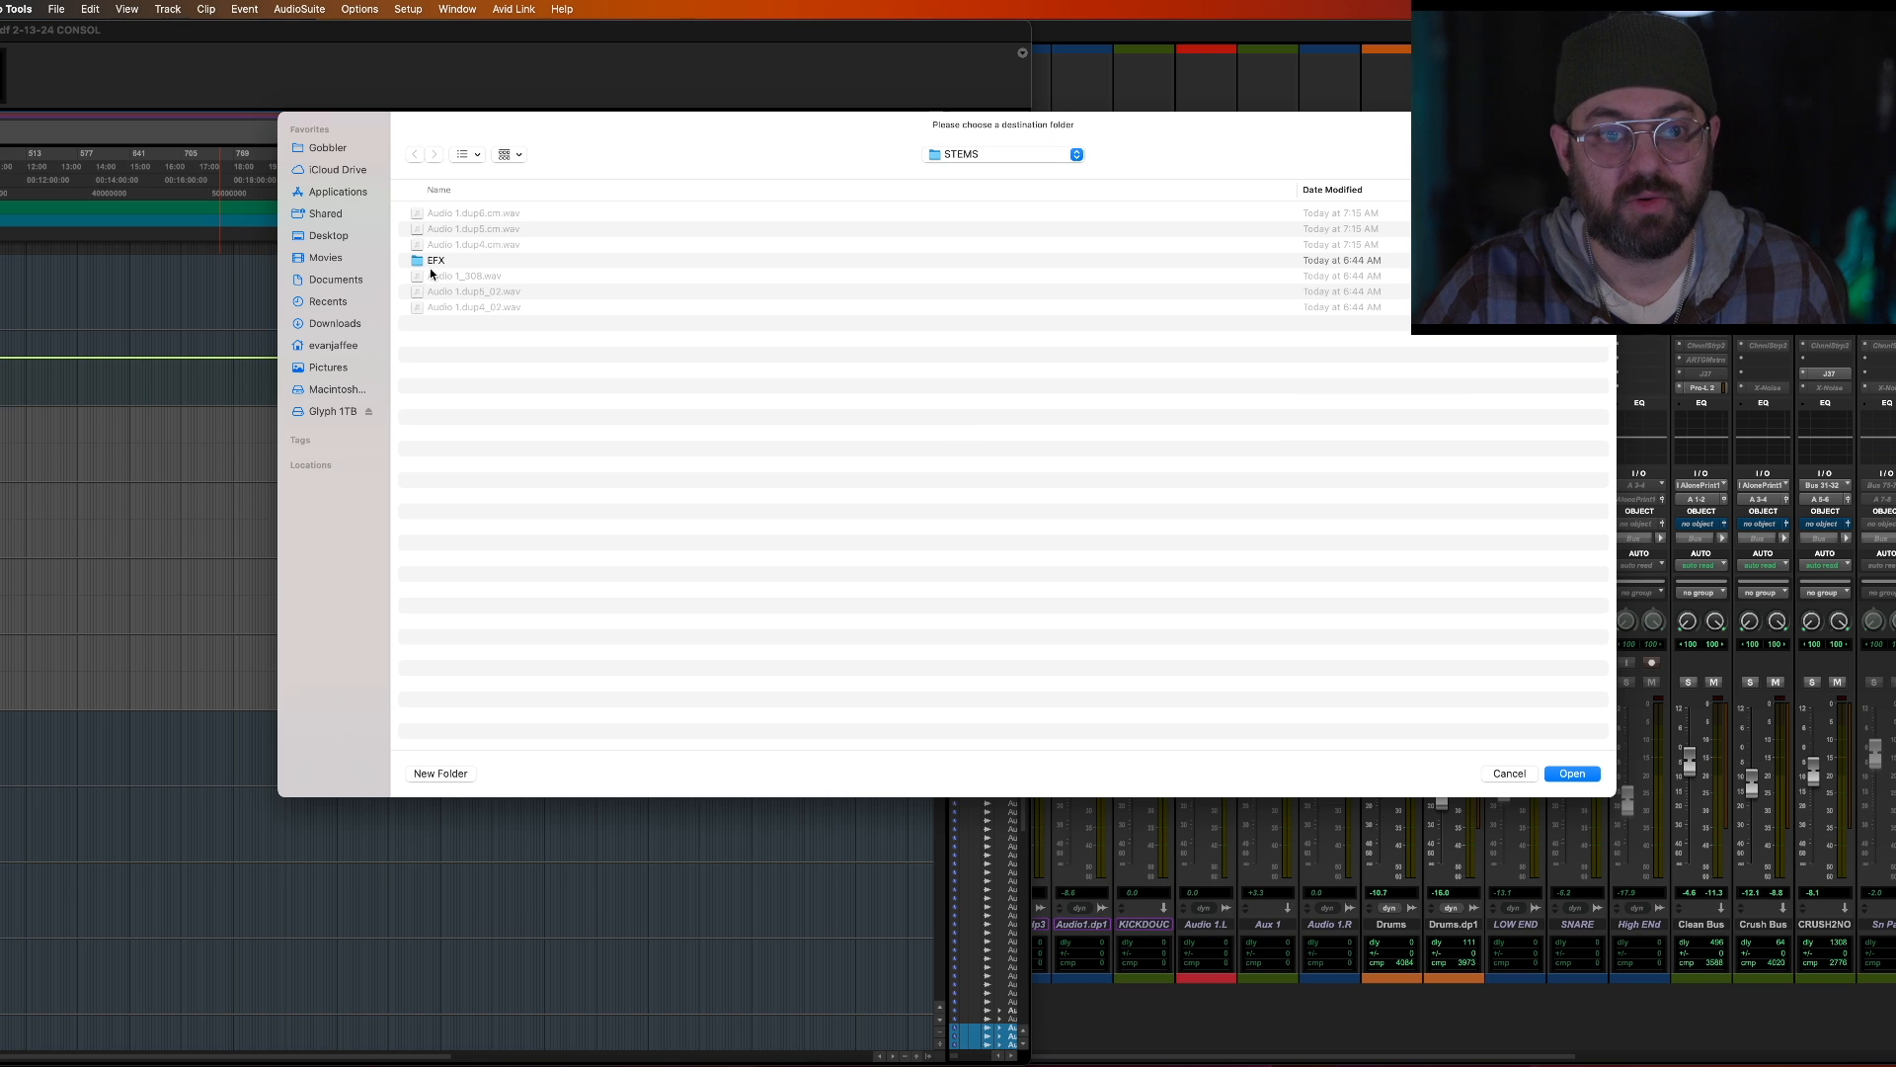
double_click(436, 259)
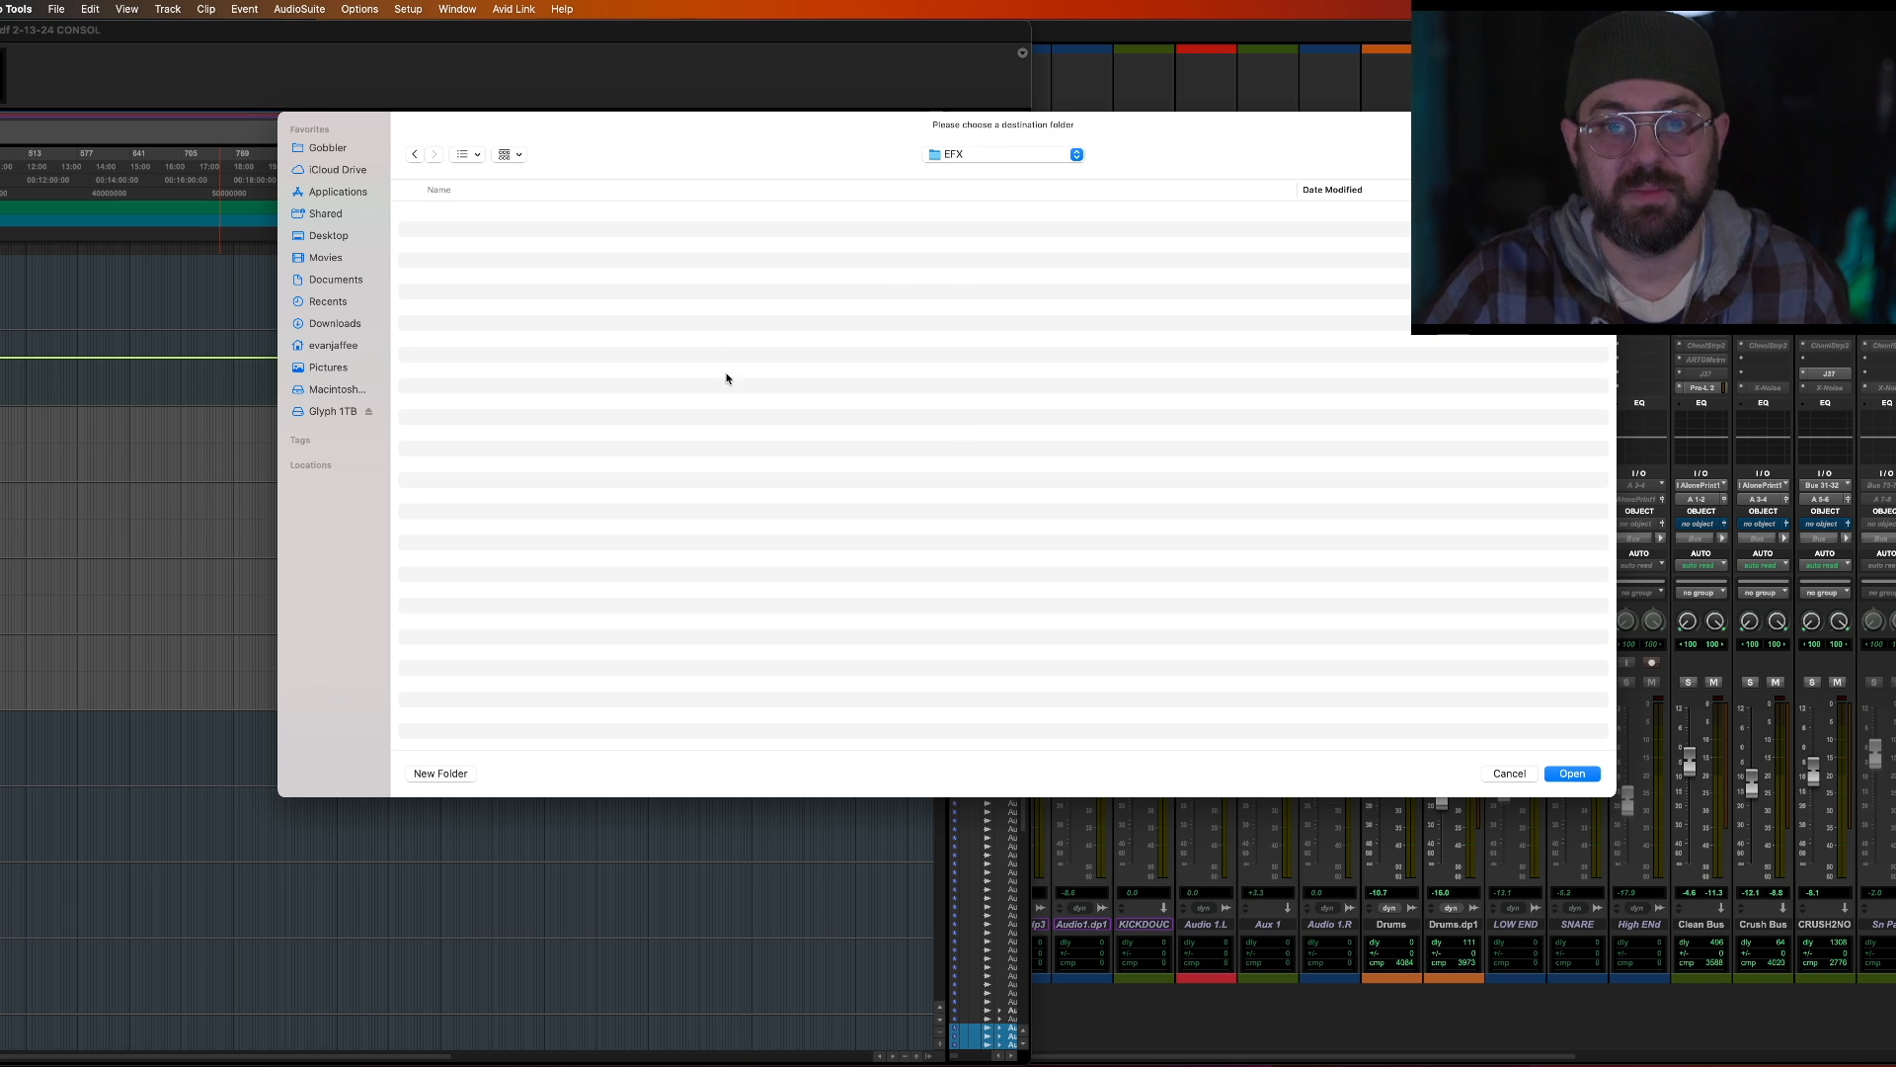
mouse_move(528, 313)
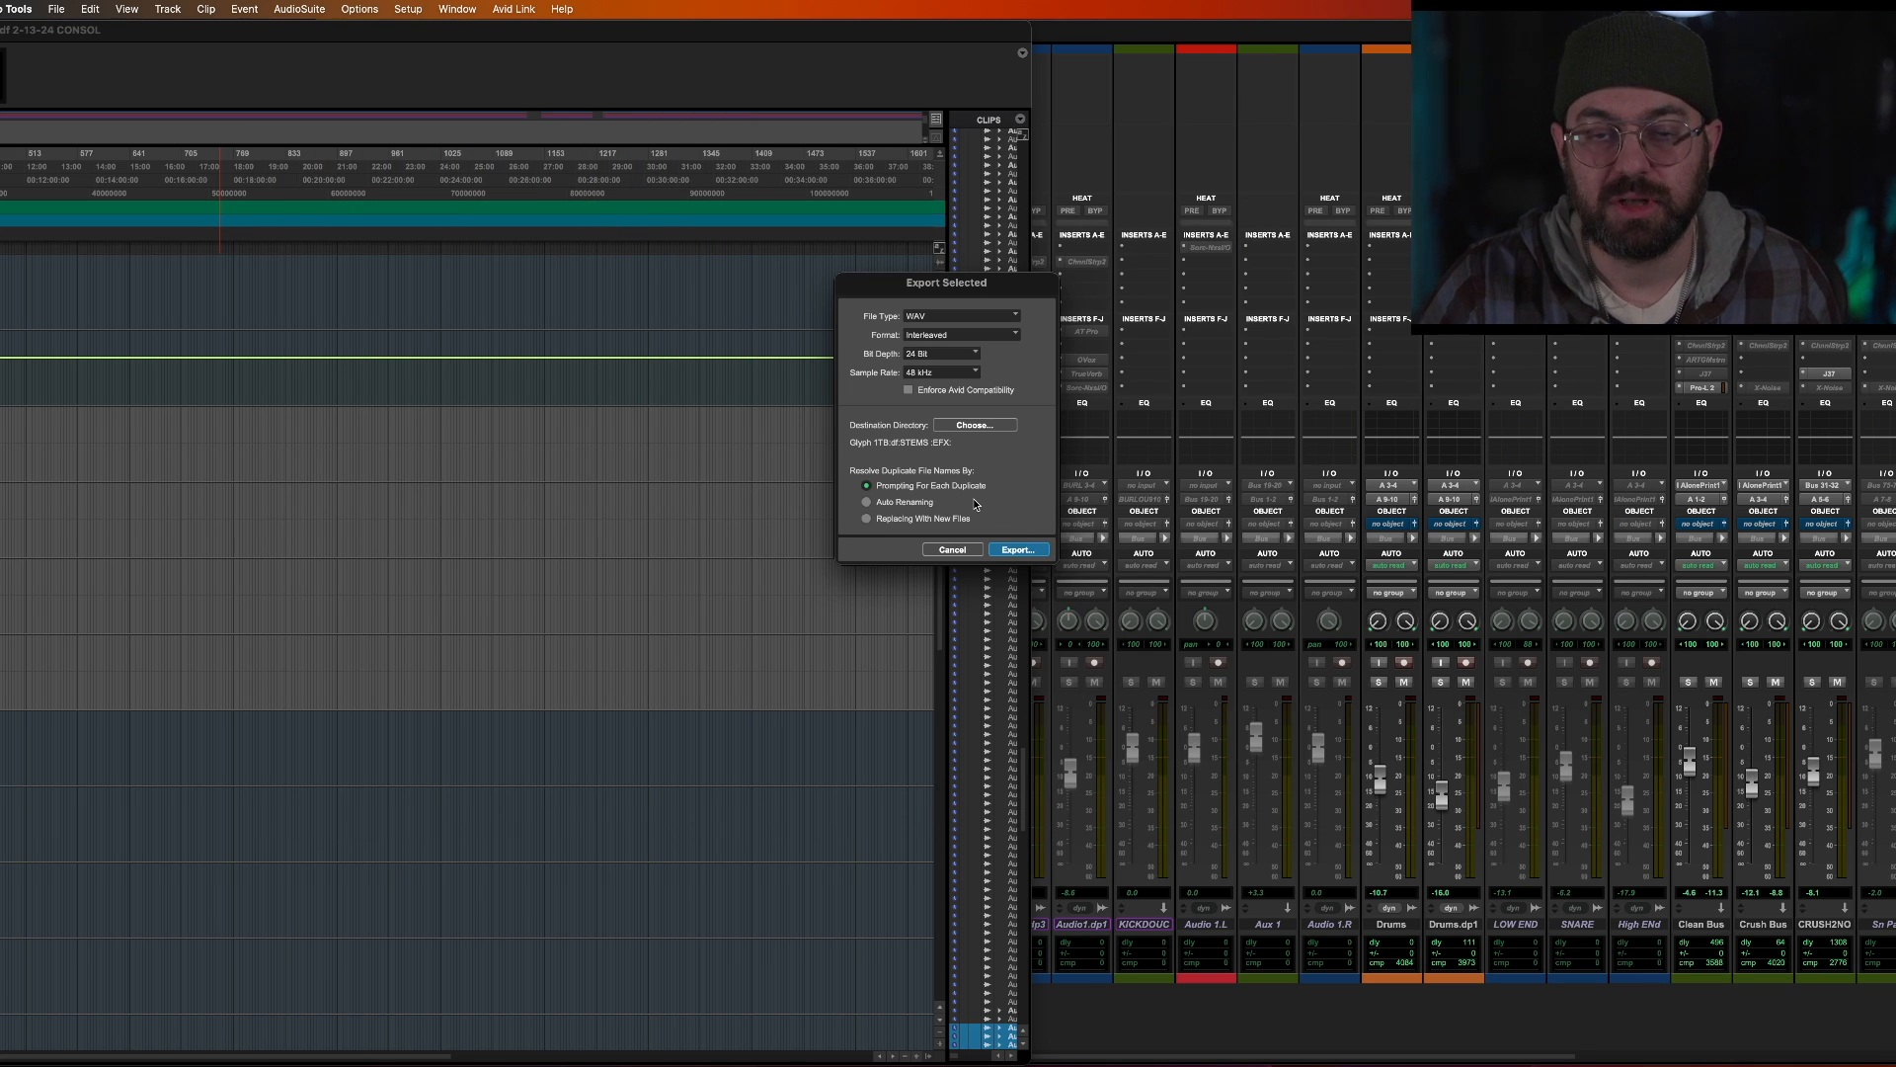
mouse_move(943, 458)
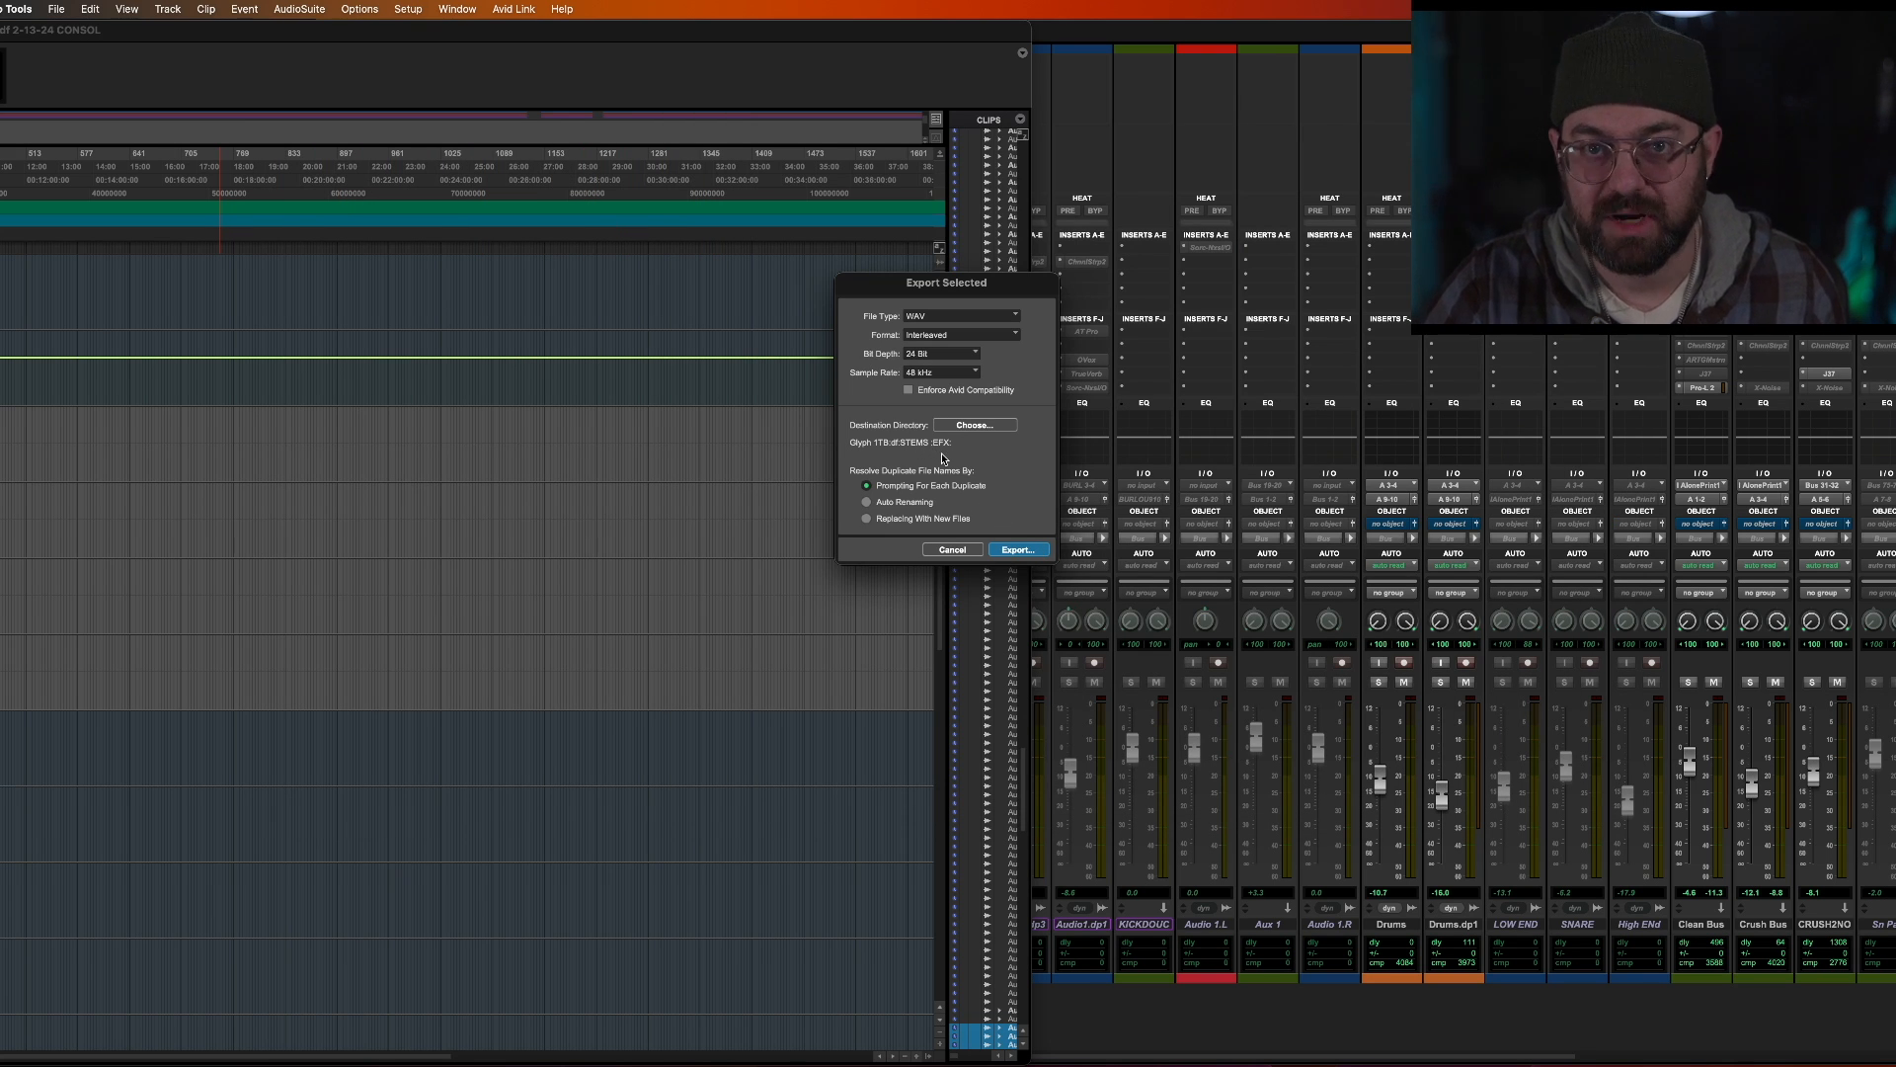
click(1016, 549)
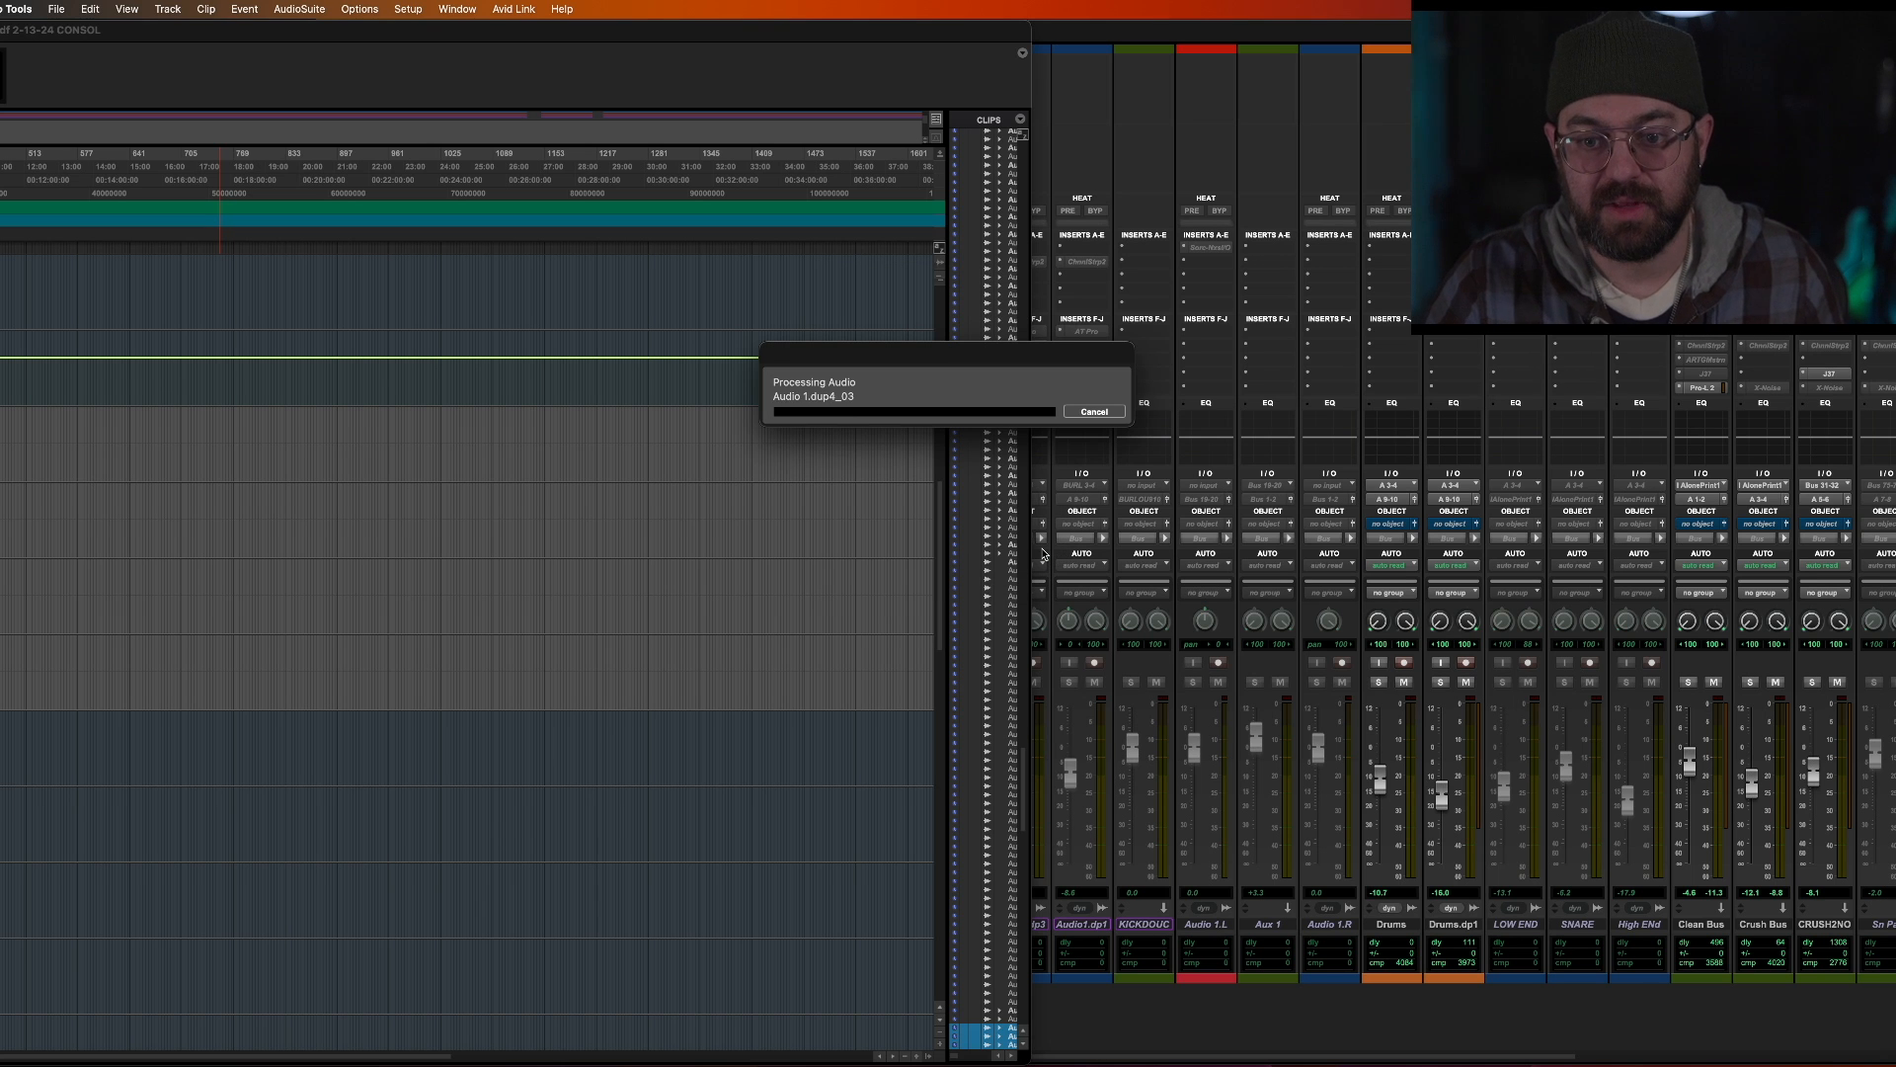